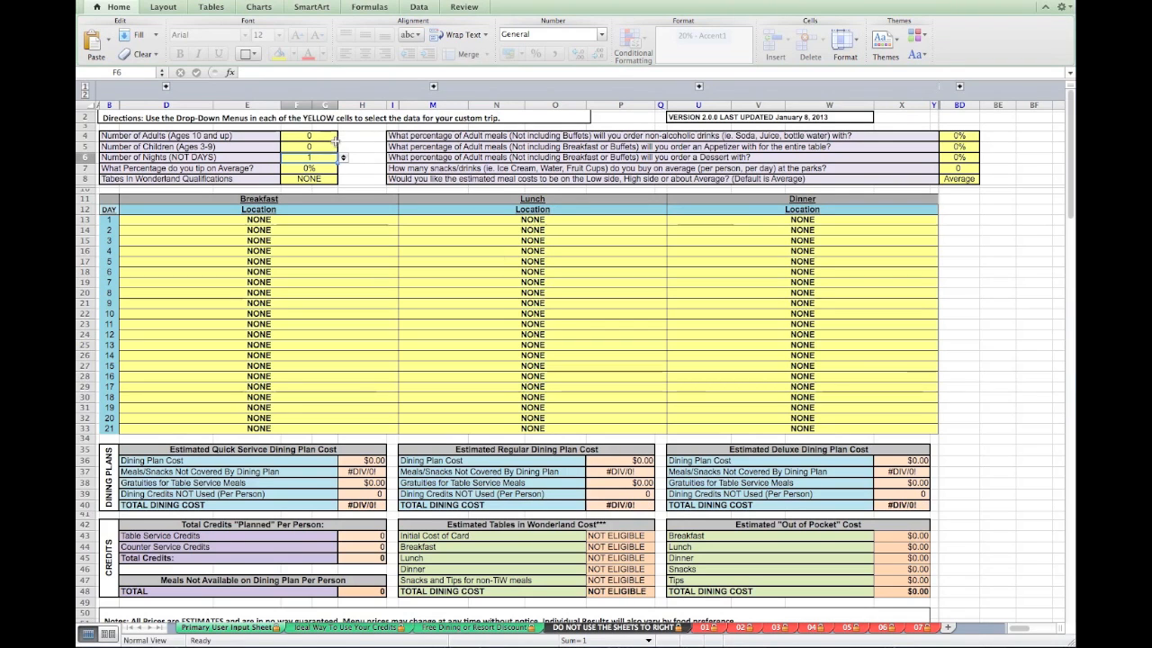
Step: Enter 2 adults and 2 children for the trip party
left_click(308, 135)
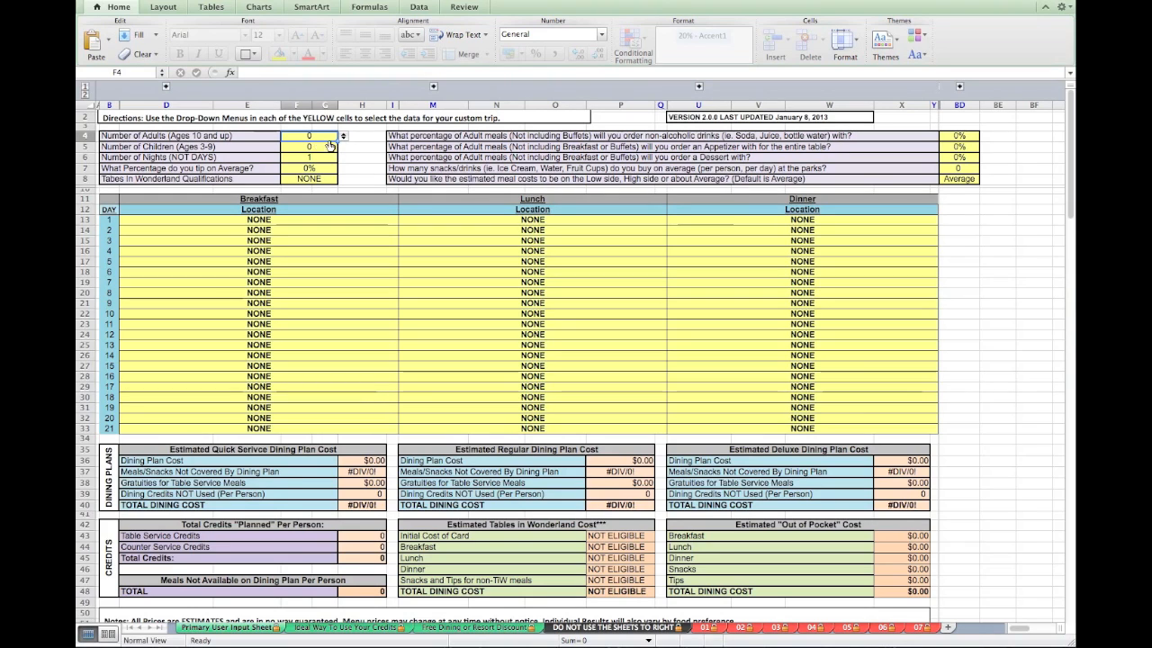
left_click(343, 135)
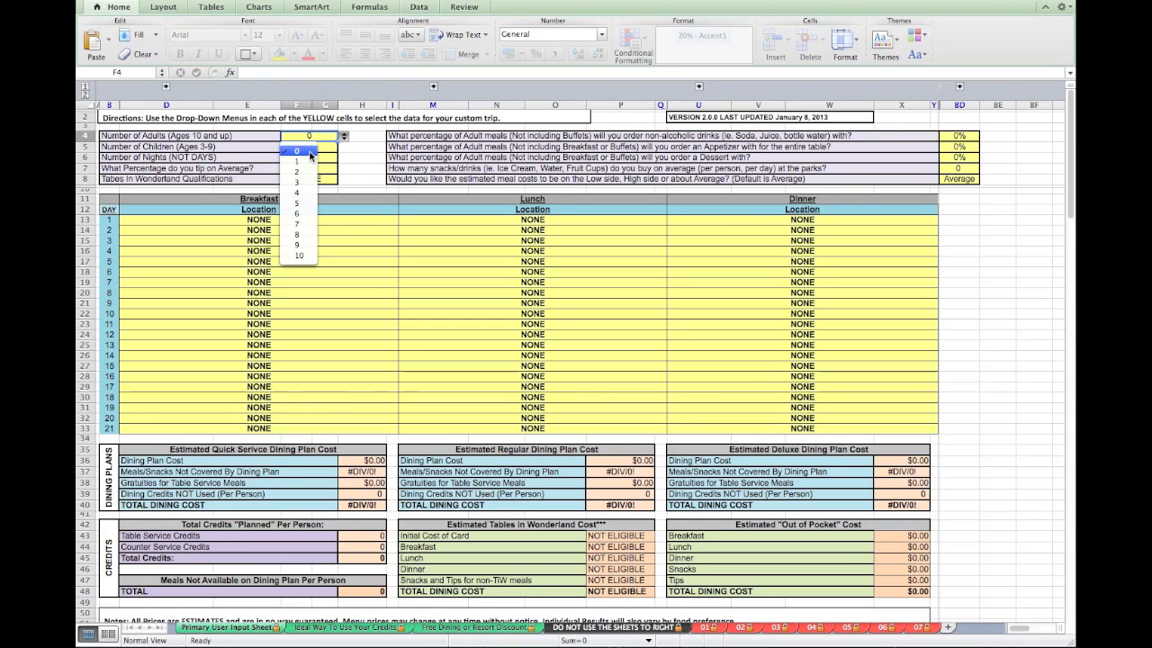
mouse_move(305, 172)
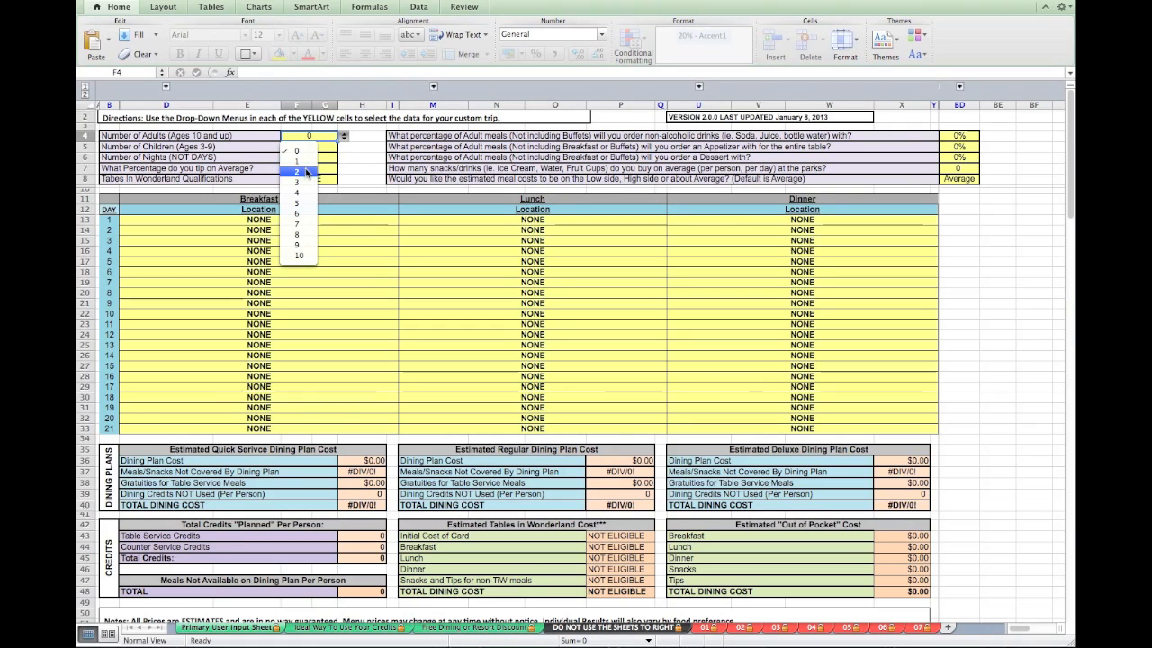
left_click(296, 171)
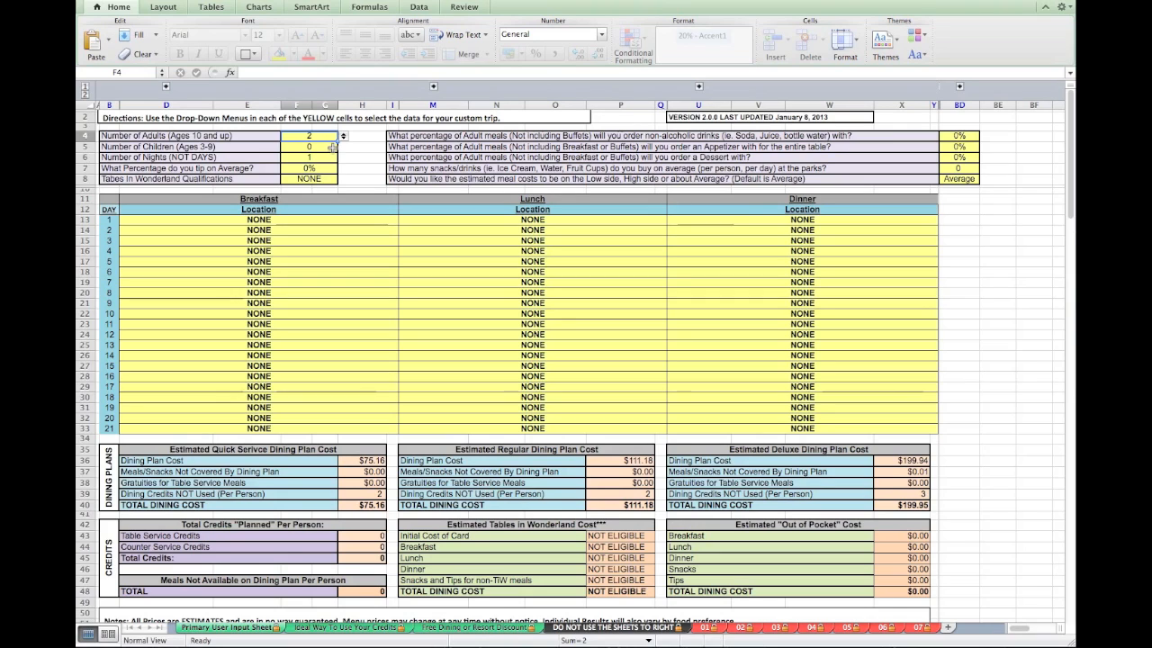
left_click(342, 146)
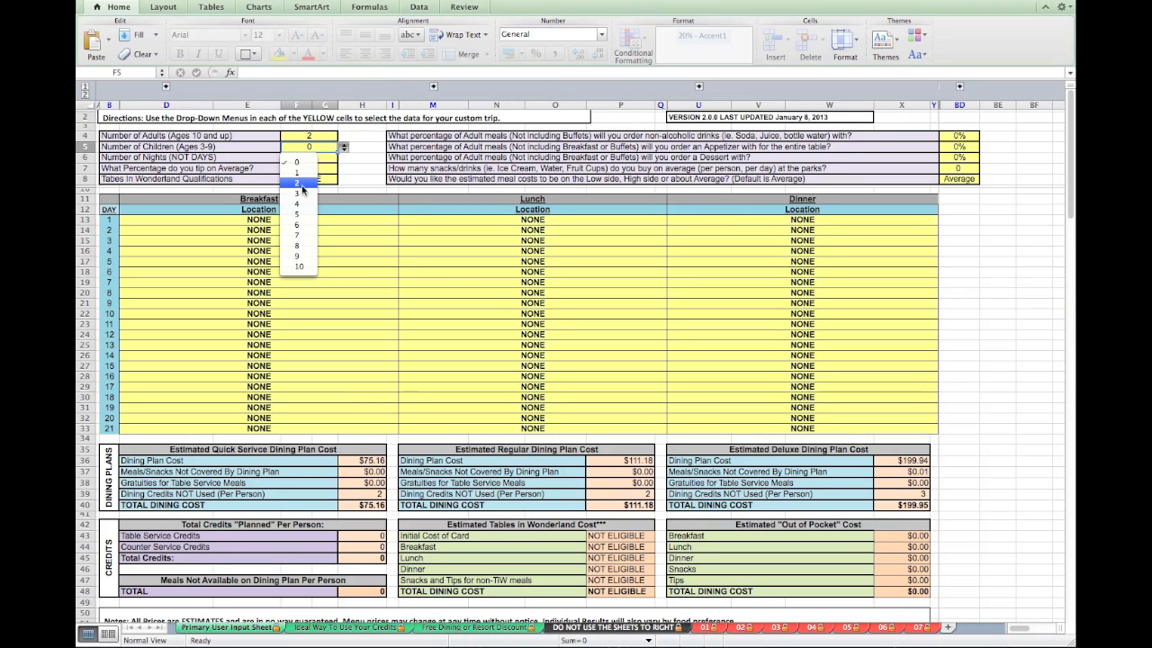
left_click(296, 171)
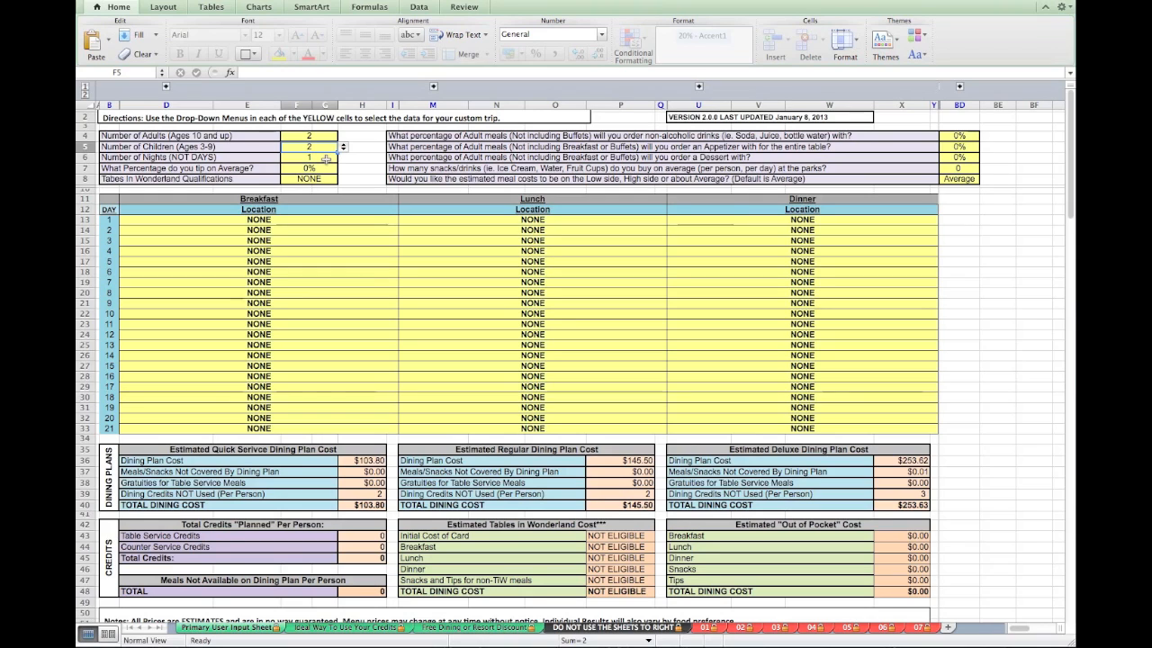
Step: Enter 7 nights and a 20% average tip for the trip
left_click(326, 157)
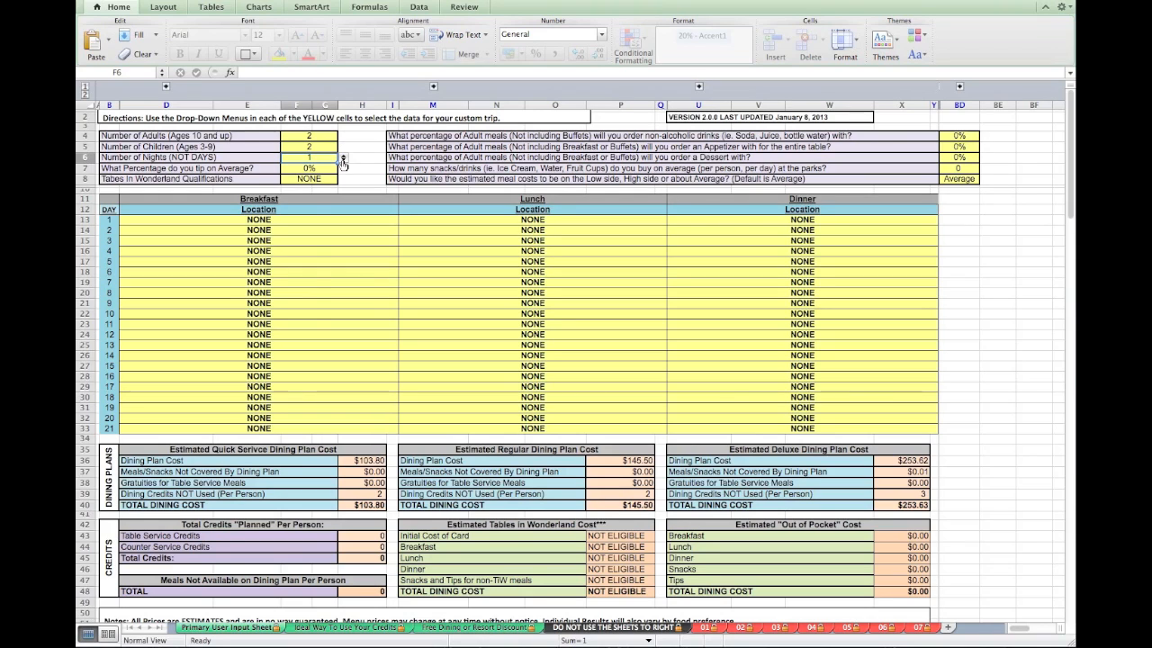
left_click(342, 157)
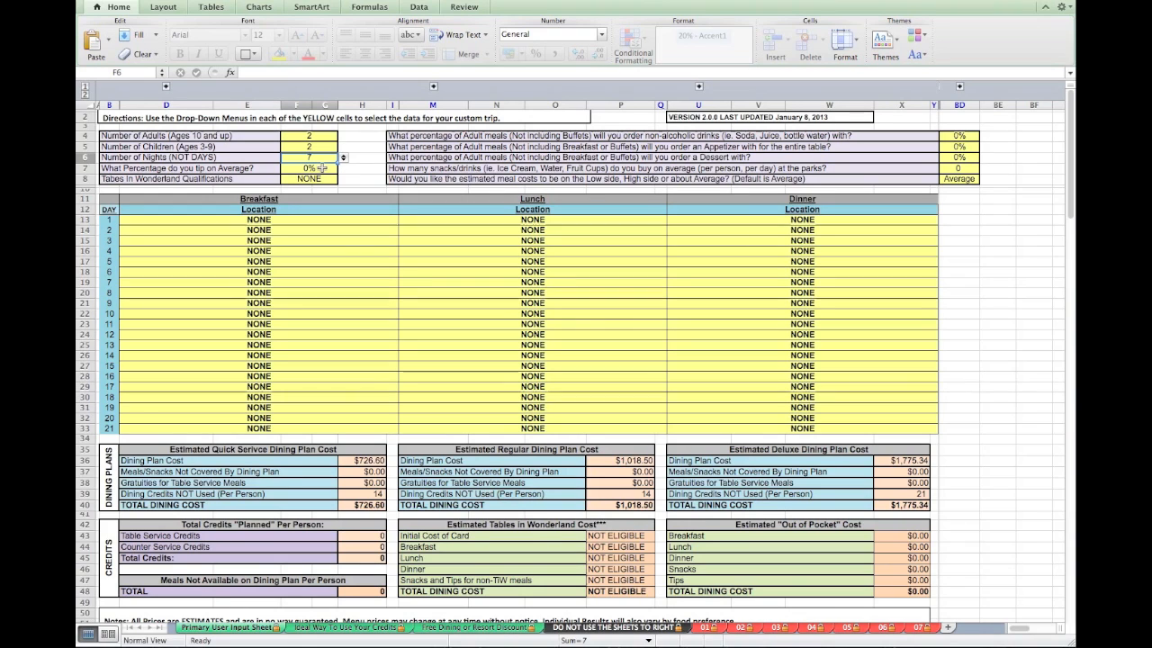
left_click(343, 169)
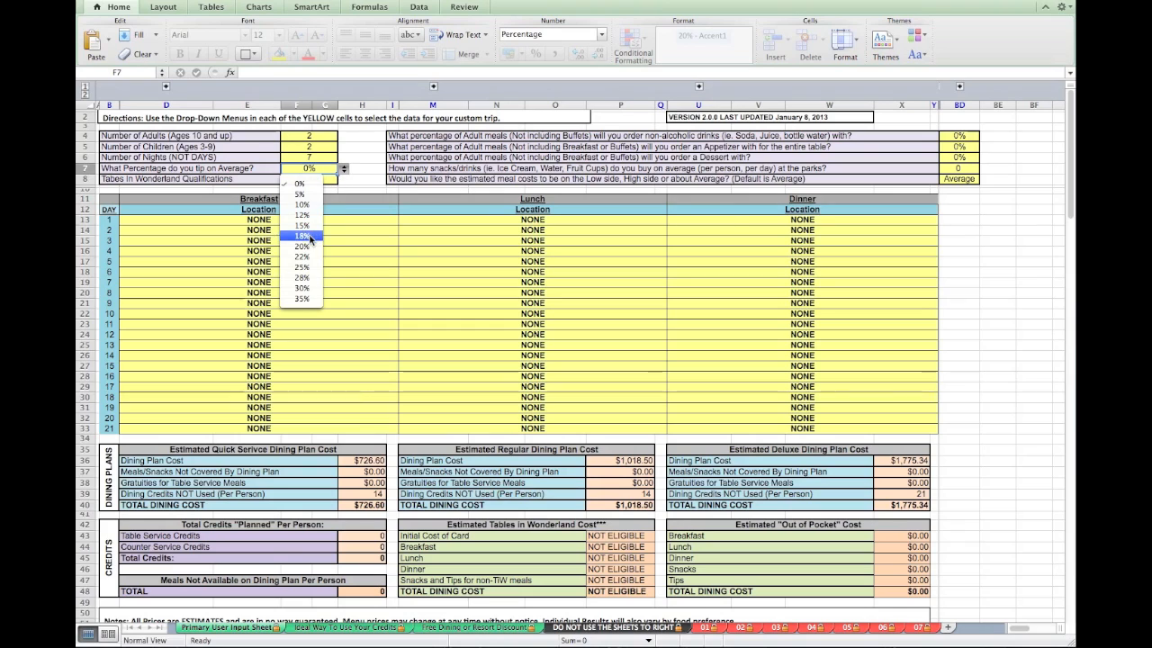
left_click(309, 178)
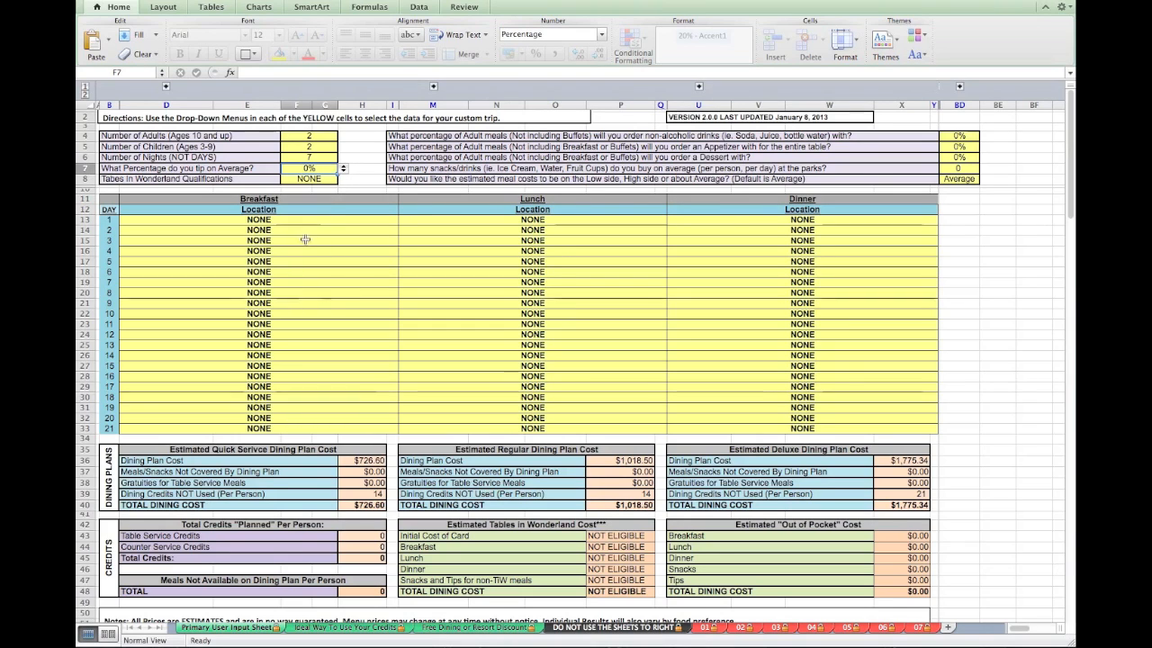
left_click(343, 173)
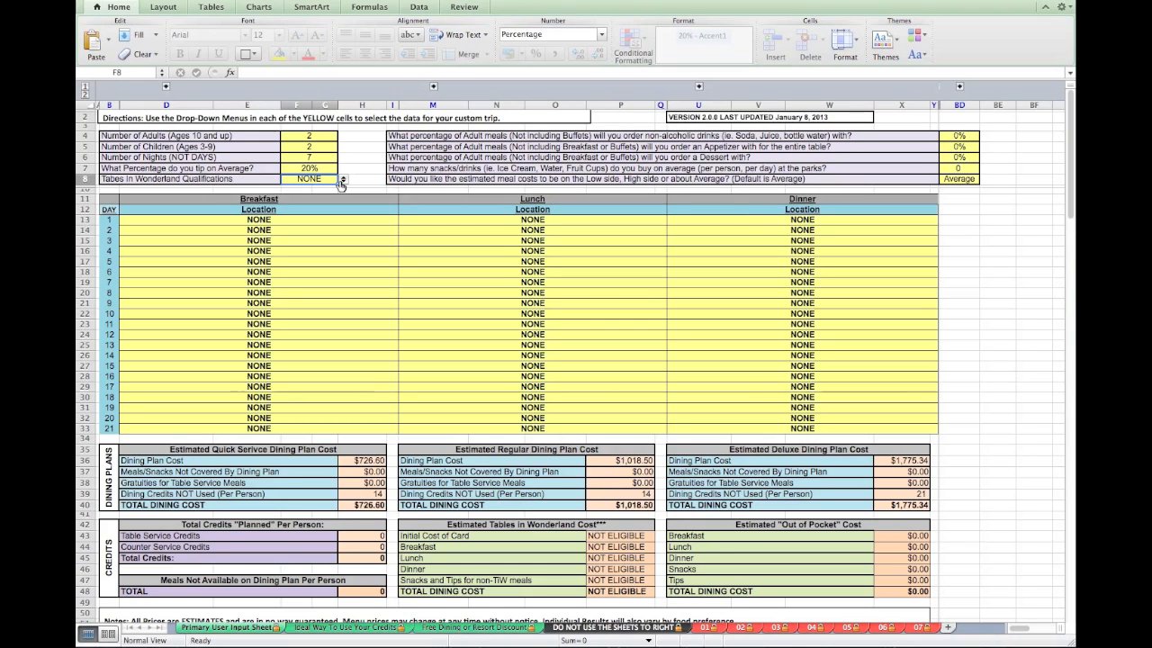
Step: Choose AP as the Tables in Wonderland qualification, adding the $100.00 card cost
left_click(341, 178)
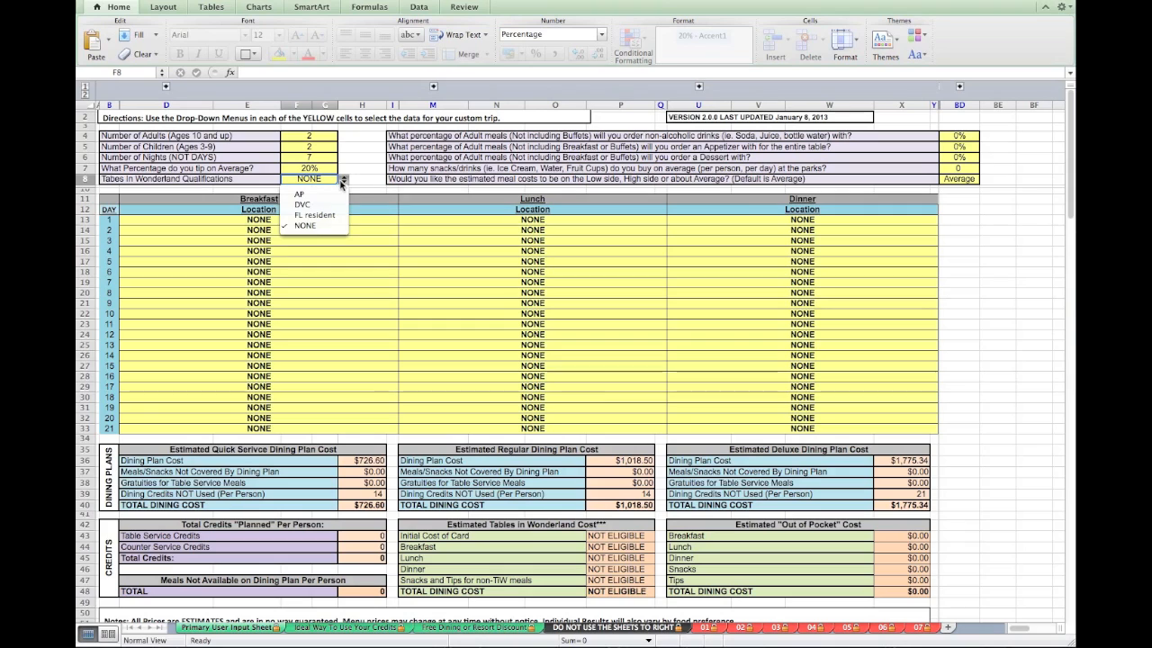
mouse_move(301, 194)
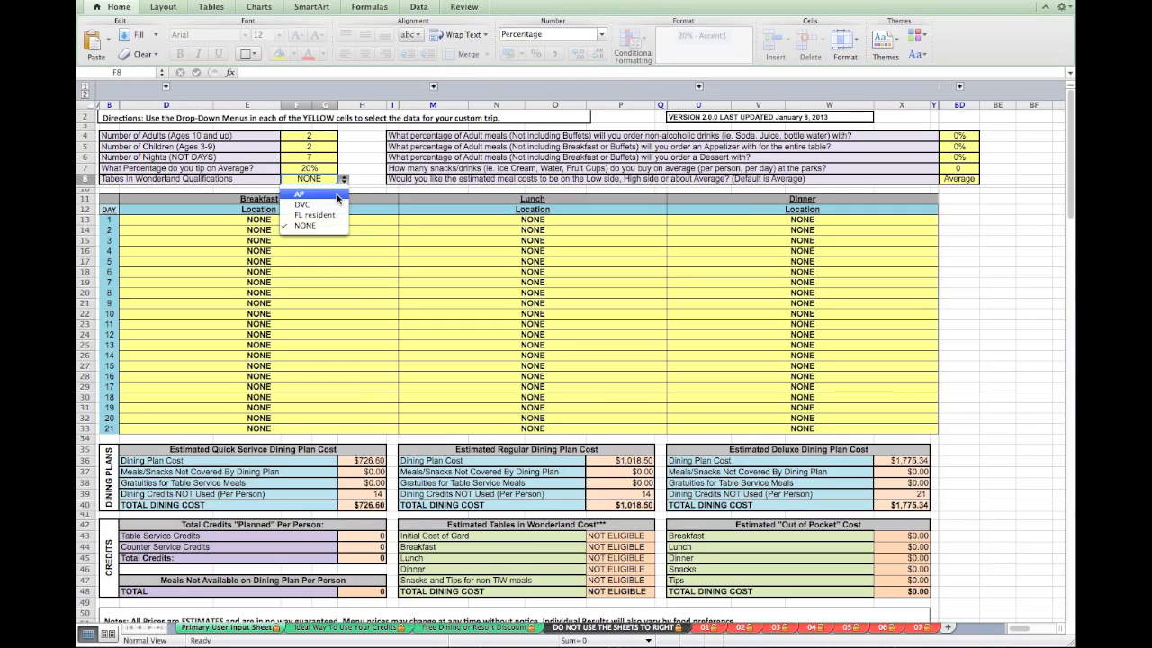
mouse_move(310, 205)
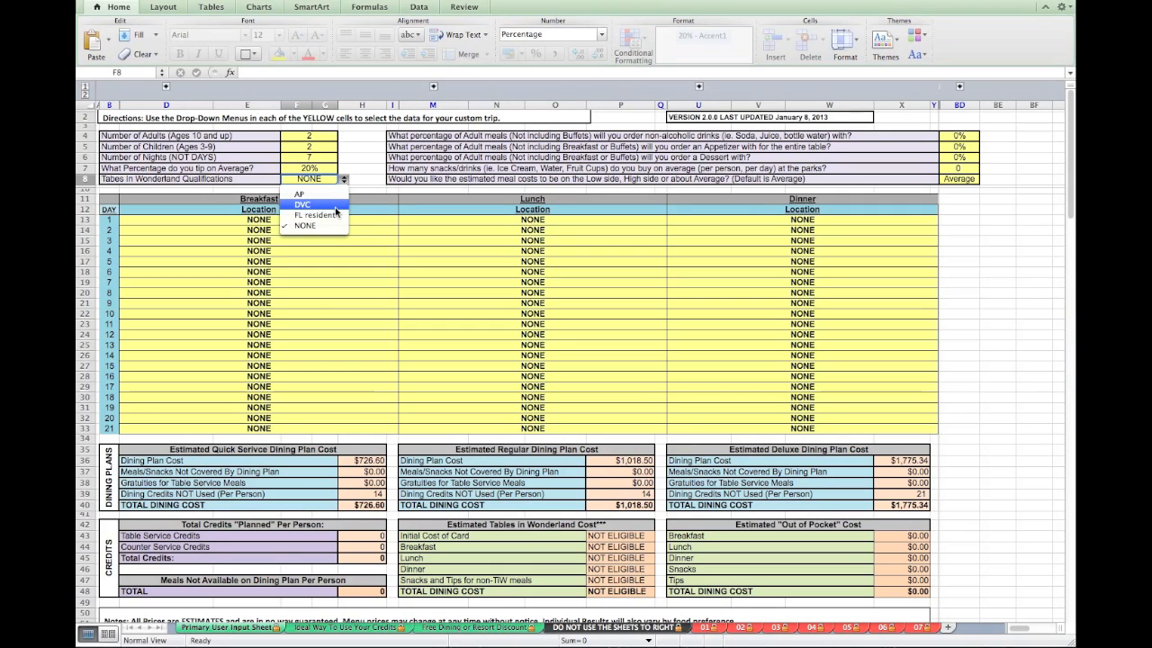
mouse_move(315, 215)
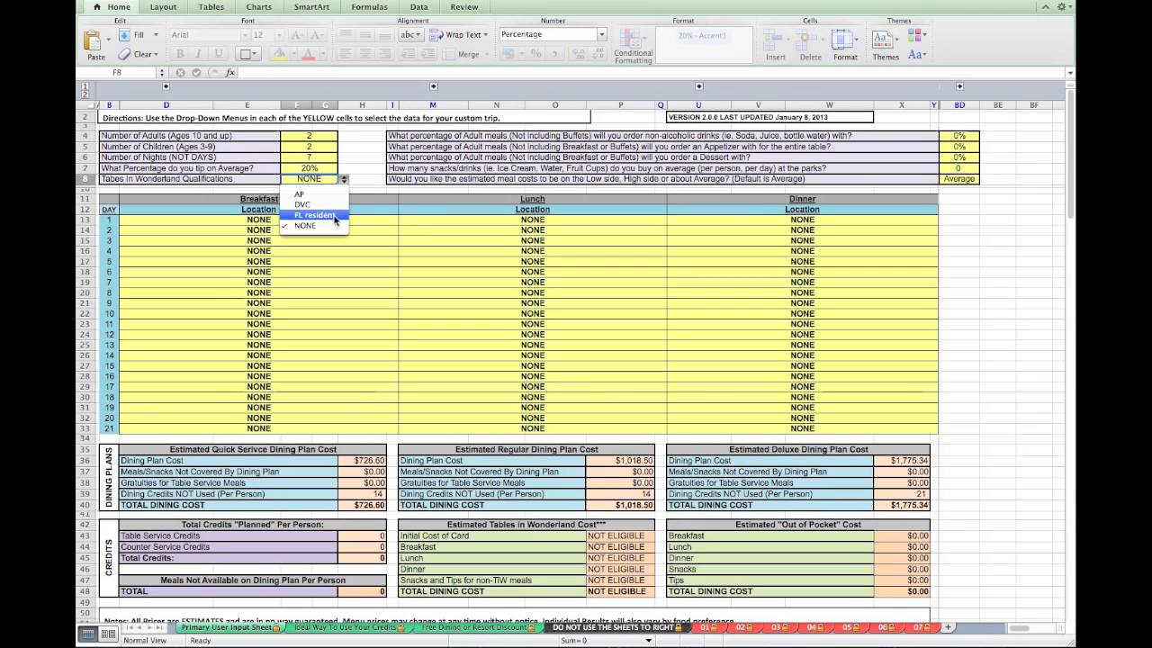
mouse_move(306, 226)
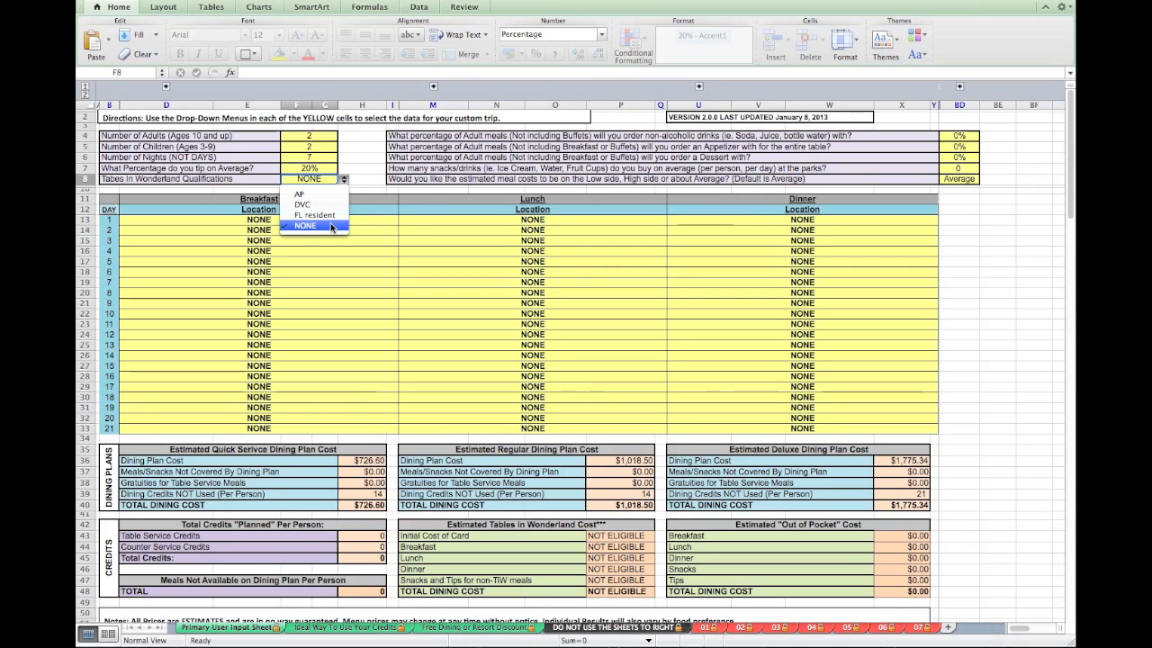
mouse_move(303, 195)
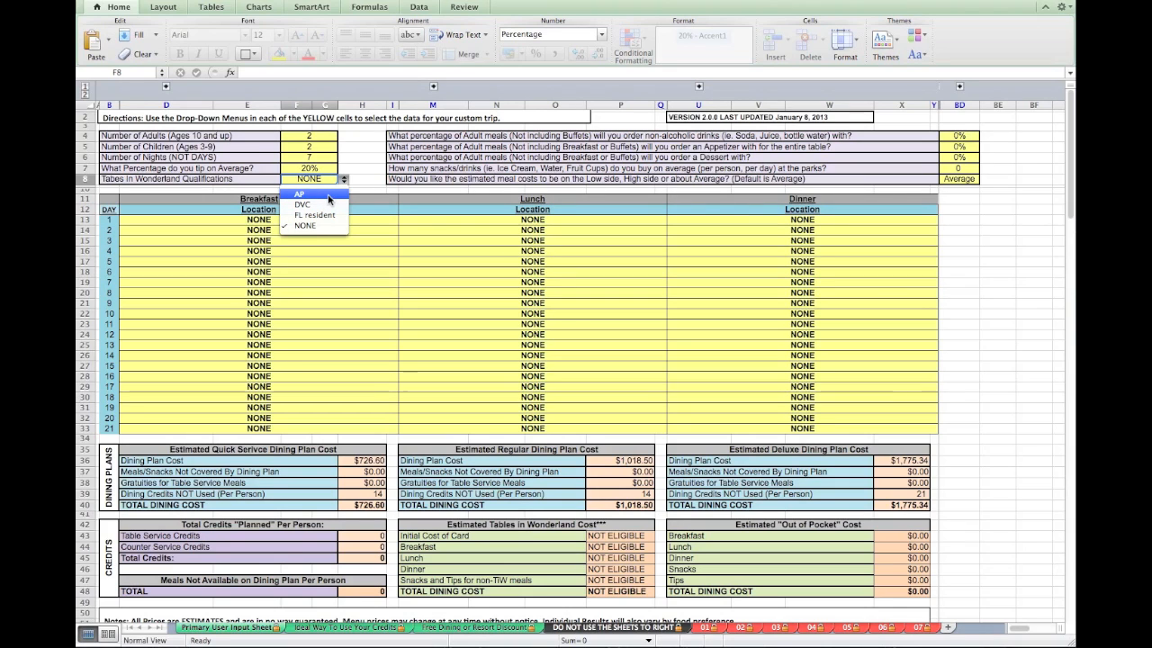
left_click(299, 194)
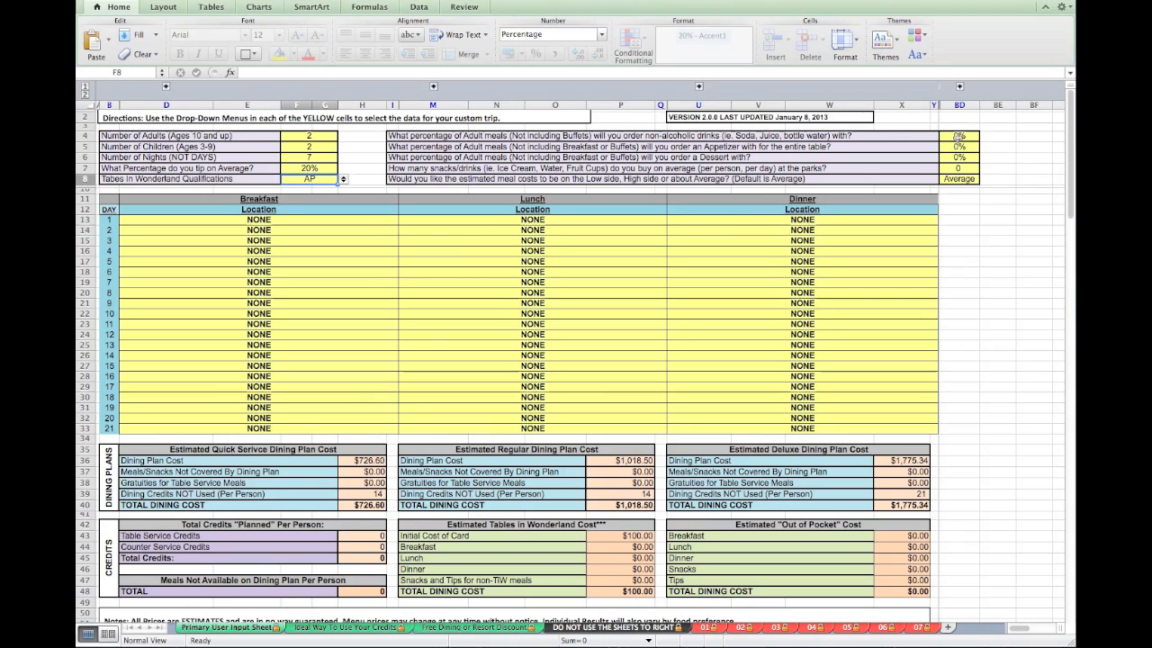
Step: Set adult meals ordered with non-alcoholic drinks to 75%
left_click(959, 135)
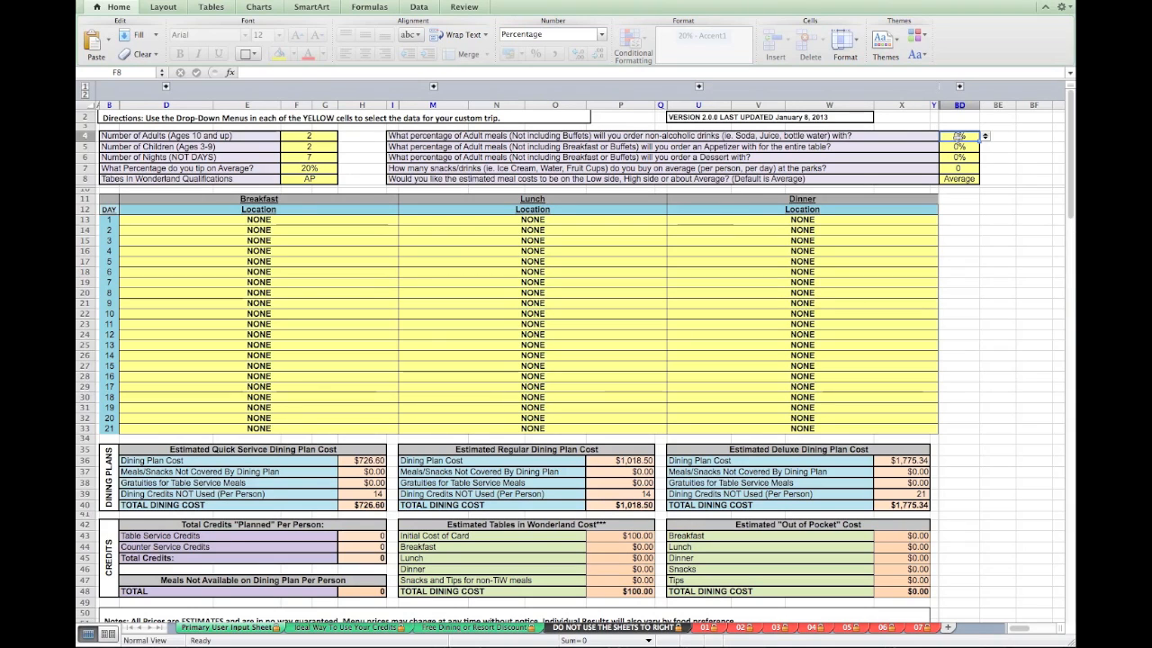
left_click(959, 136)
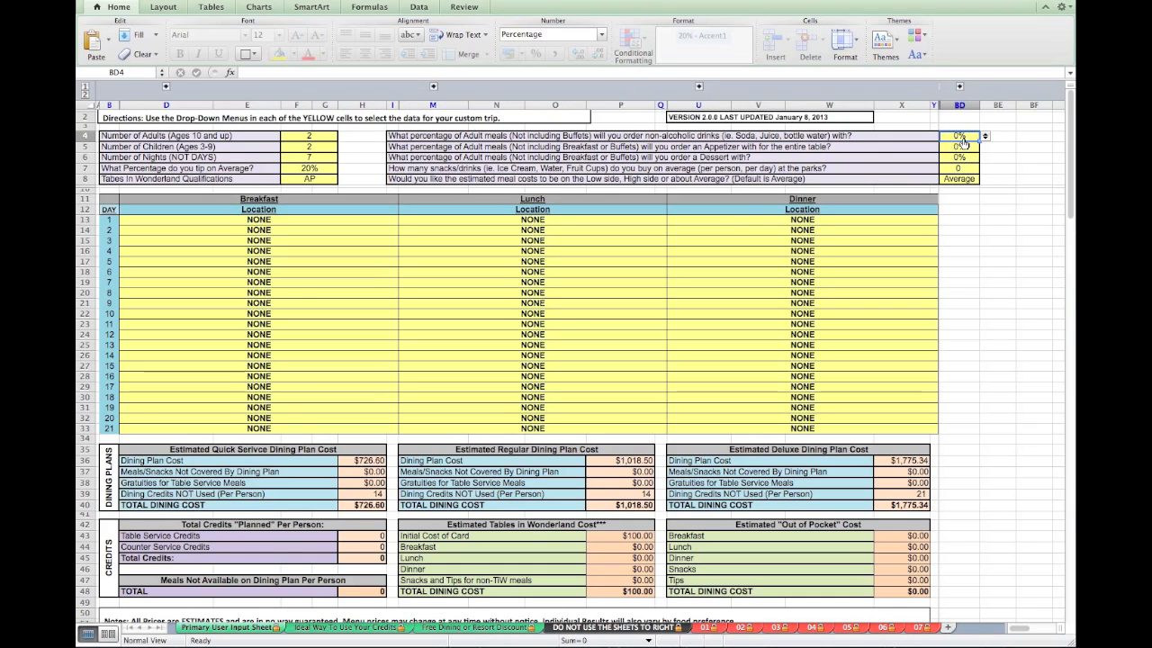
left_click(984, 136)
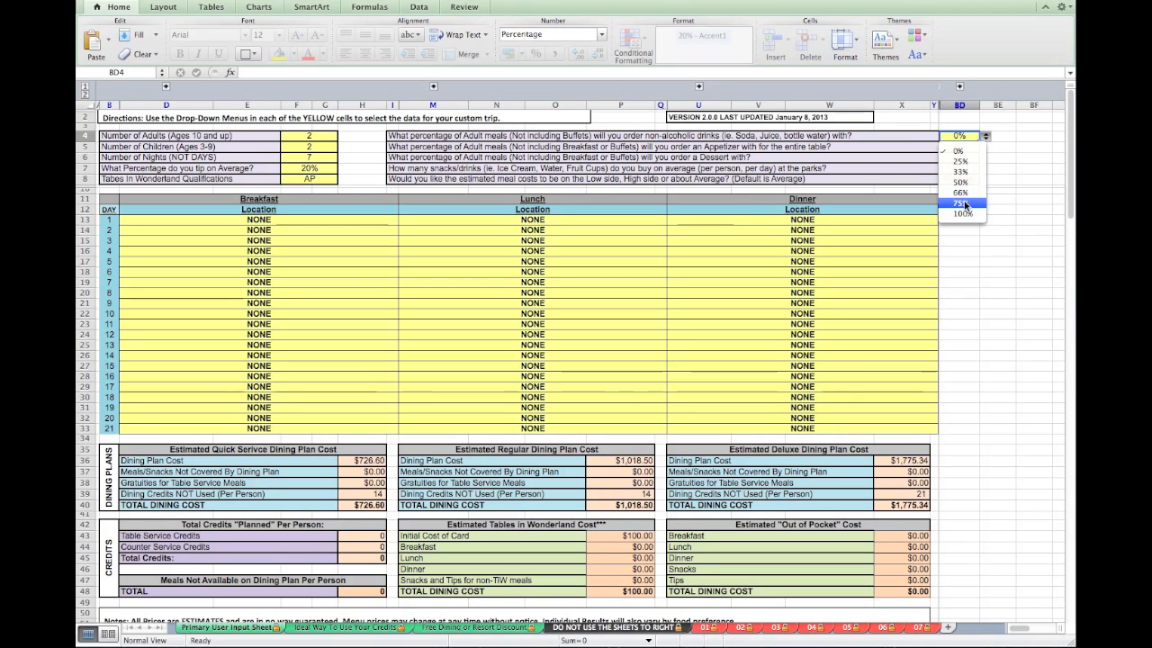
left_click(961, 204)
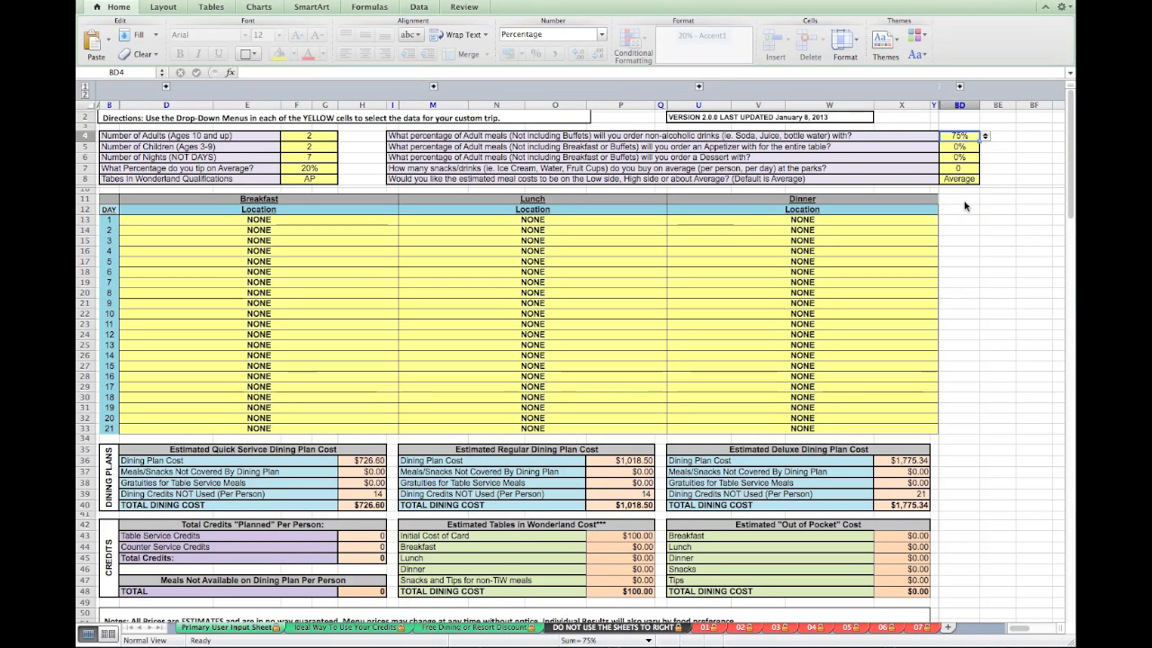
mouse_move(873, 150)
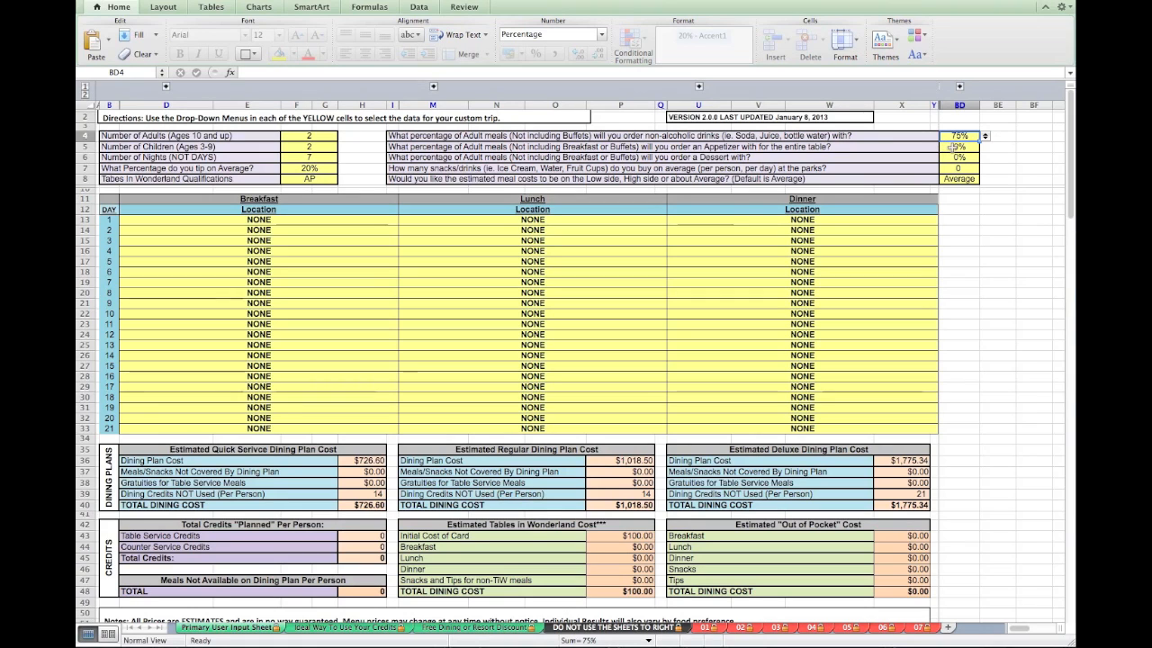
left_click(959, 147)
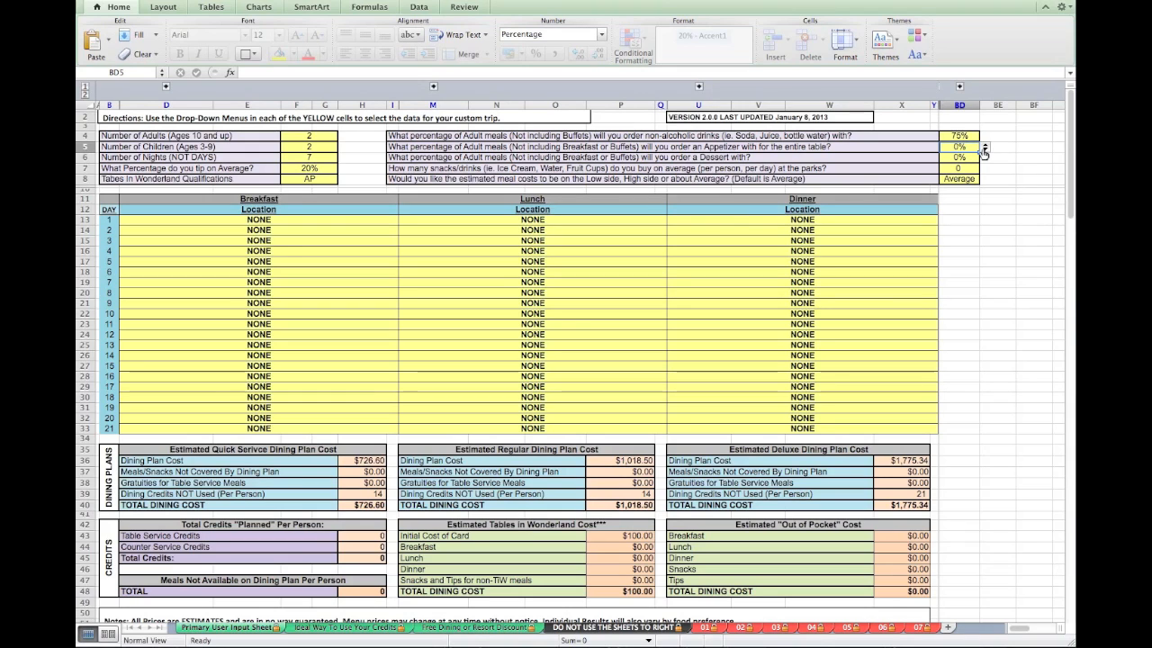
Step: Set appetizers for adult meals, then desserts to 50% and finally 66%
left_click(978, 147)
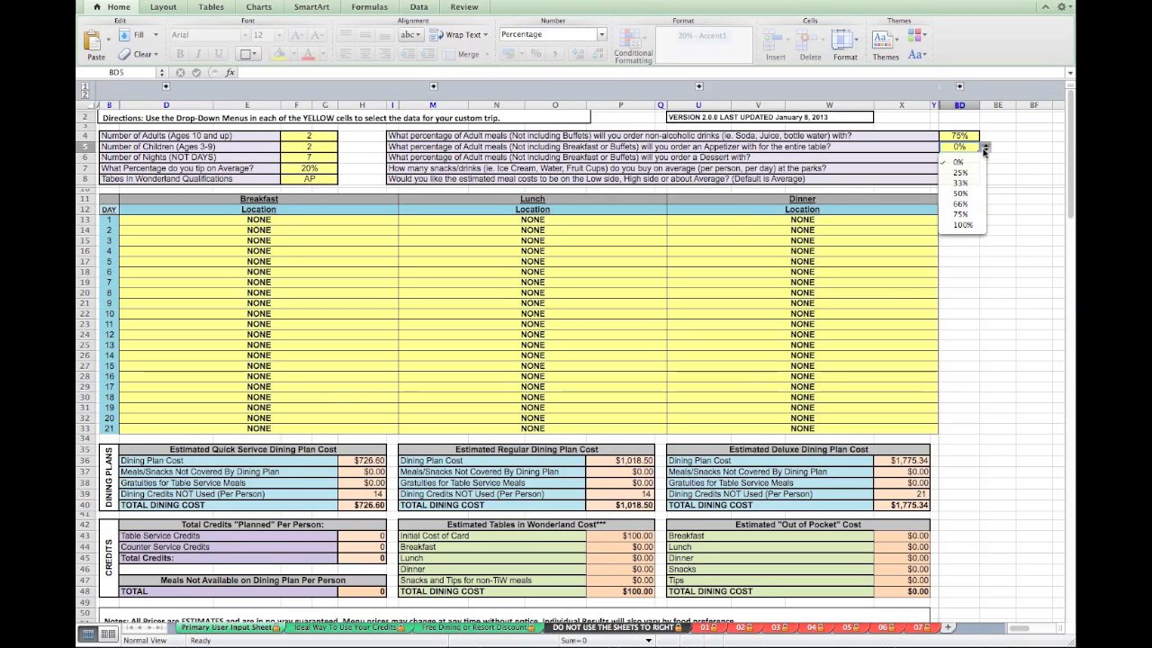
mouse_move(963, 172)
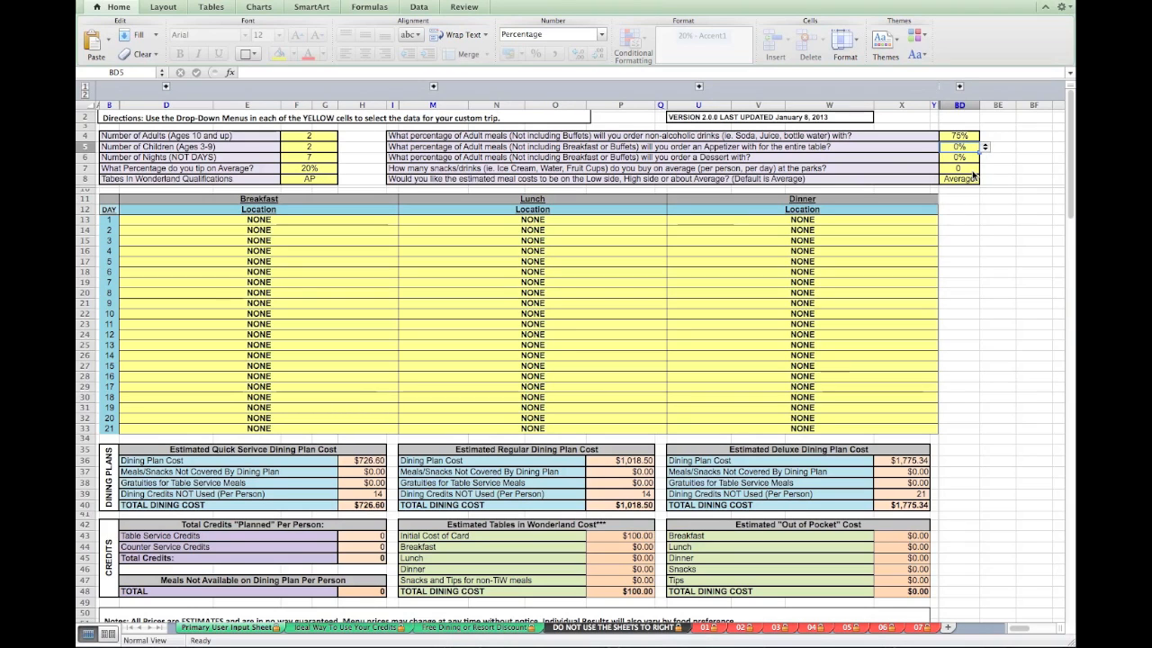
left_click(959, 146)
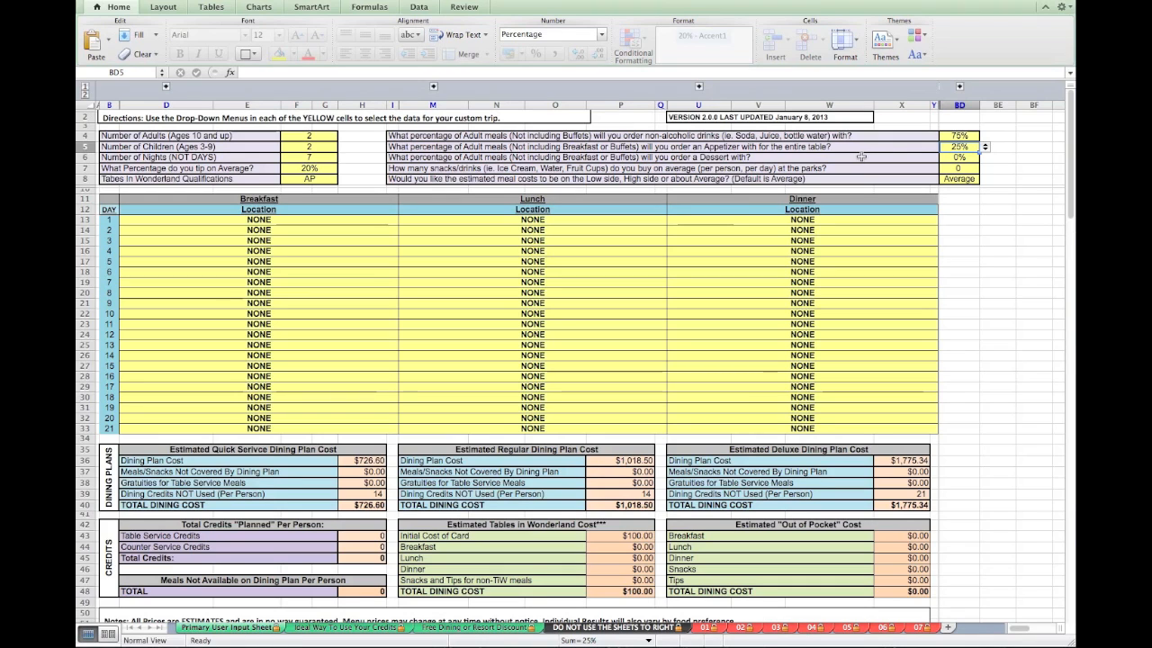
left_click(975, 157)
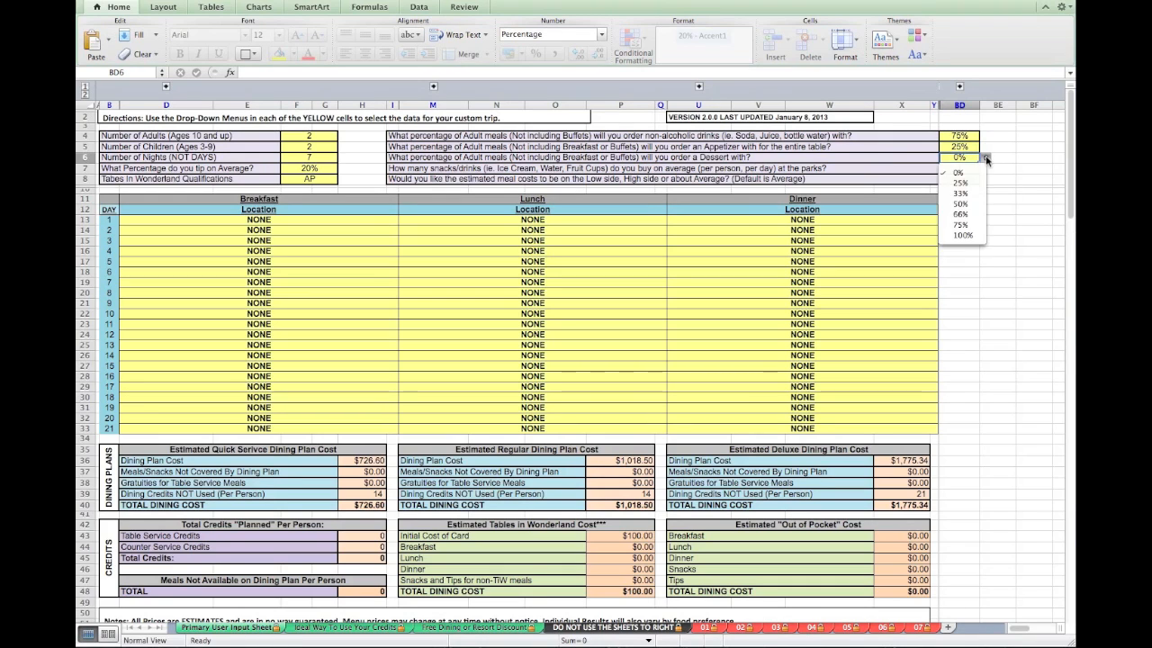
mouse_move(967, 204)
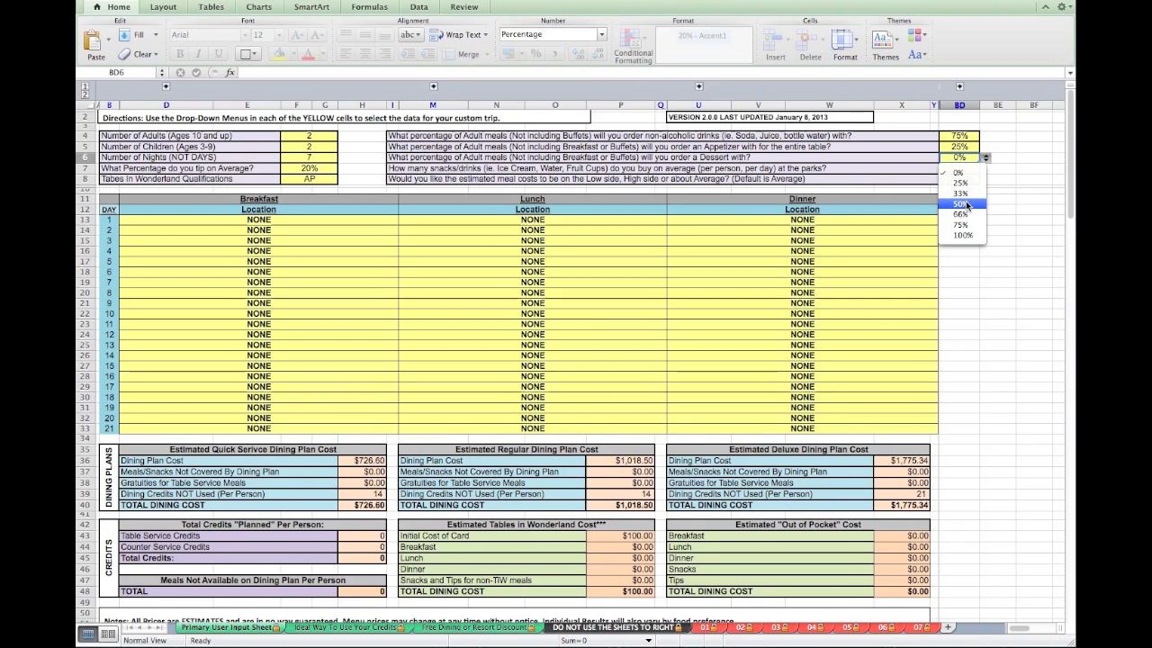
left_click(959, 204)
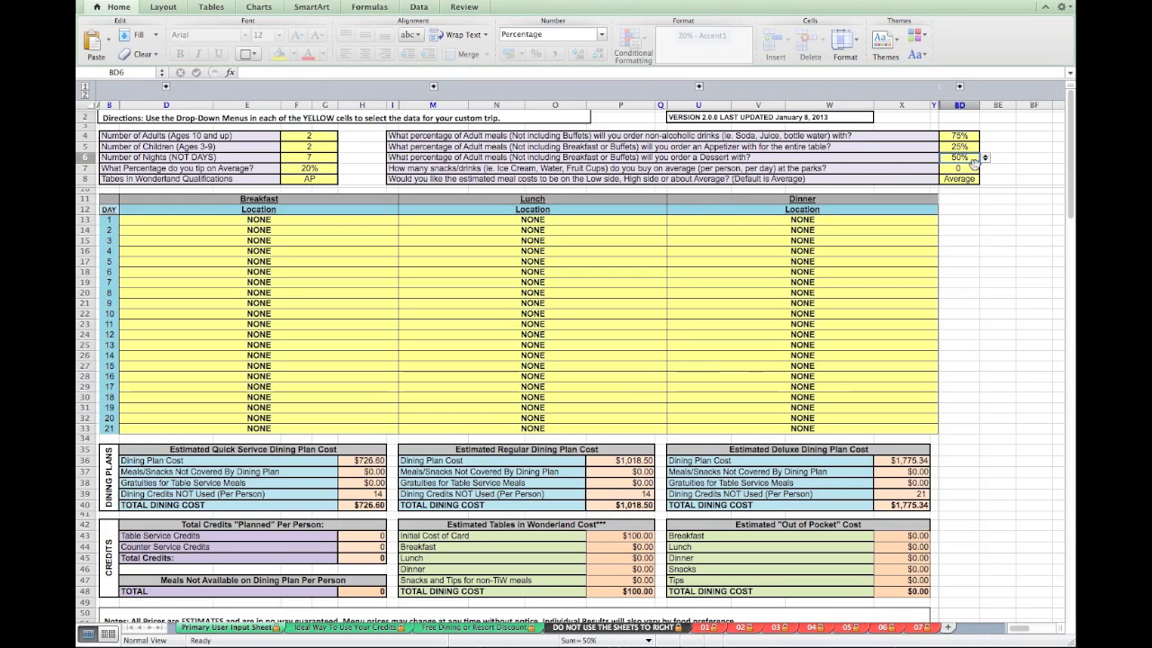
left_click(960, 158)
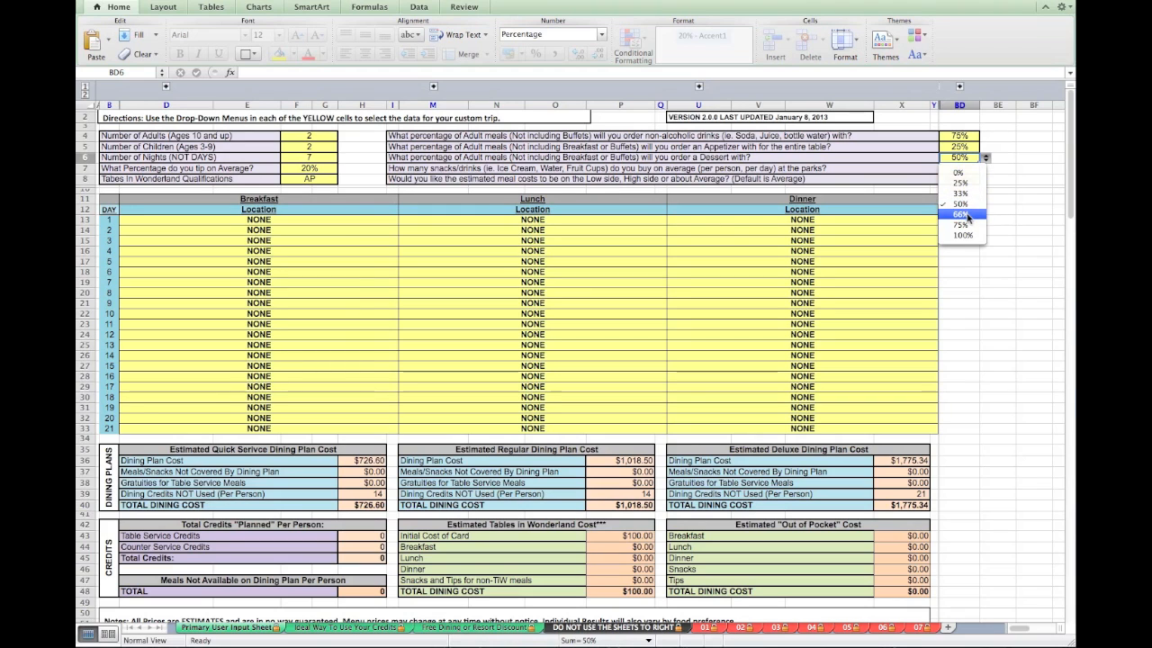
left_click(959, 214)
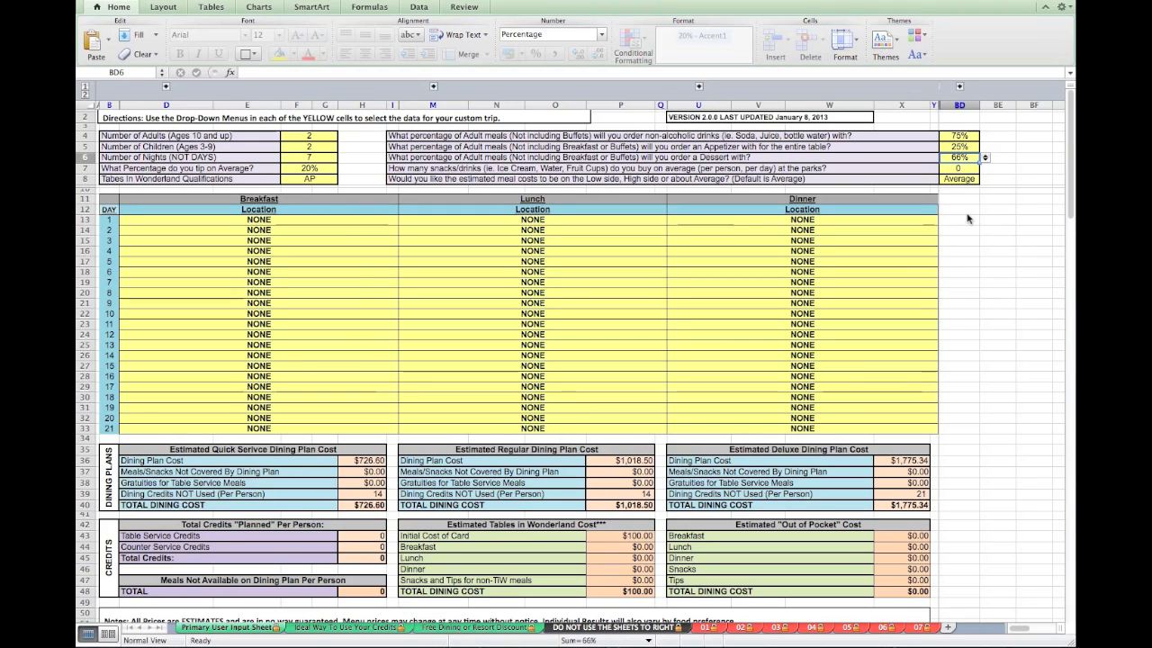
Step: Set snacks or drinks per person per day to 2
left_click(326, 157)
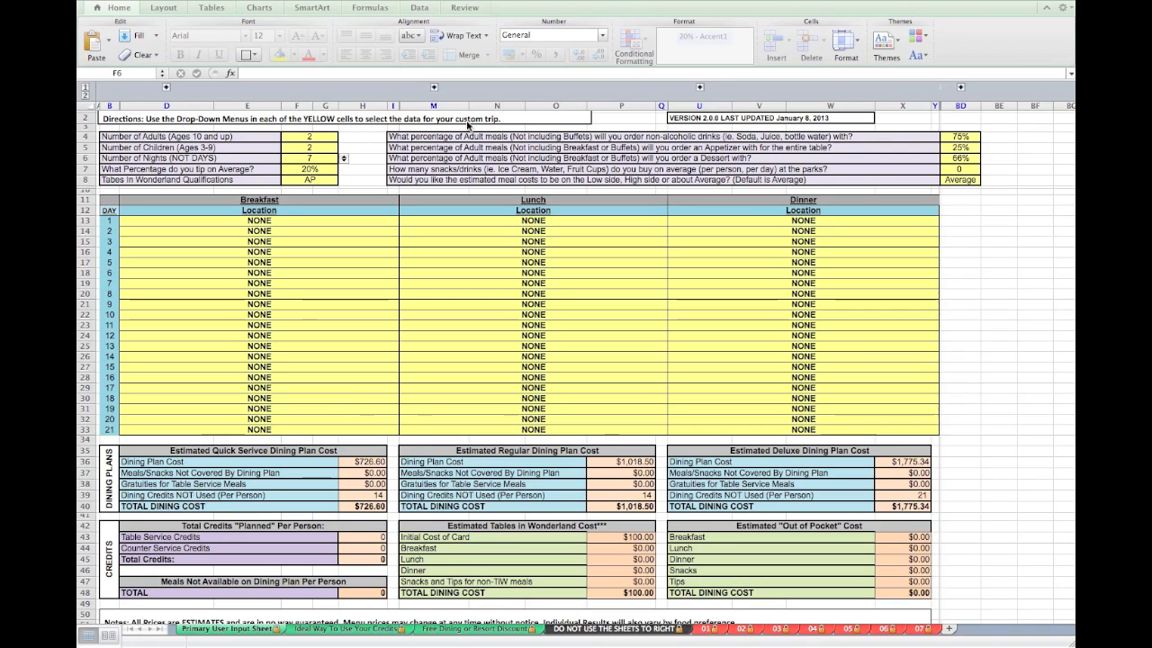
mouse_move(535, 155)
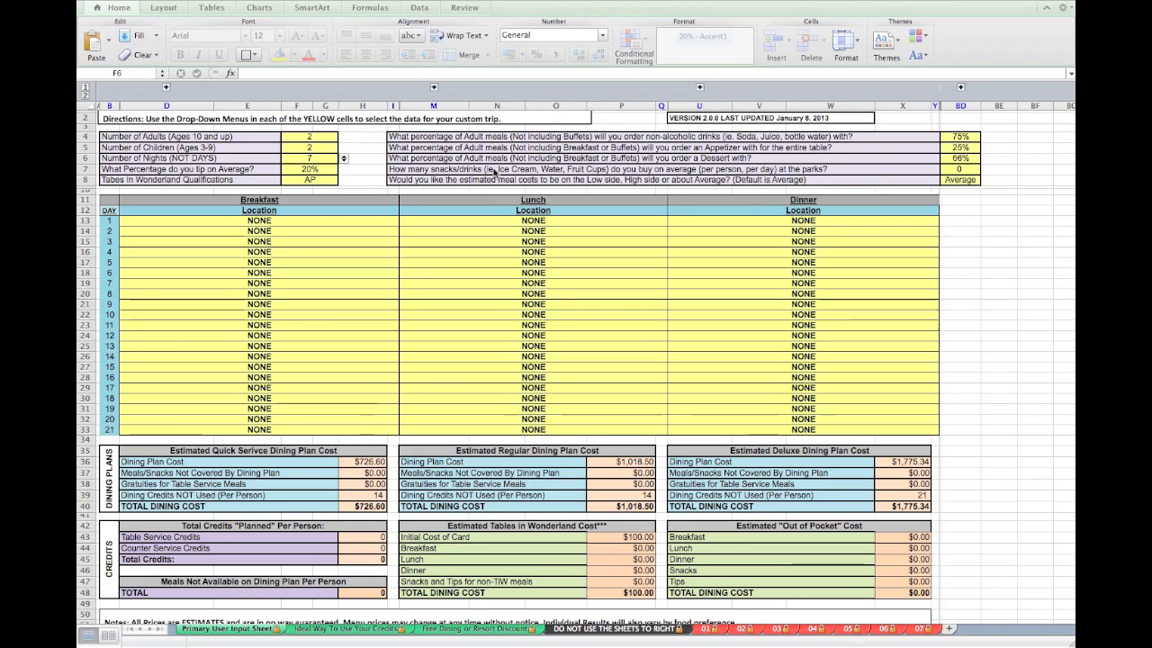
left_click(959, 157)
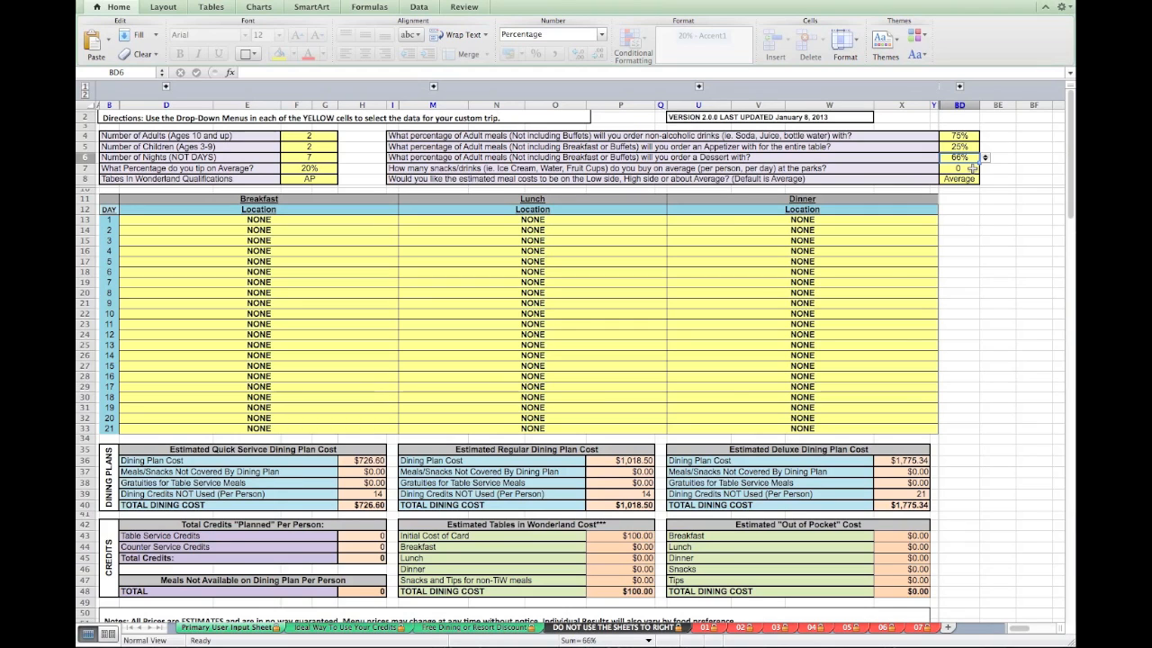
left_click(958, 168)
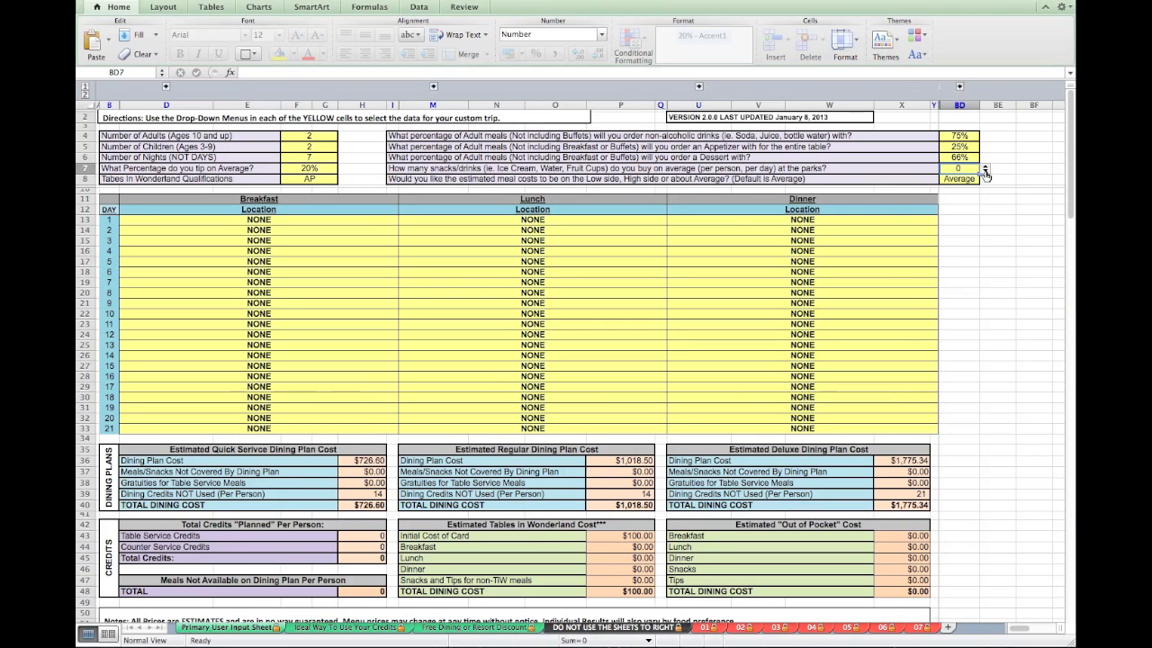
left_click(984, 169)
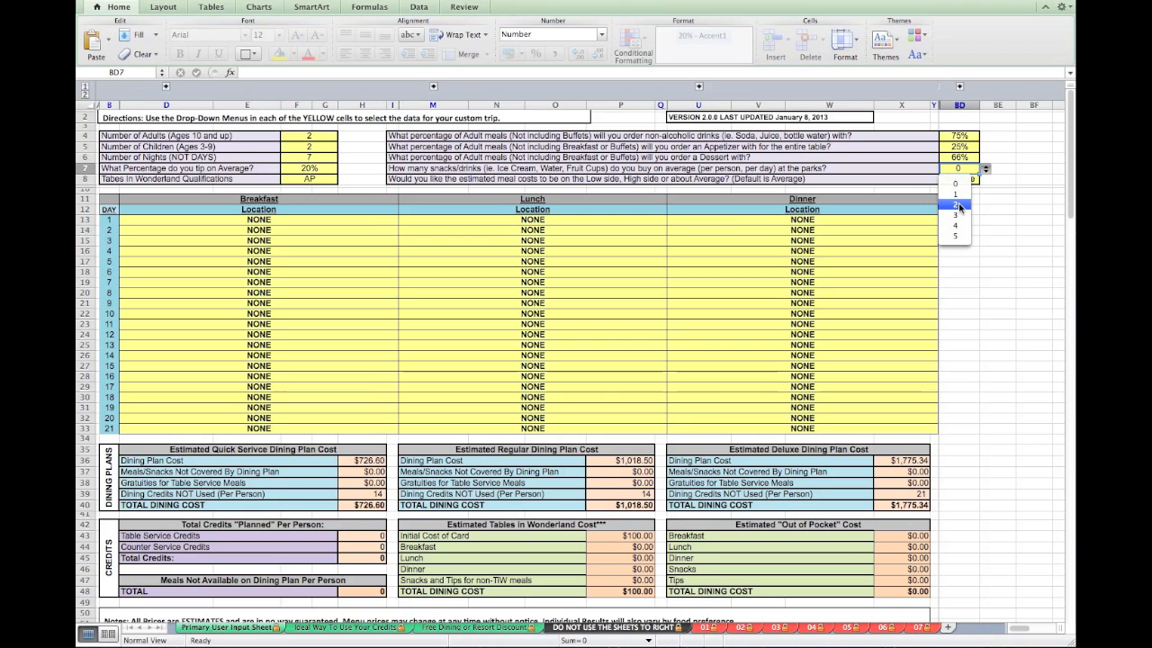
left_click(954, 205)
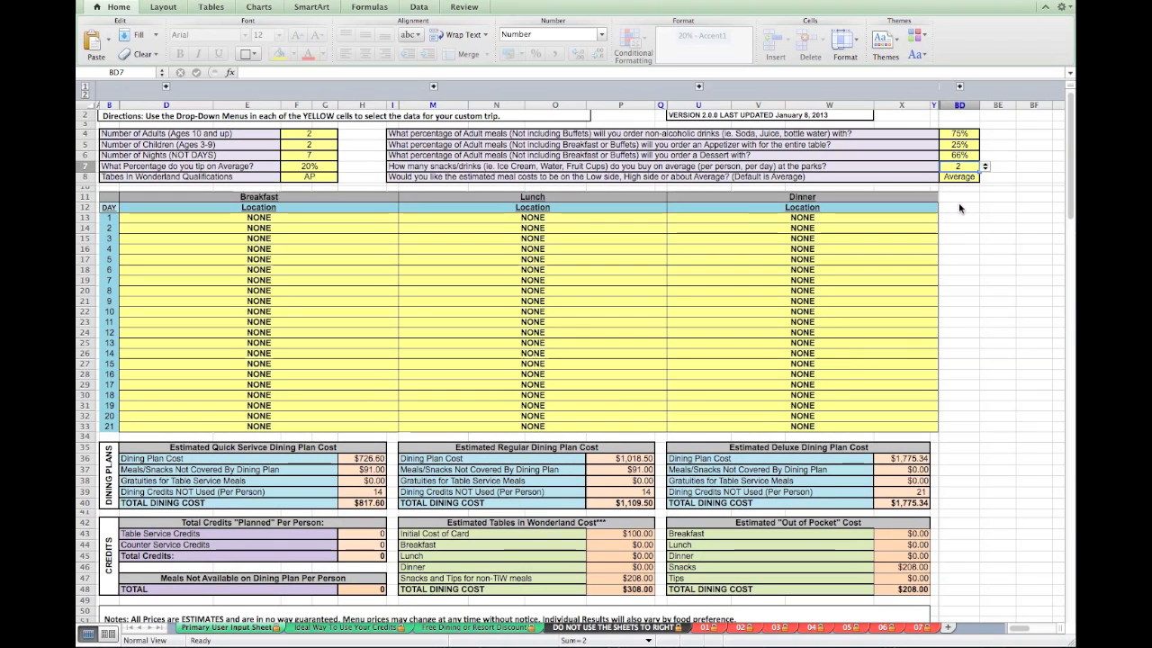
left_click(959, 176)
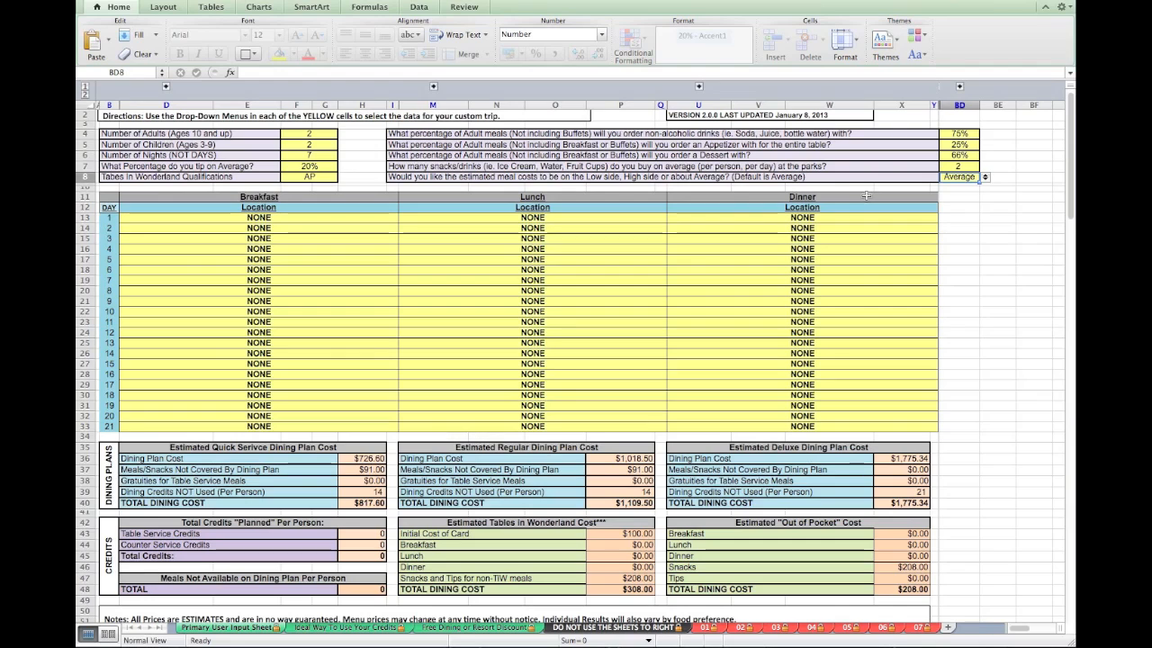
mouse_move(666, 260)
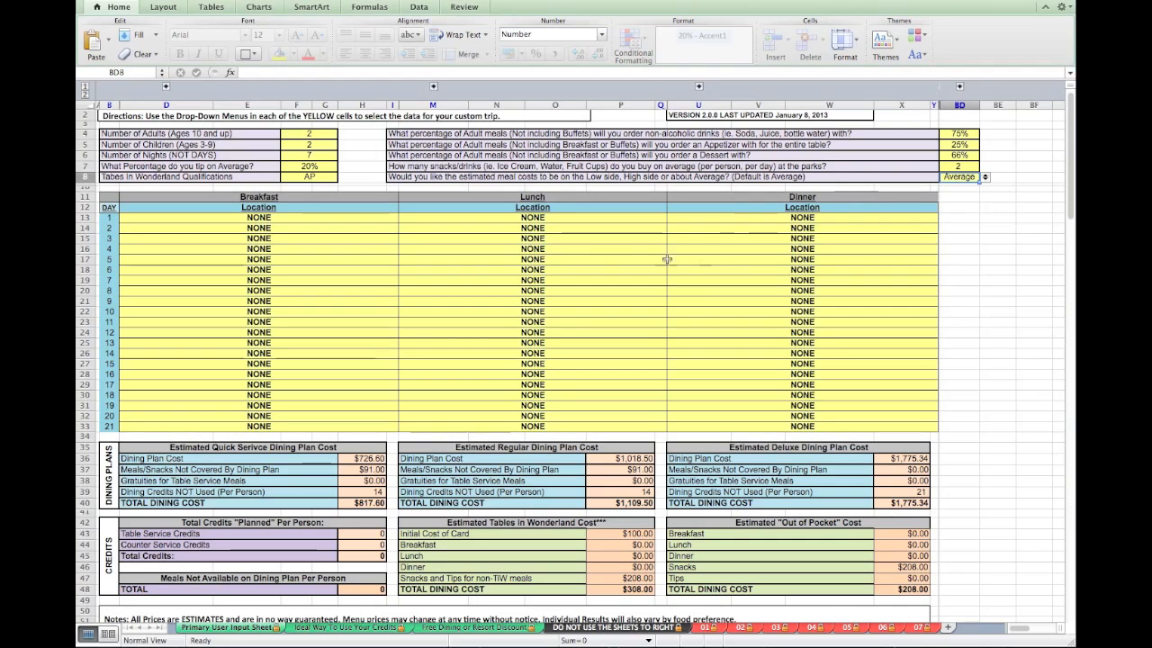
mouse_move(386, 219)
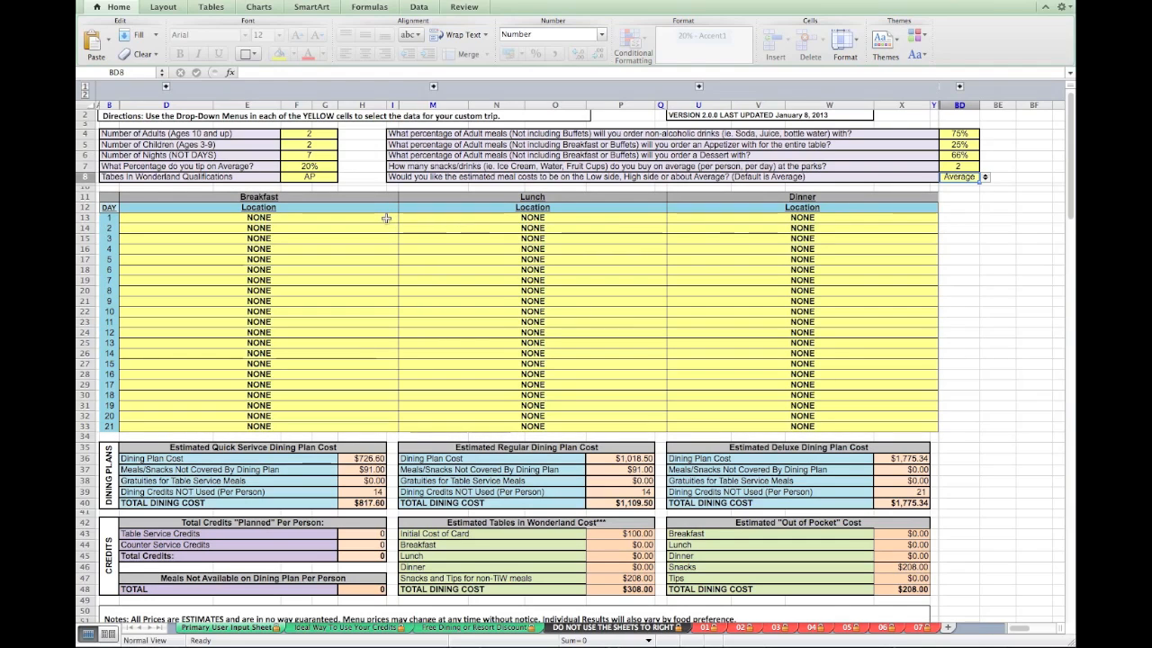
mouse_move(346, 219)
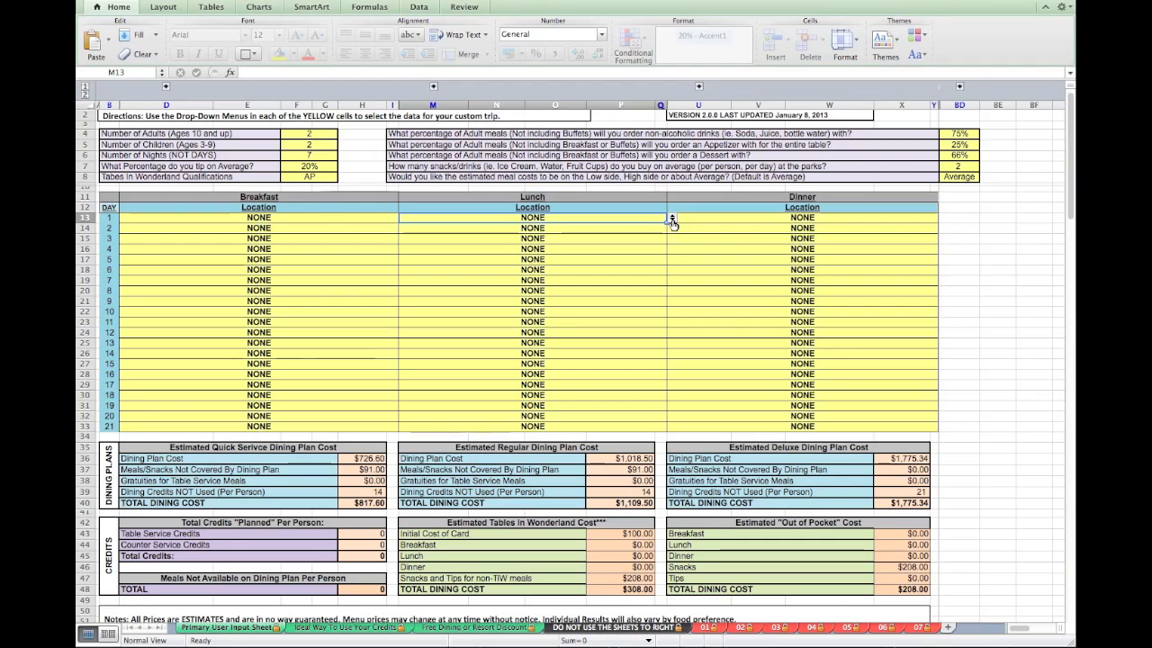
Step: Choose Captain Cook's (1 CS Credit) from the restaurant list for day 1 lunch
left_click(671, 222)
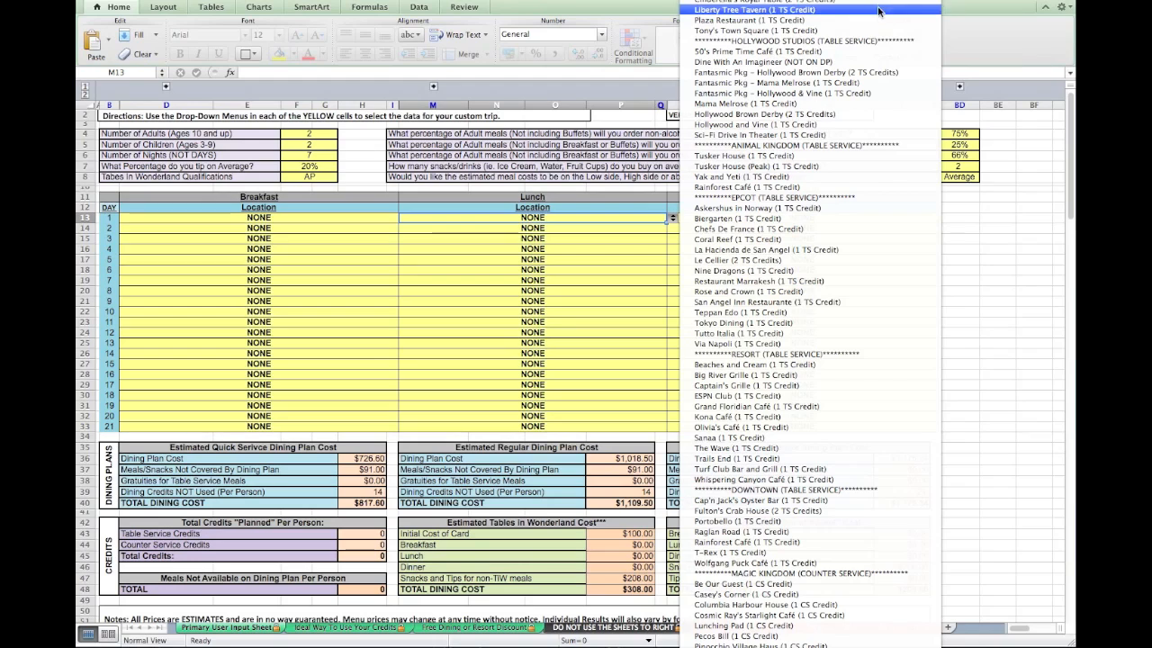
mouse_move(868, 51)
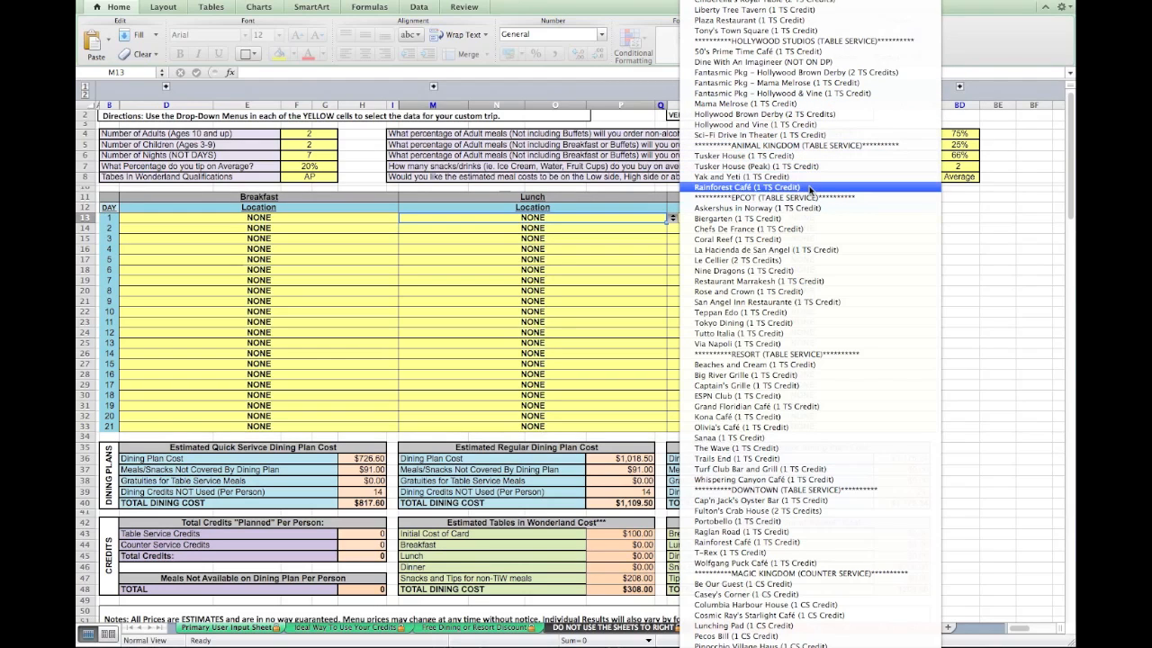
mouse_move(765, 334)
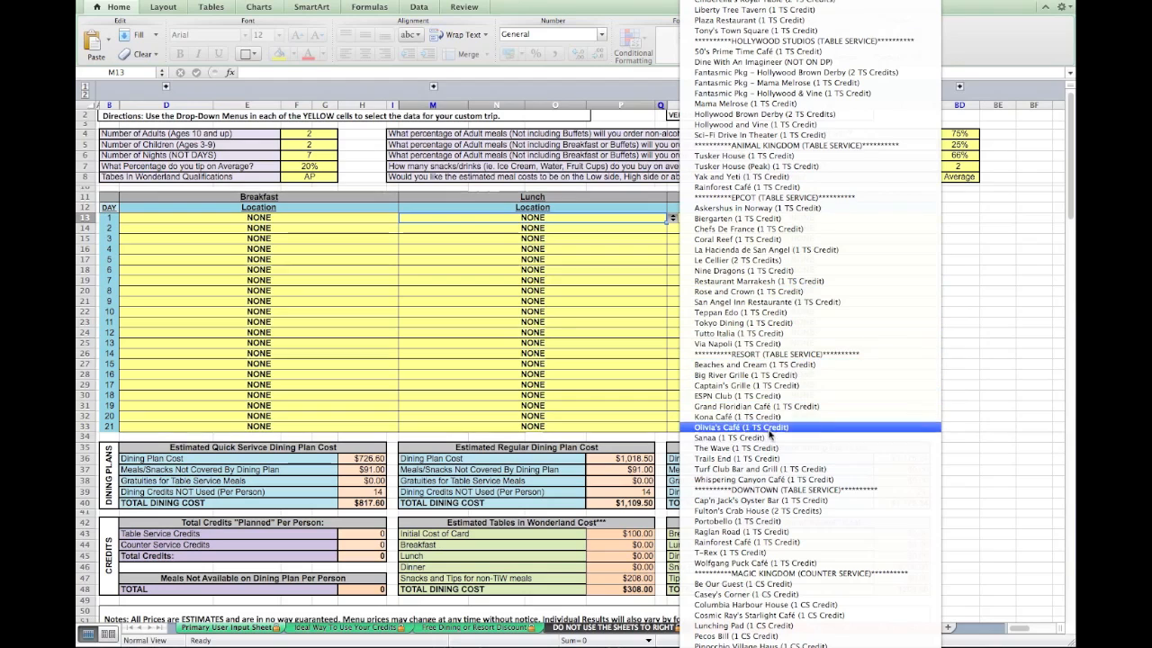
mouse_move(805, 488)
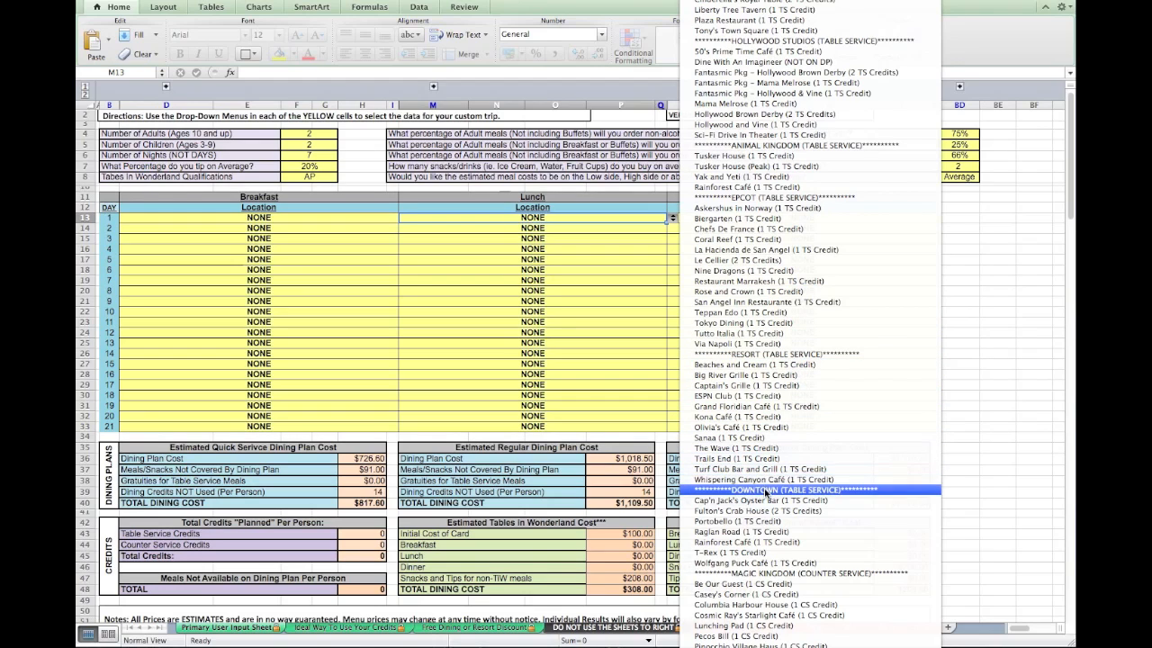
mouse_move(729, 552)
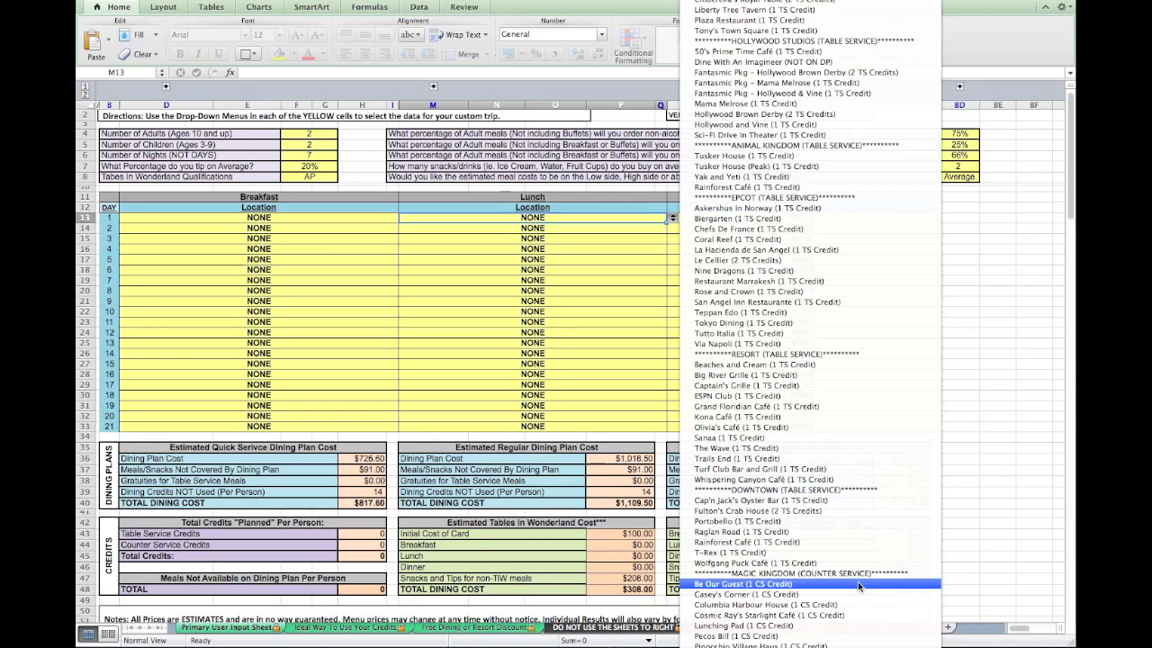
mouse_move(851, 636)
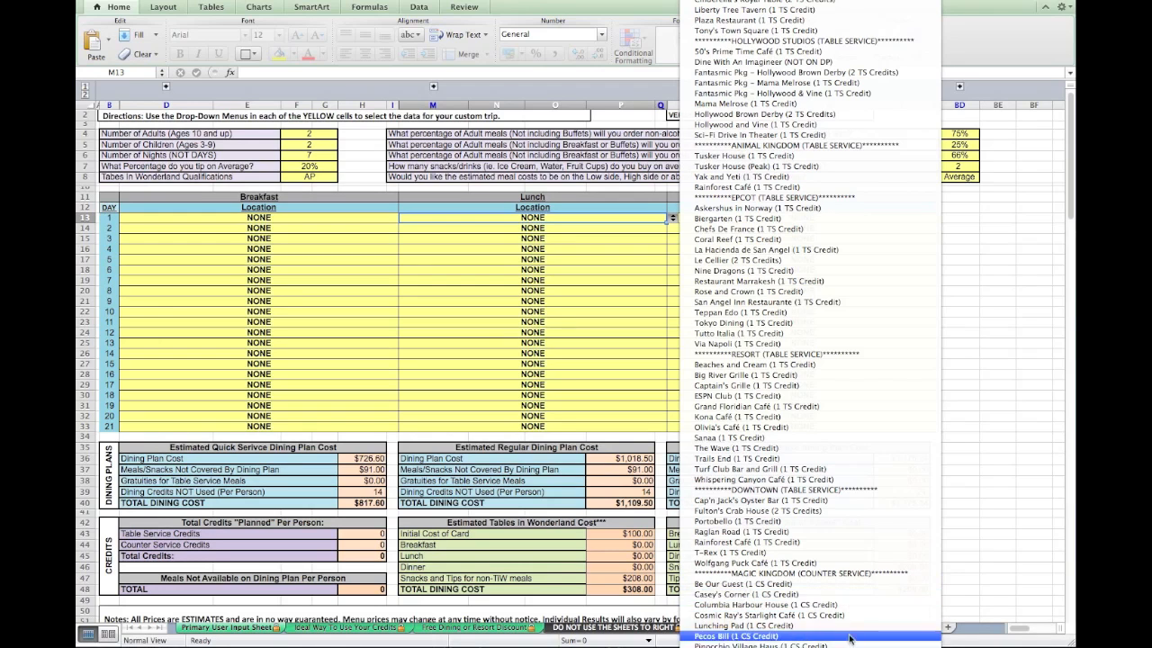
scroll("down", 3)
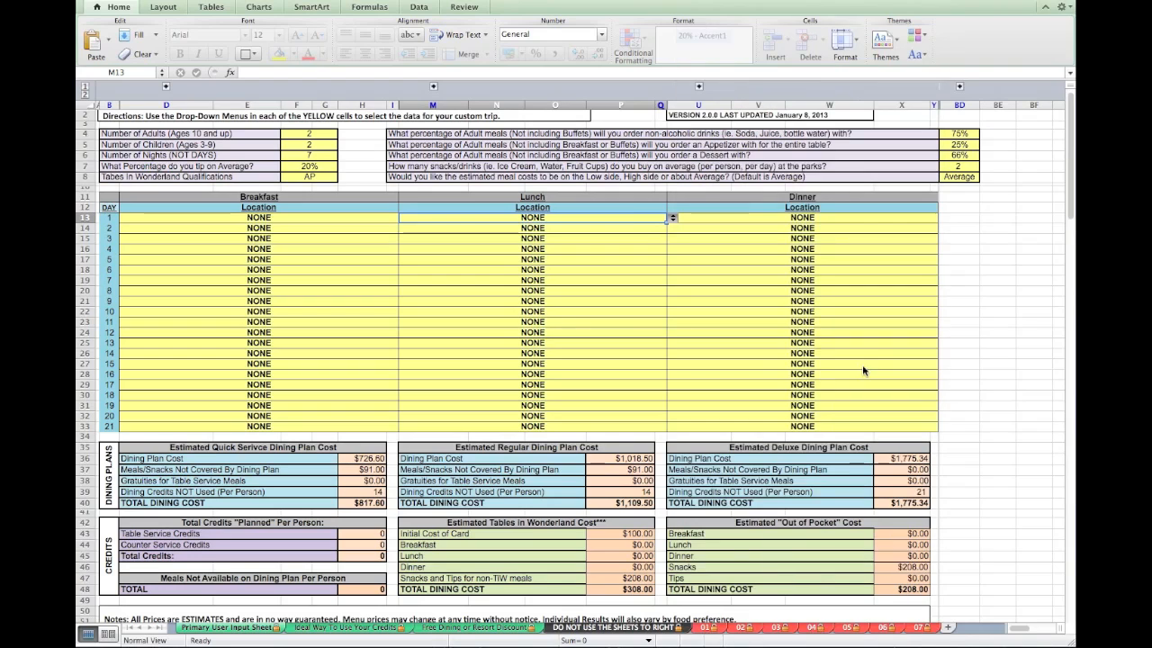
left_click(672, 217)
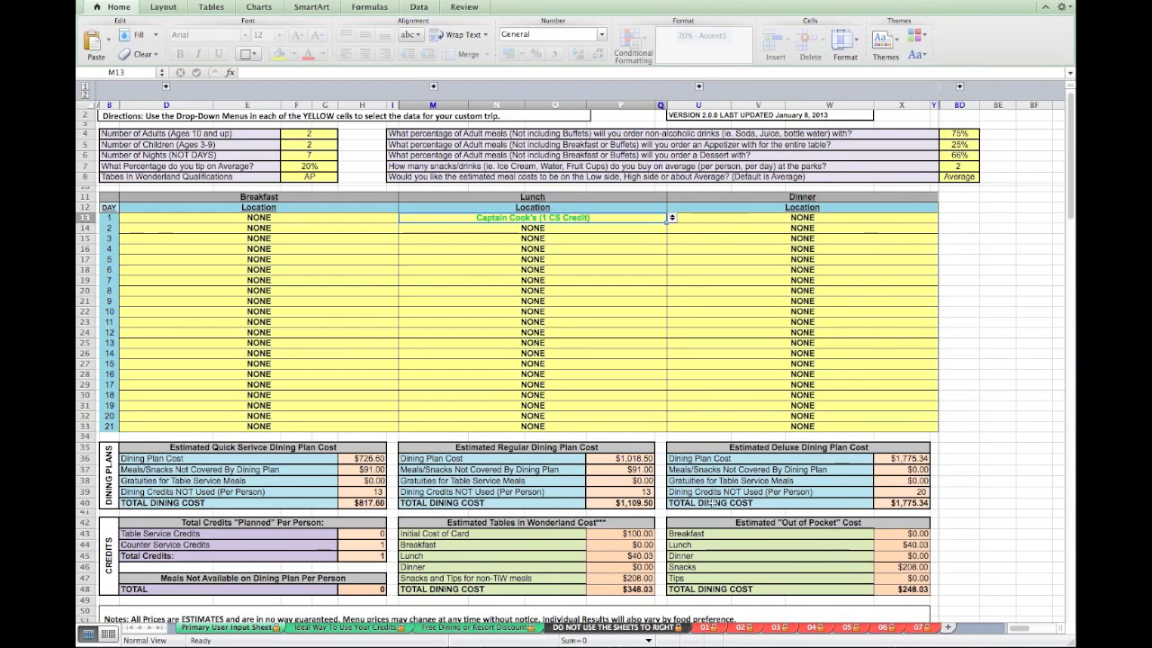
mouse_move(724, 396)
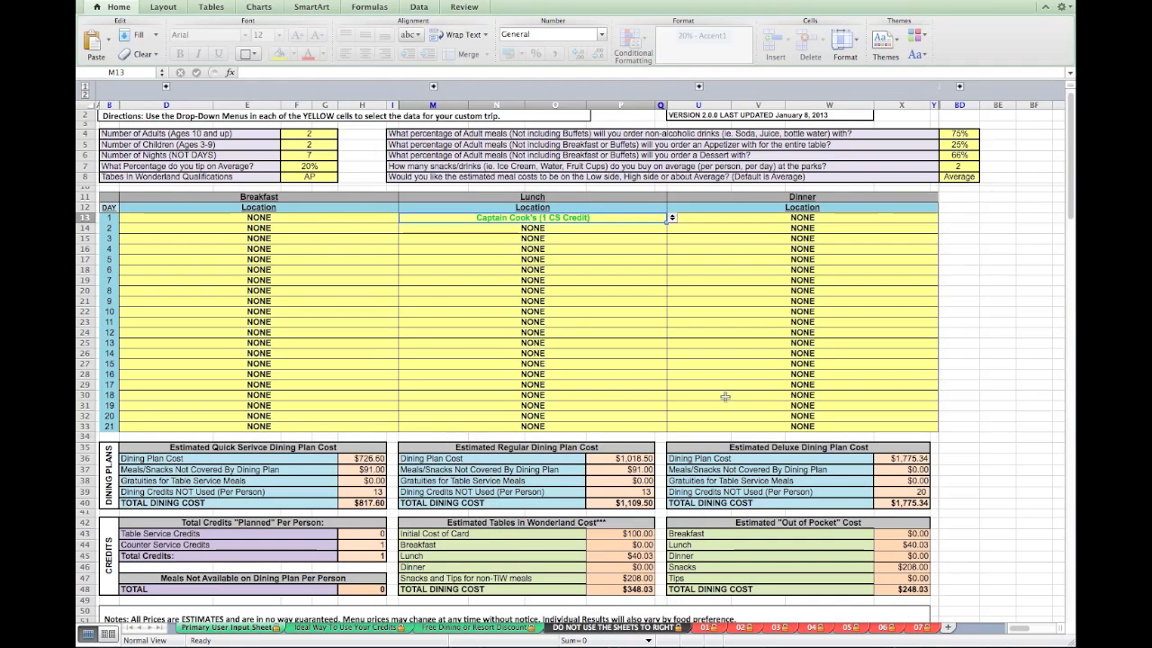
Step: Show the restaurant choices for the day 1 dinner slot
left_click(801, 217)
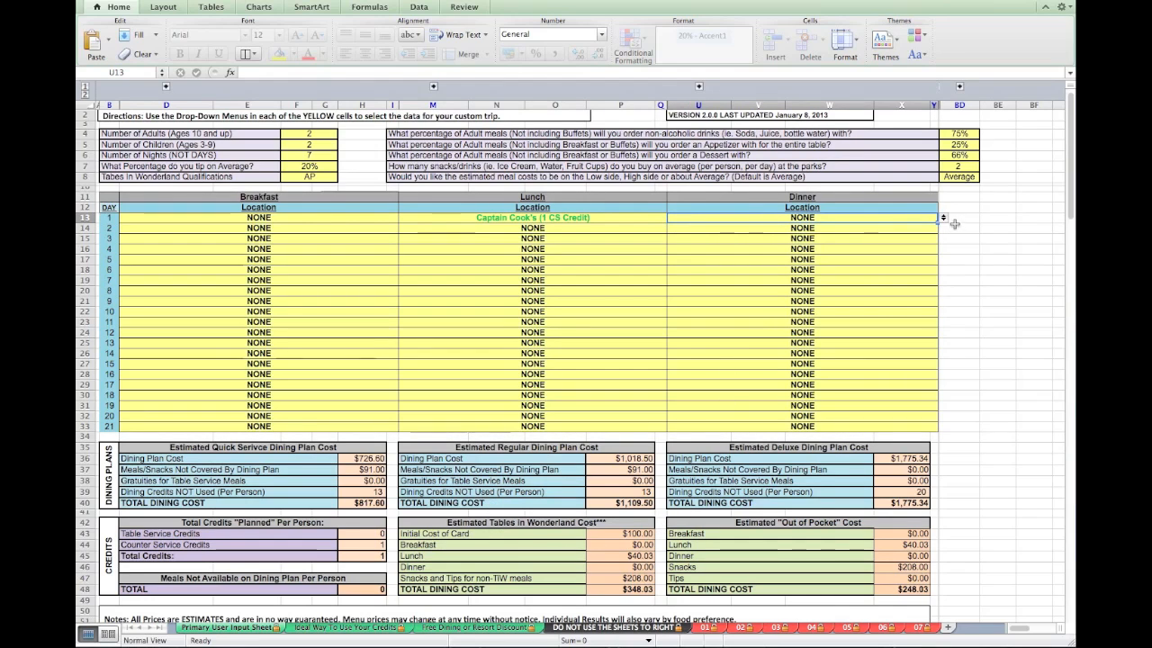
left_click(943, 217)
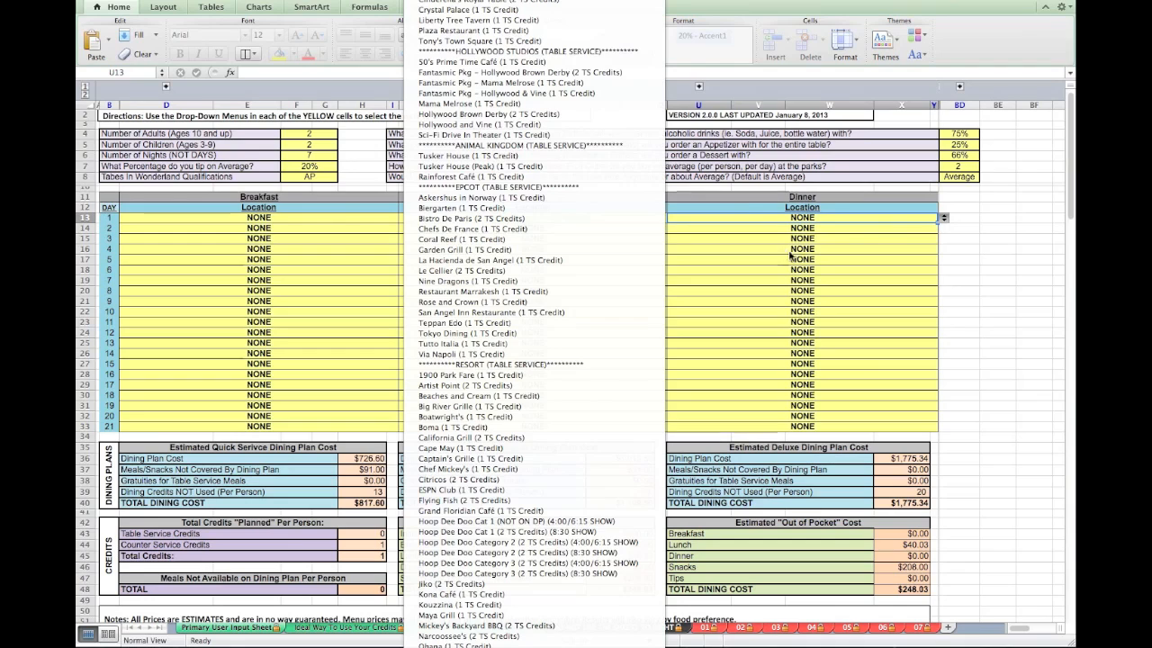
mouse_move(536, 406)
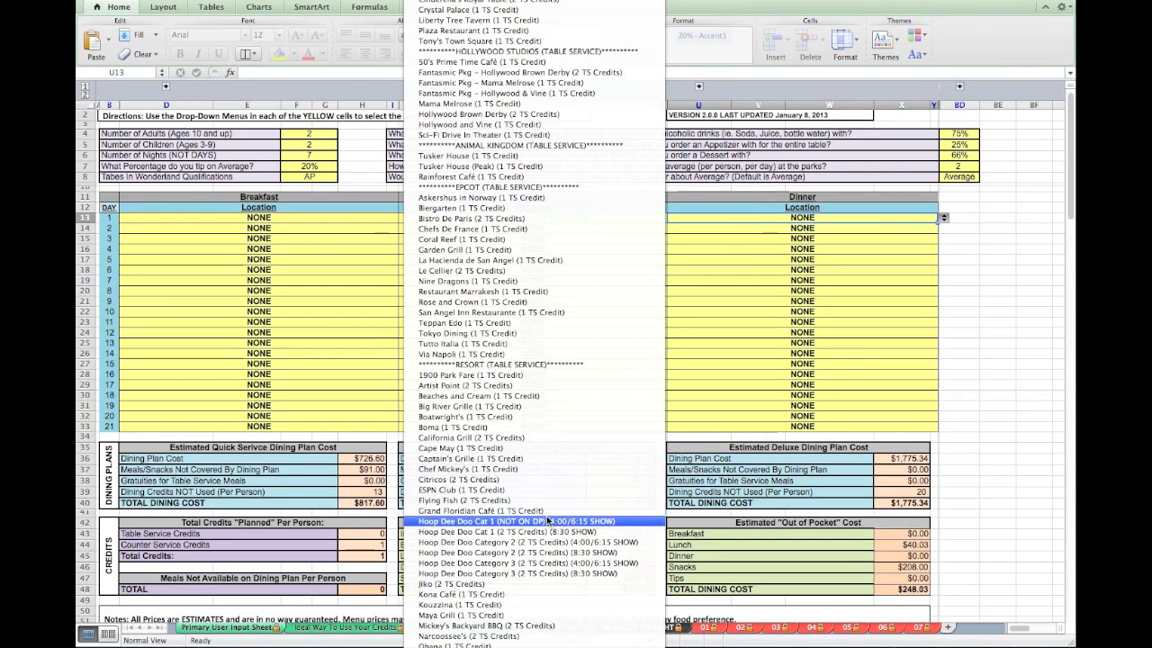
mouse_move(529, 593)
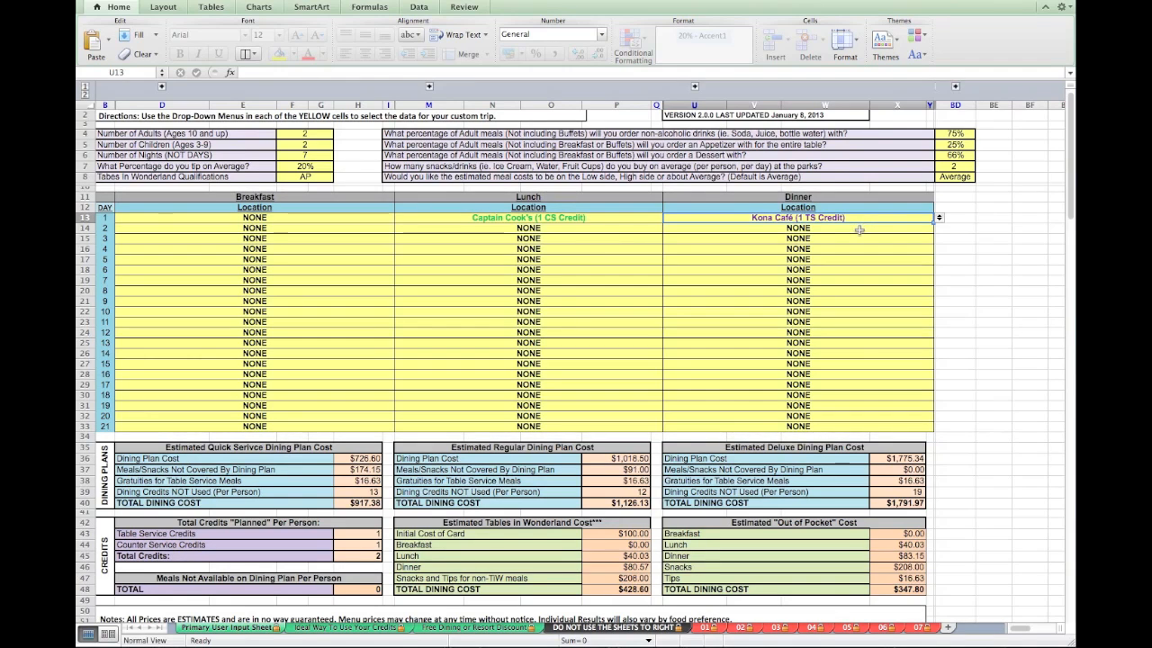
mouse_move(849, 230)
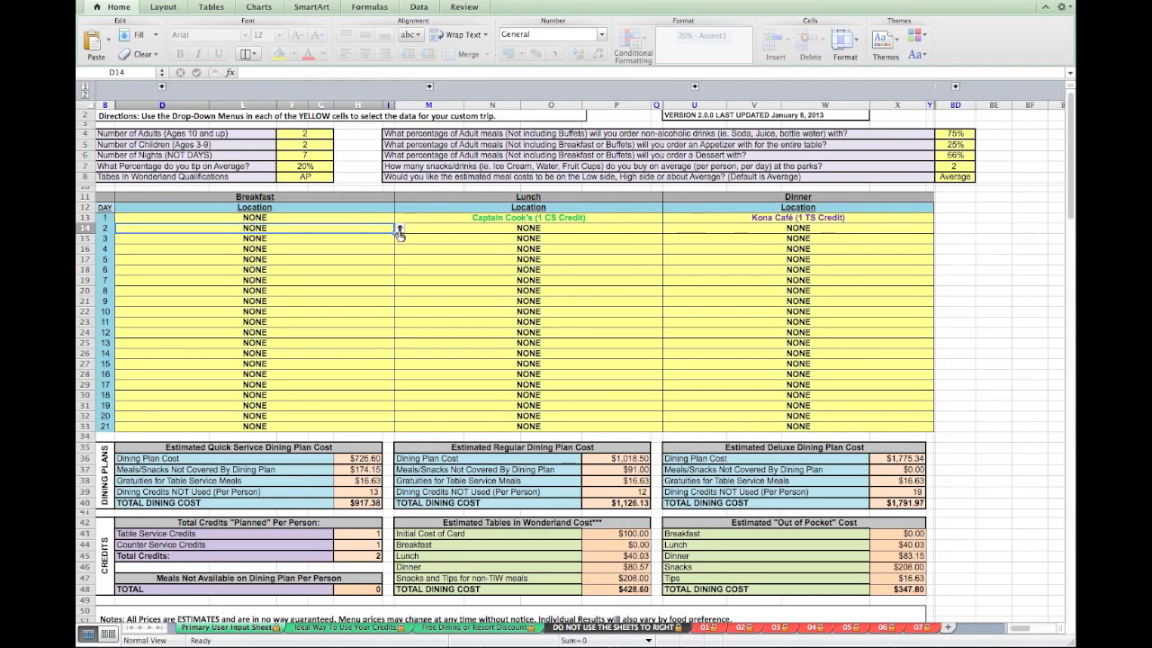
Step: Make Cinderella's Royal Table (2 TS Credits) day 2 breakfast and browse the day 2 dinner list
left_click(398, 228)
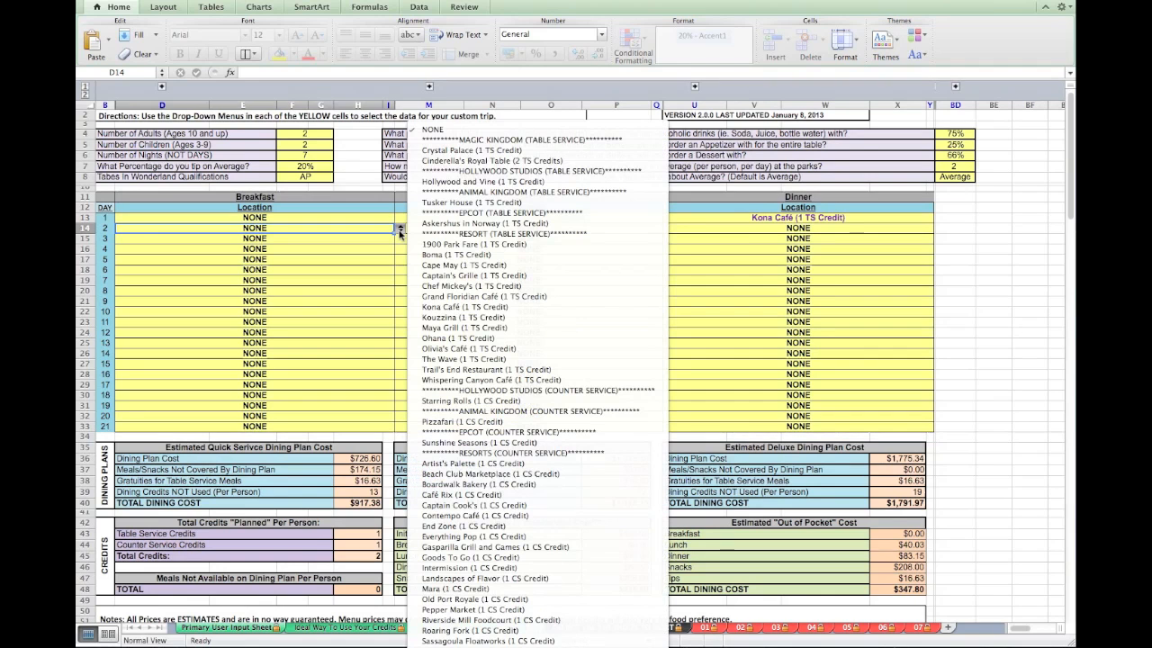
mouse_move(486, 223)
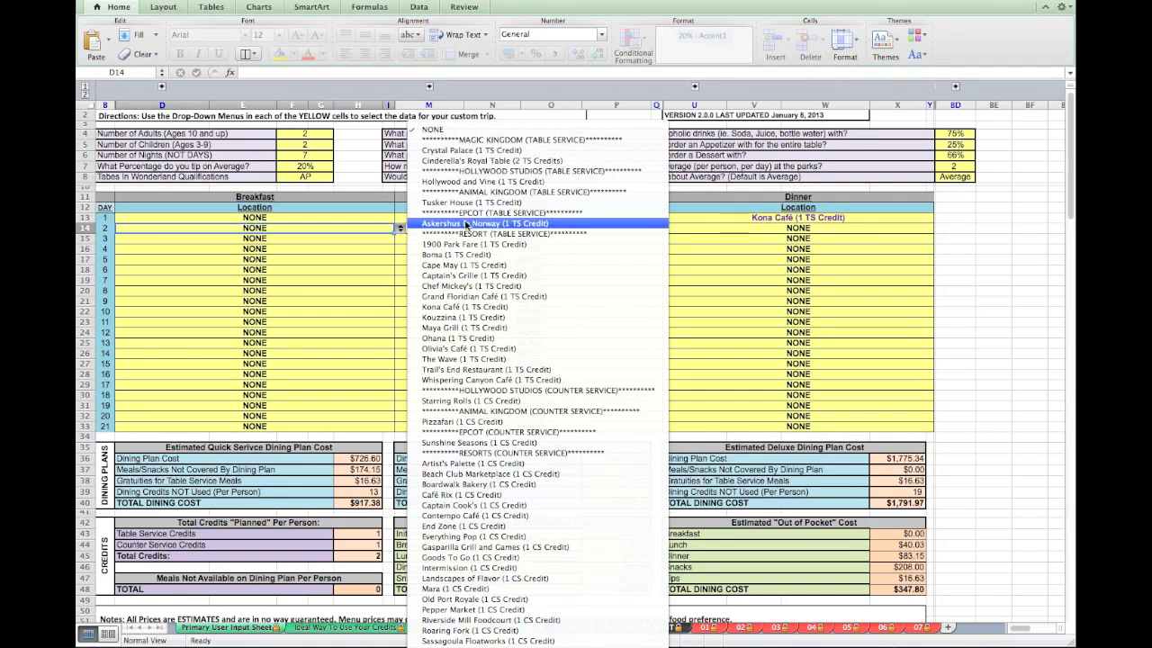
mouse_move(539, 138)
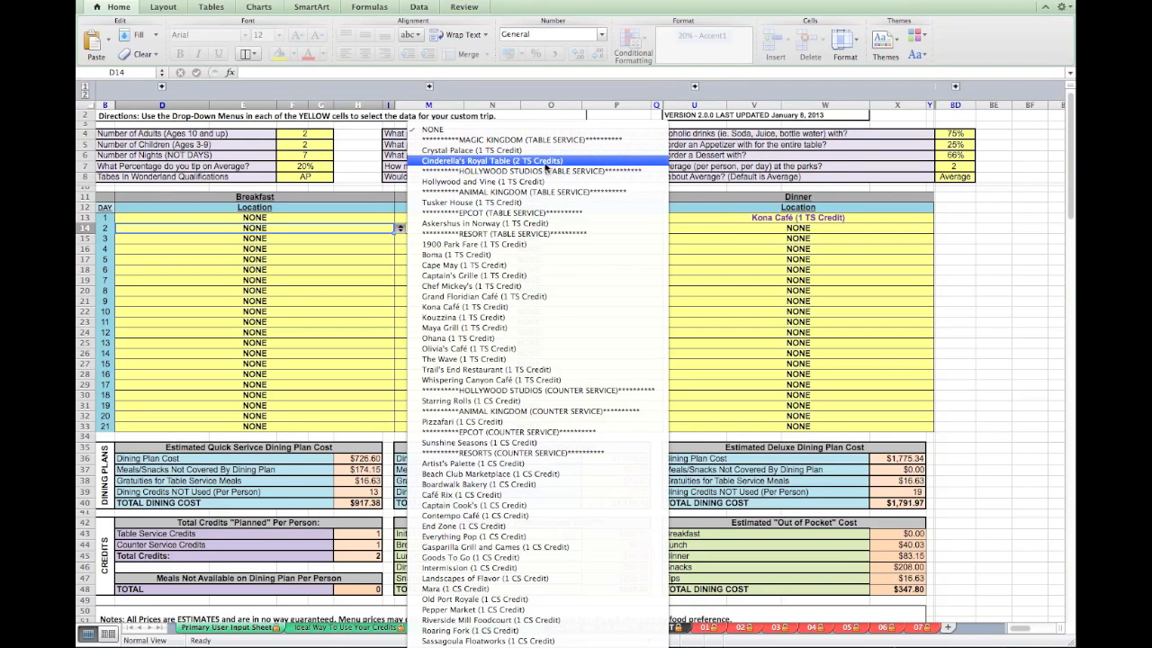
left_click(491, 160)
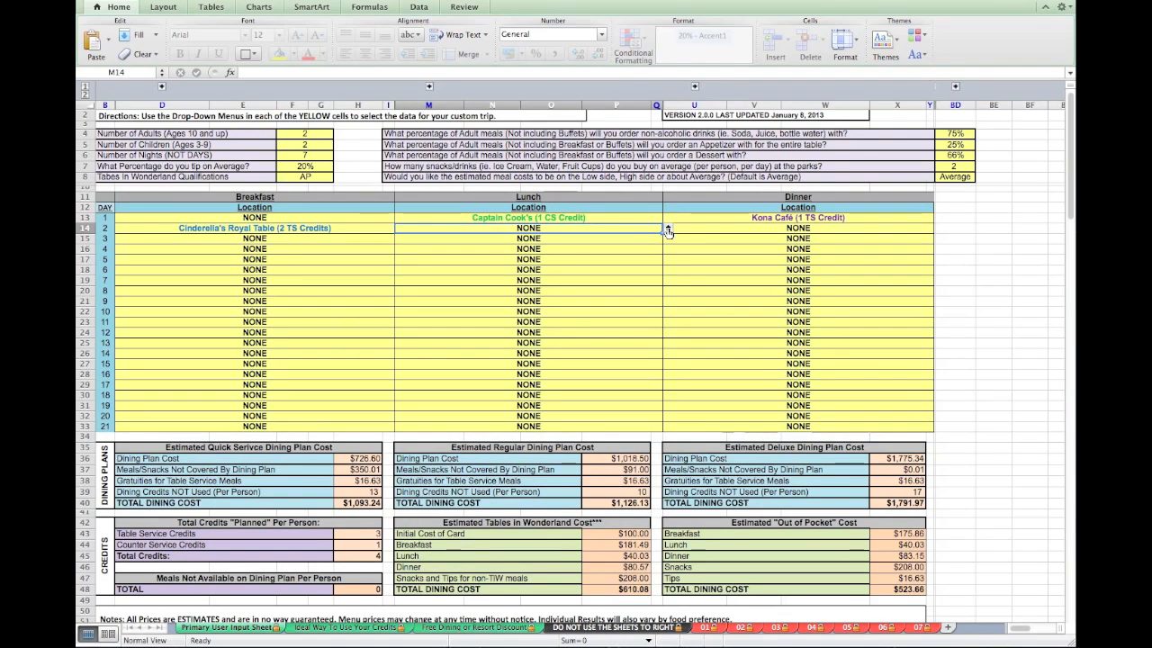
left_click(667, 228)
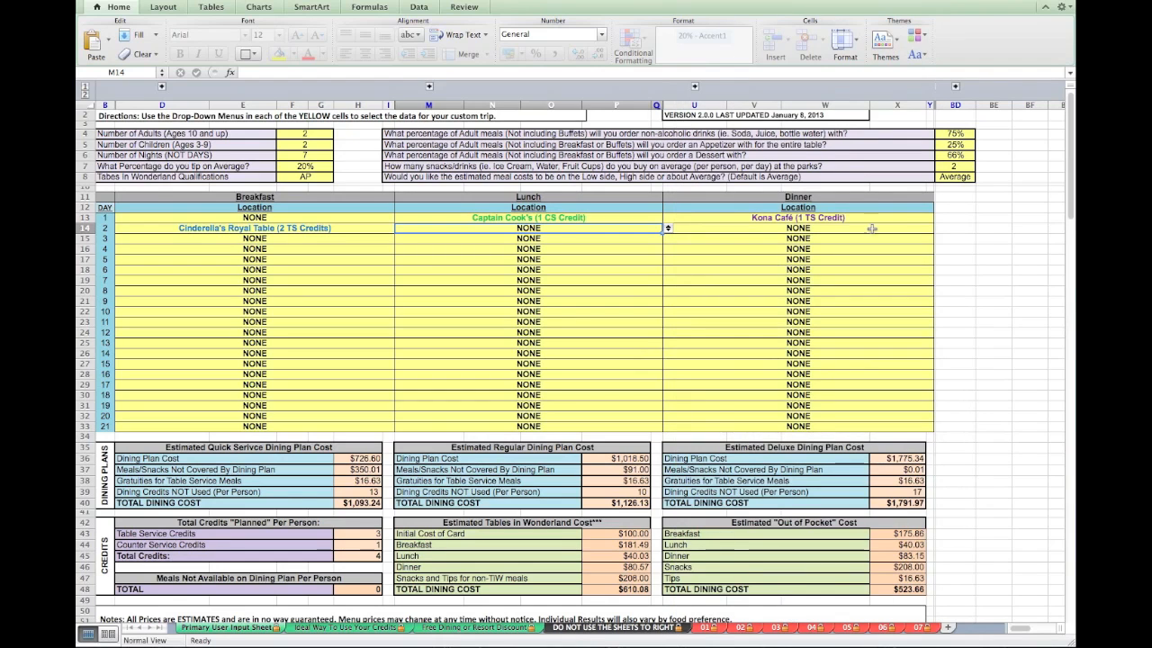
left_click(938, 228)
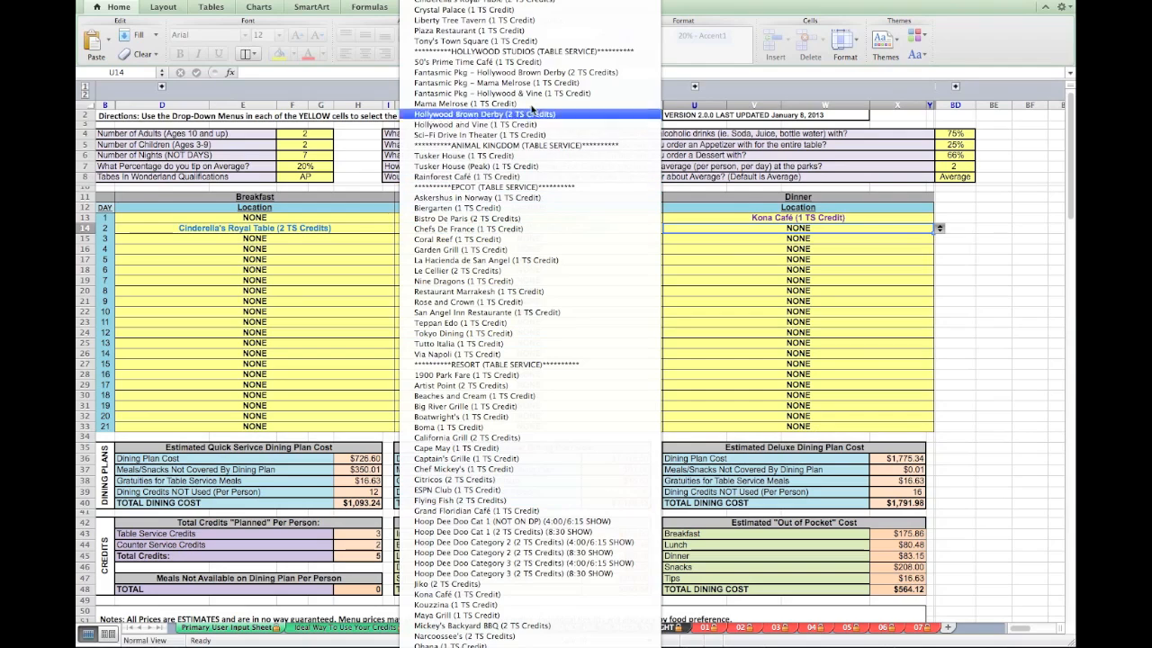
scroll("down", 3)
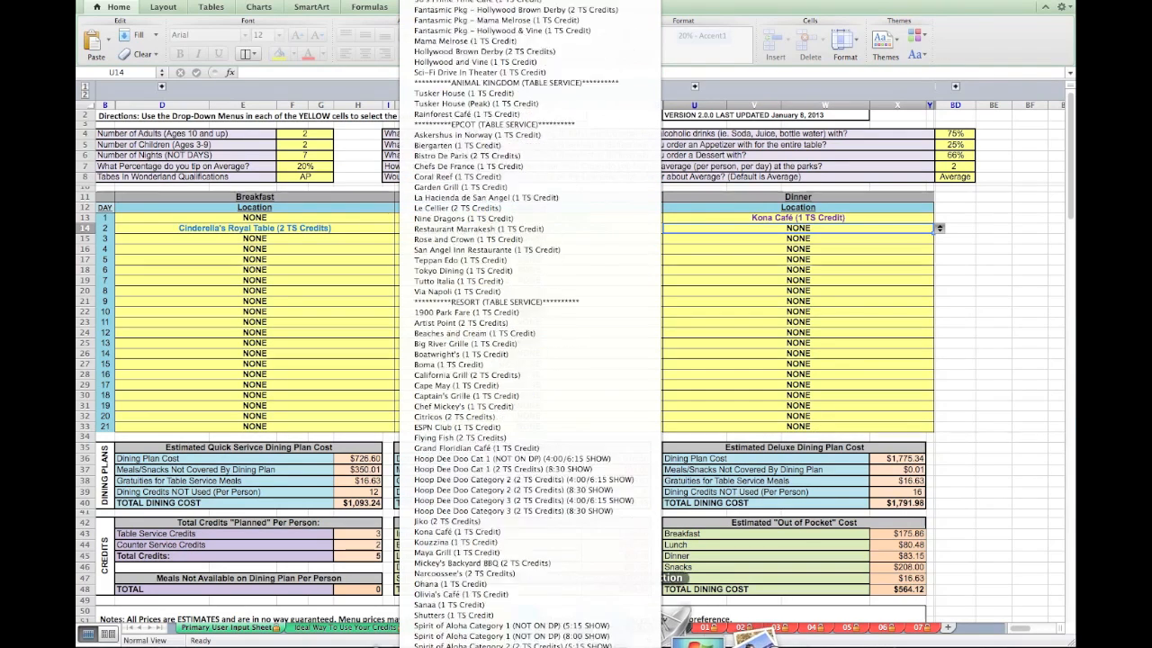
scroll("down", 3)
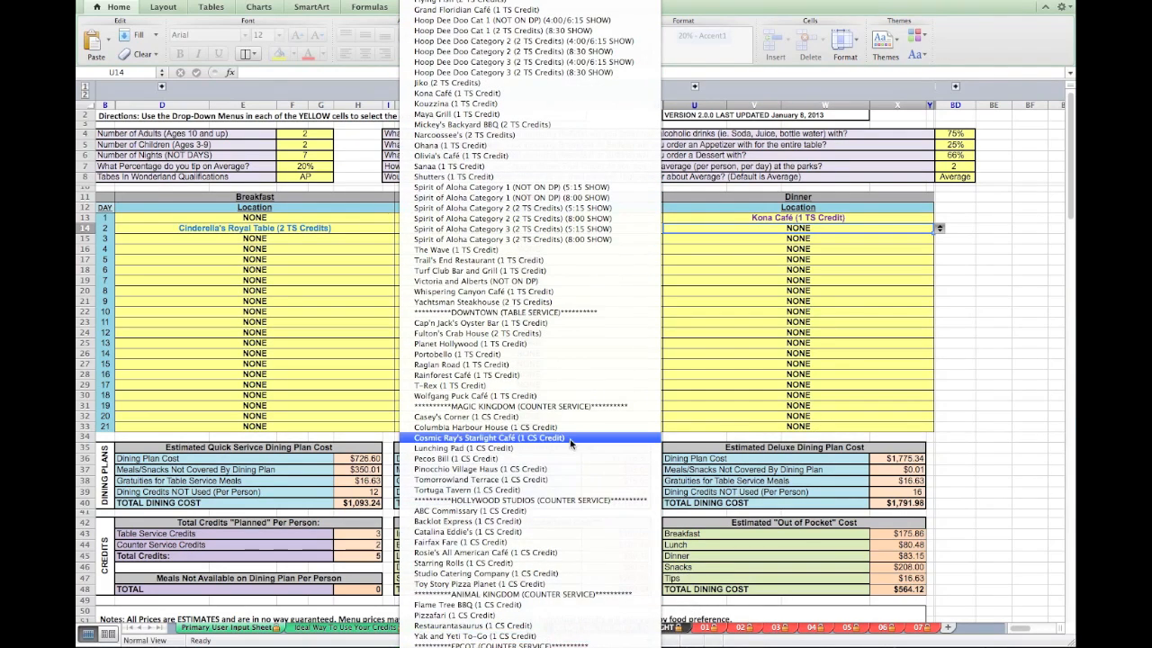
mouse_move(569, 458)
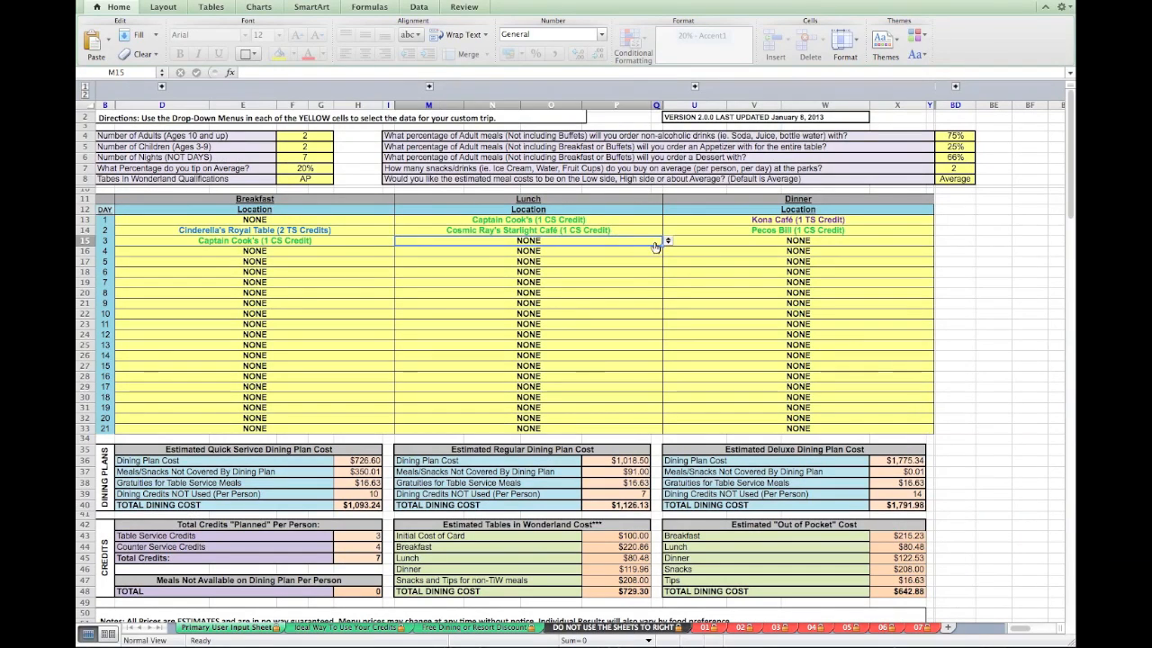
Step: Choose Dine With An Imagineer for day 3 lunch and move to the next slot
left_click(667, 240)
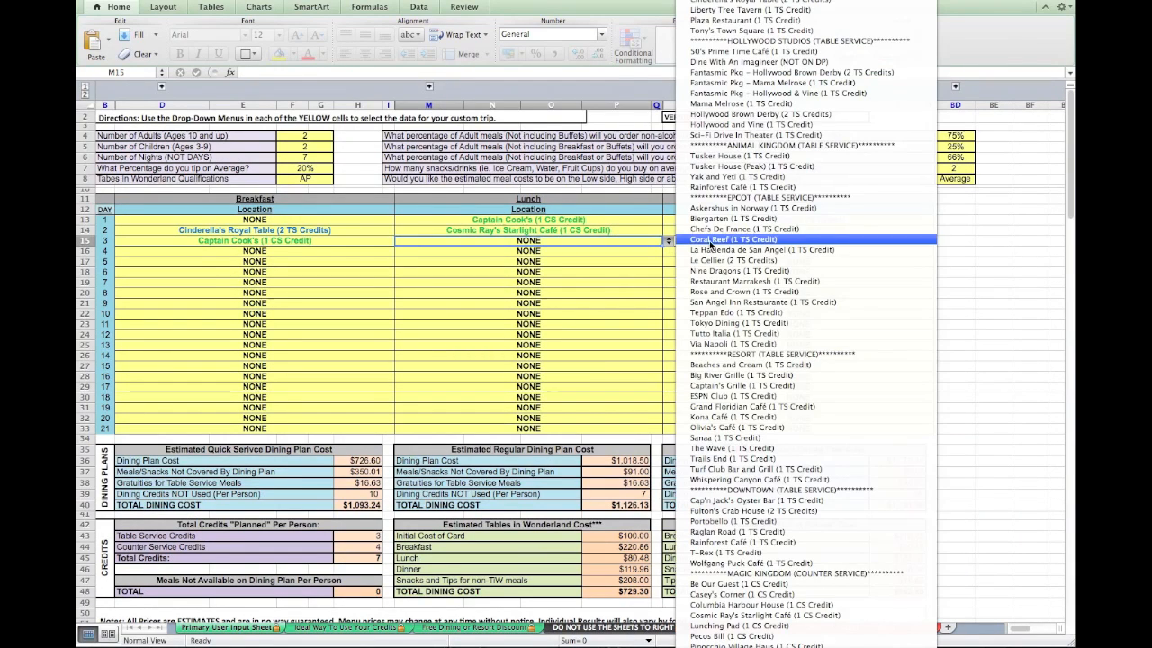
mouse_move(773, 62)
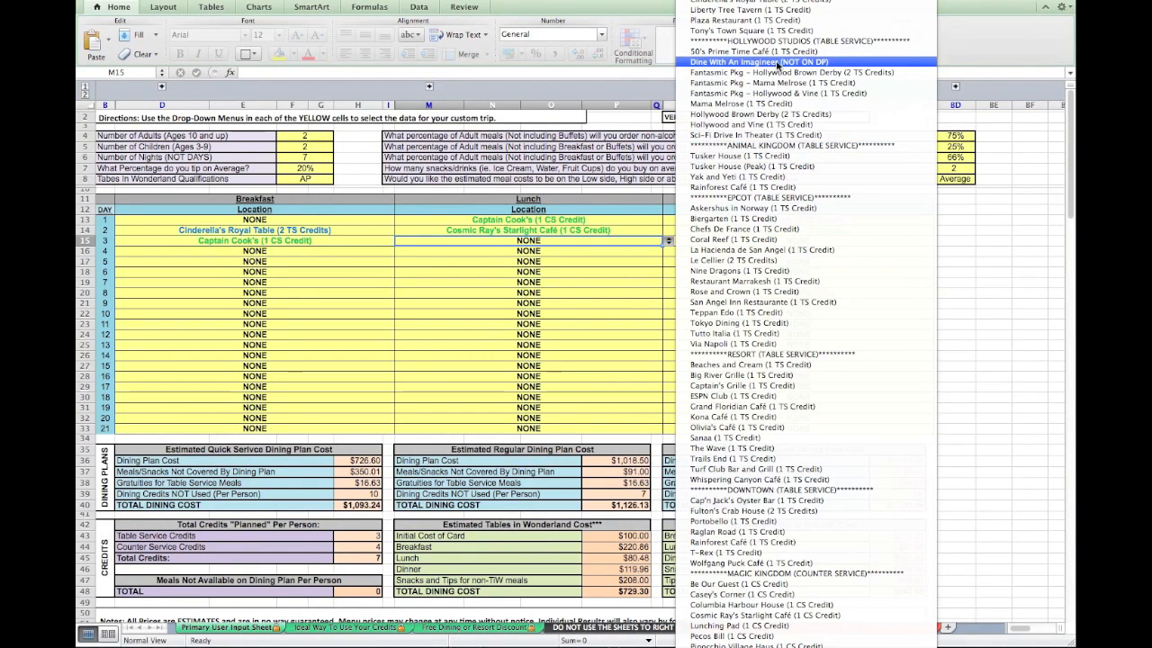
left_click(790, 61)
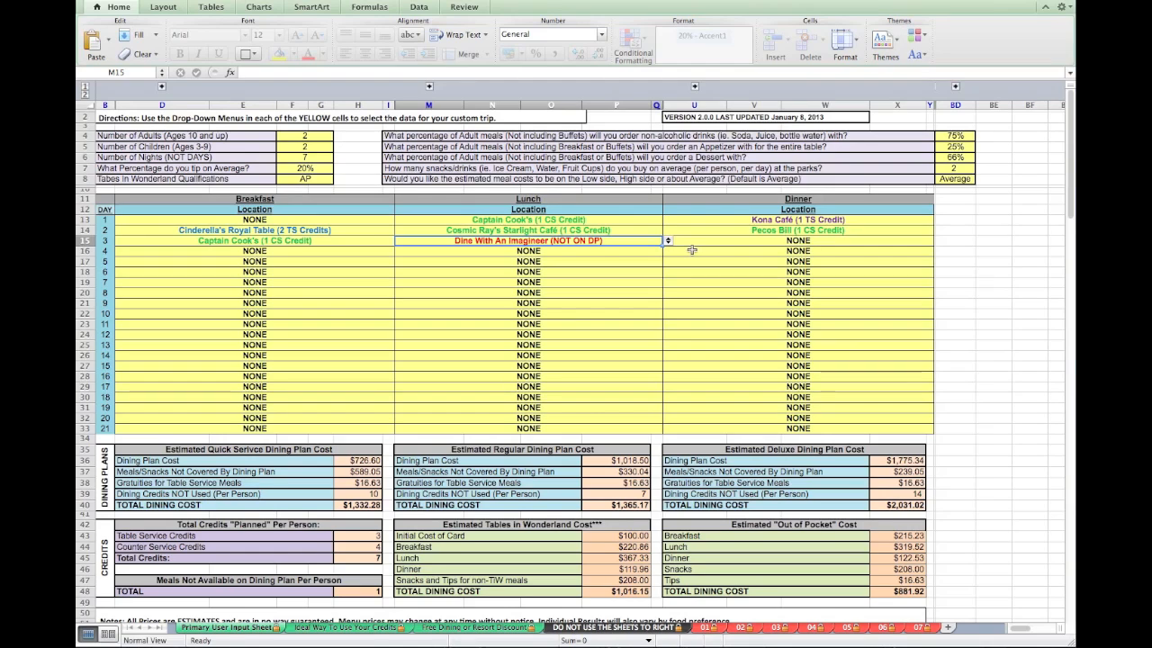
left_click(398, 249)
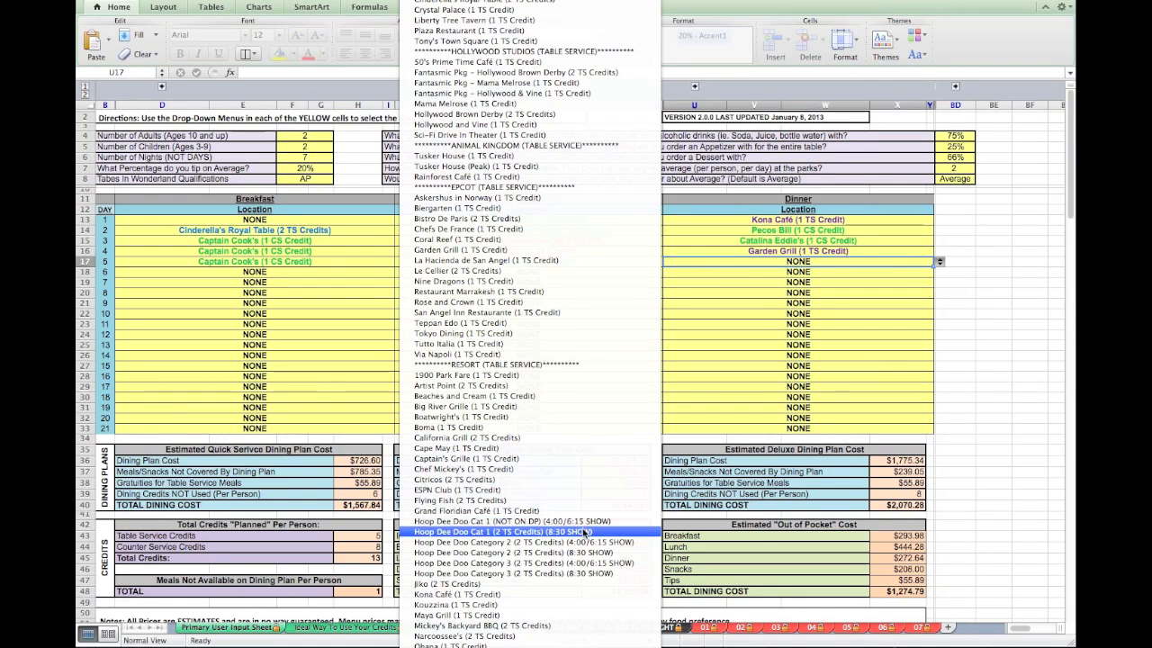
left_click(512, 521)
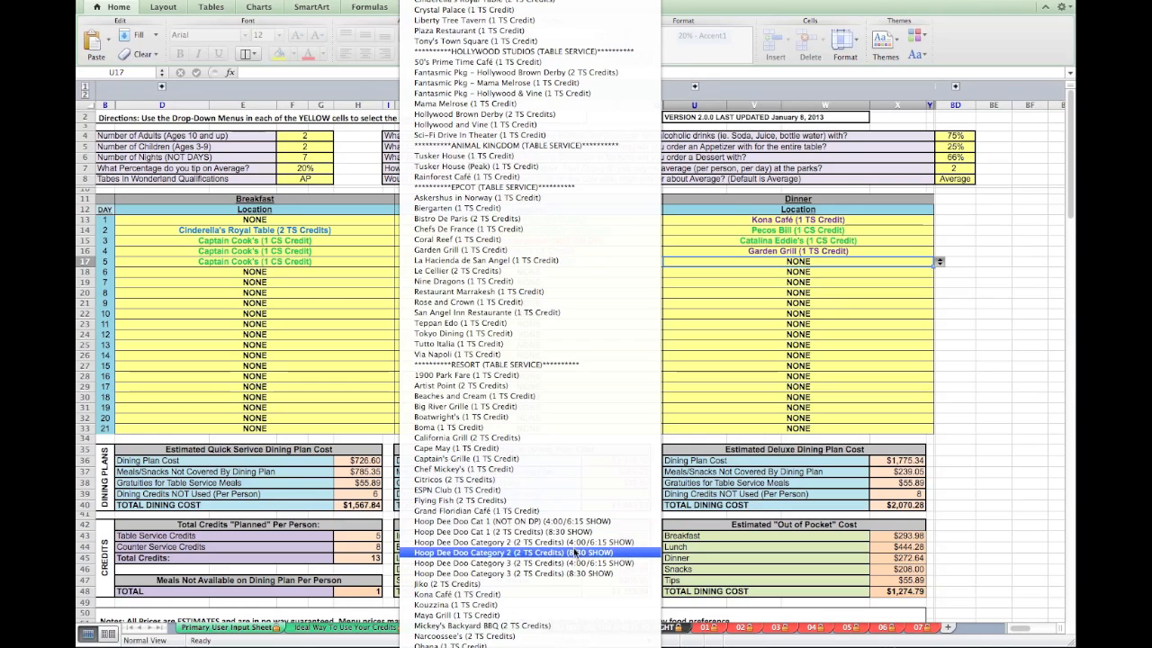
left_click(513, 573)
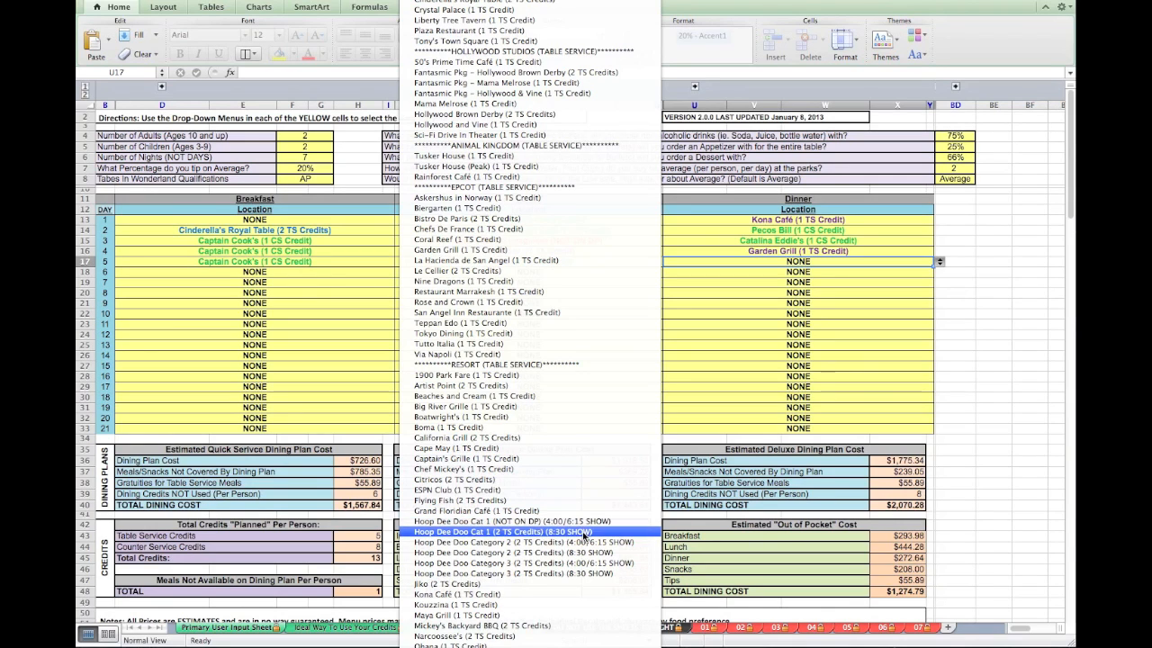
mouse_move(504, 522)
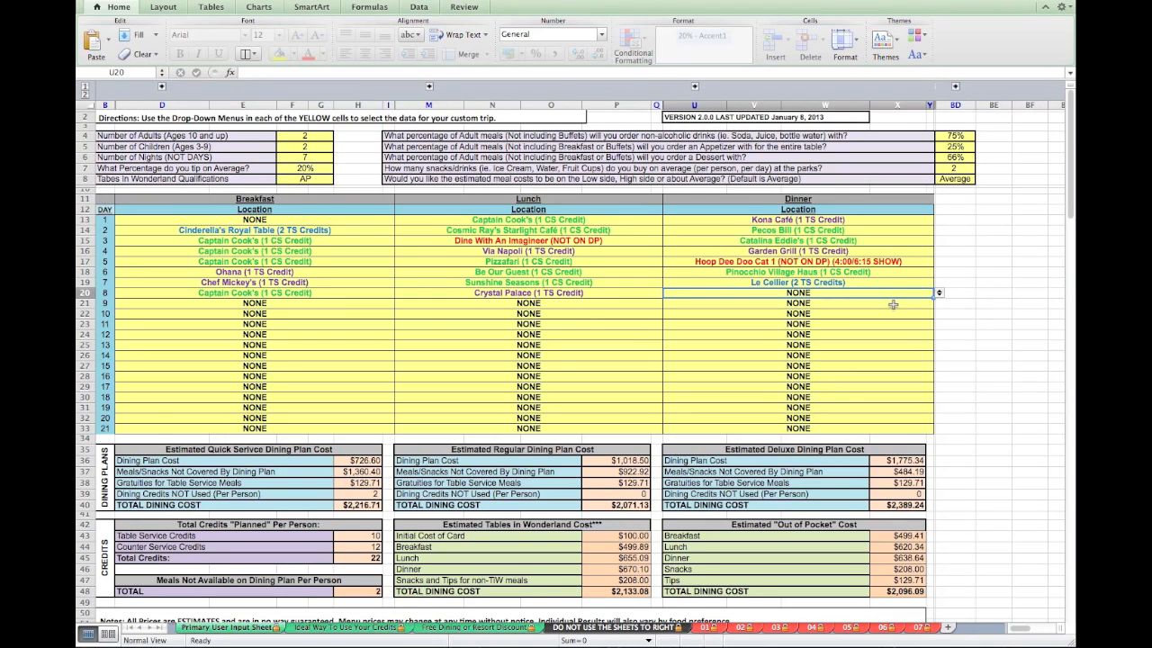
mouse_move(416, 415)
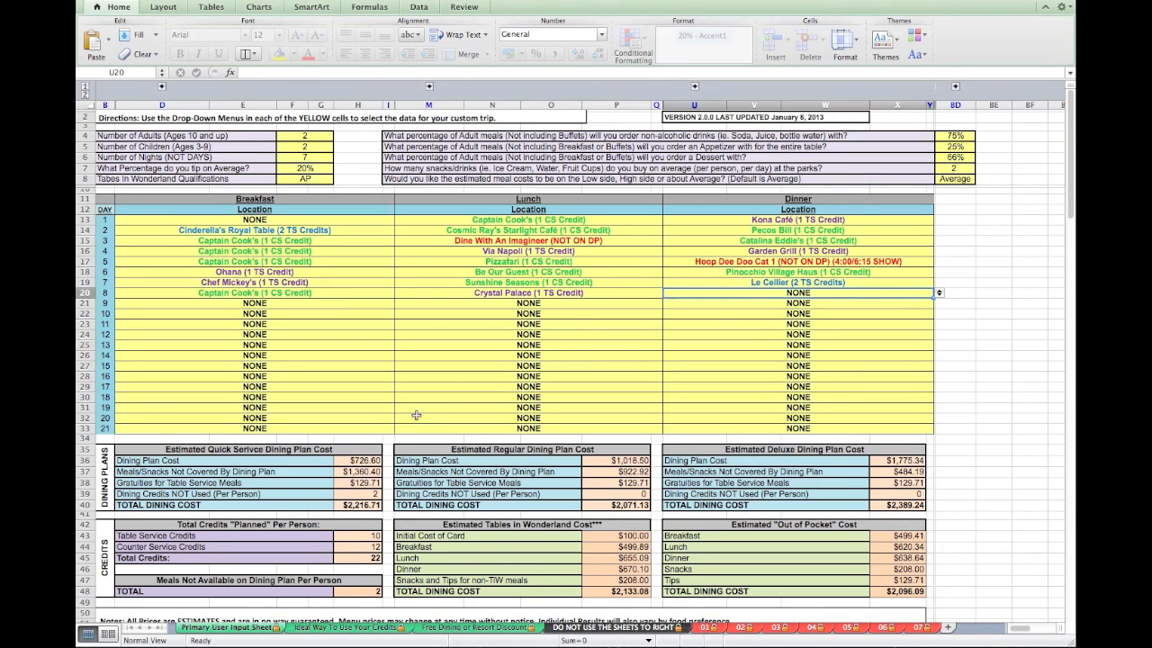
mouse_move(240, 424)
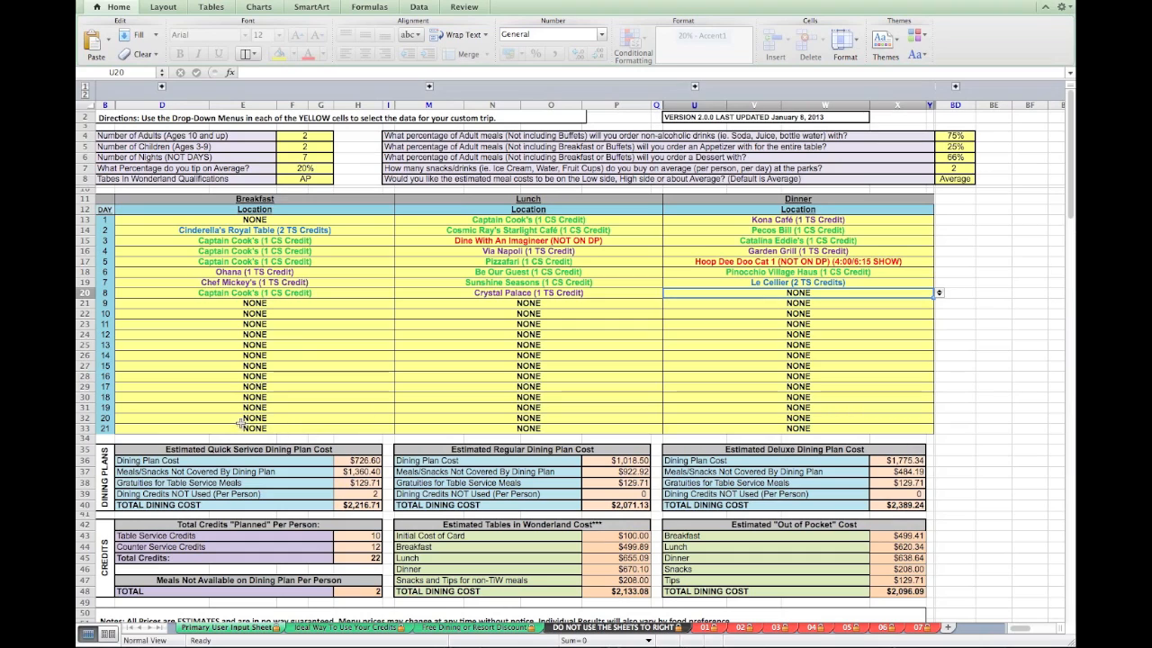
mouse_move(228, 422)
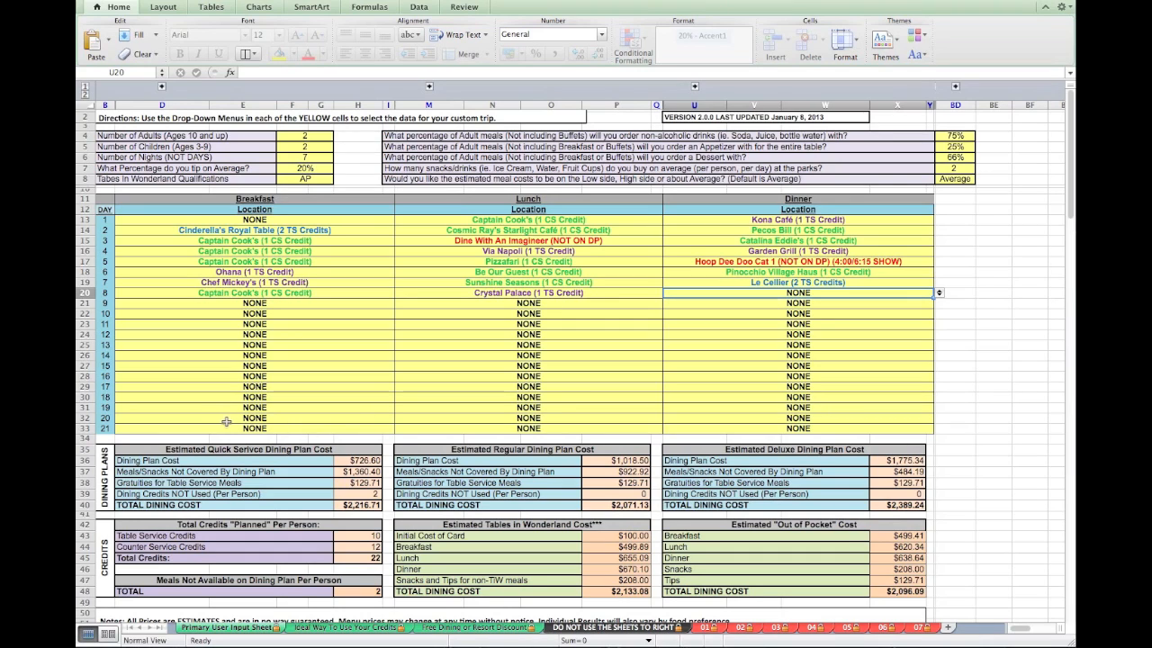
mouse_move(192, 422)
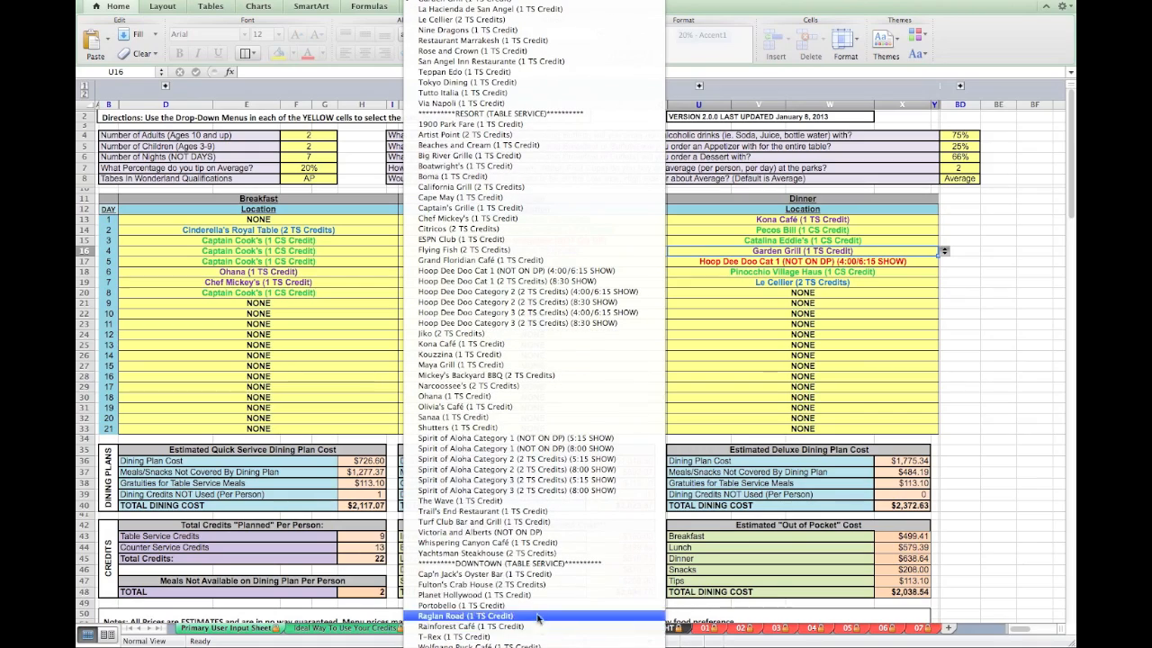
Step: Change day 4 dinner to Electric Umbrella (1 CS credit) in the meal planner
scroll("down", 3)
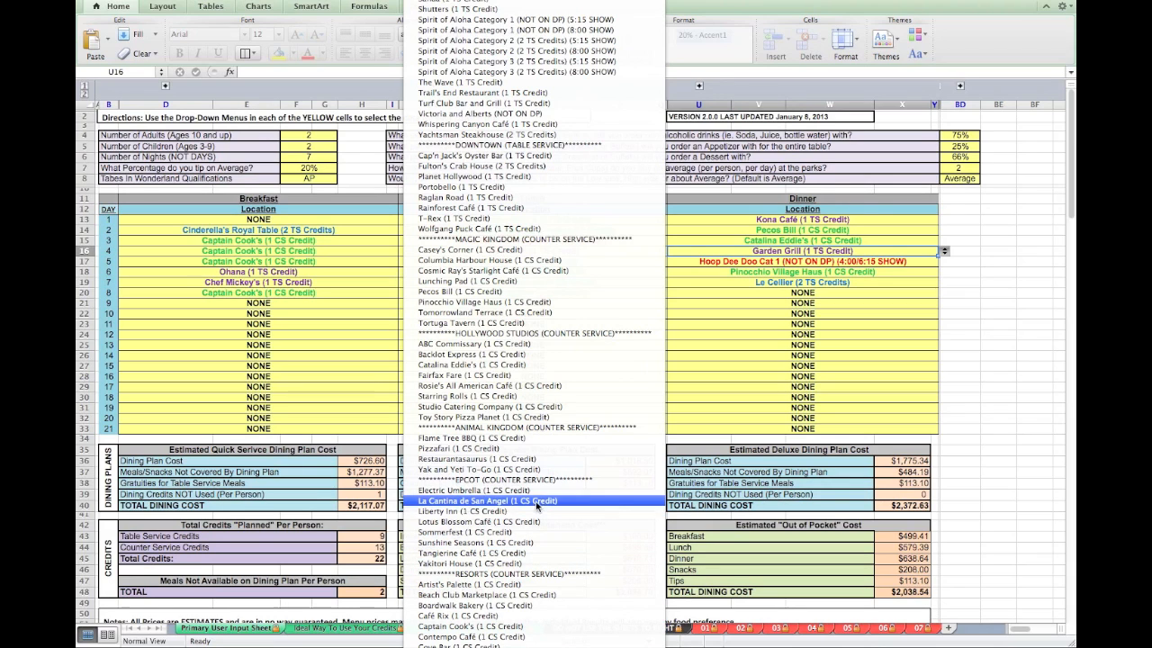
left_click(486, 500)
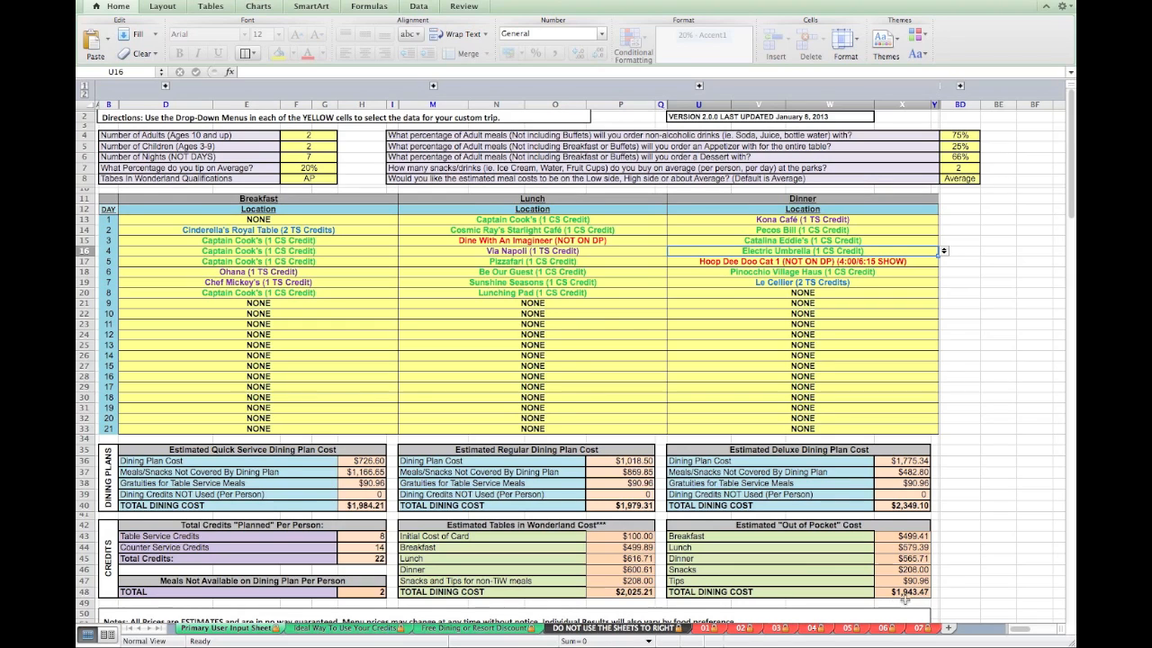
mouse_move(918, 600)
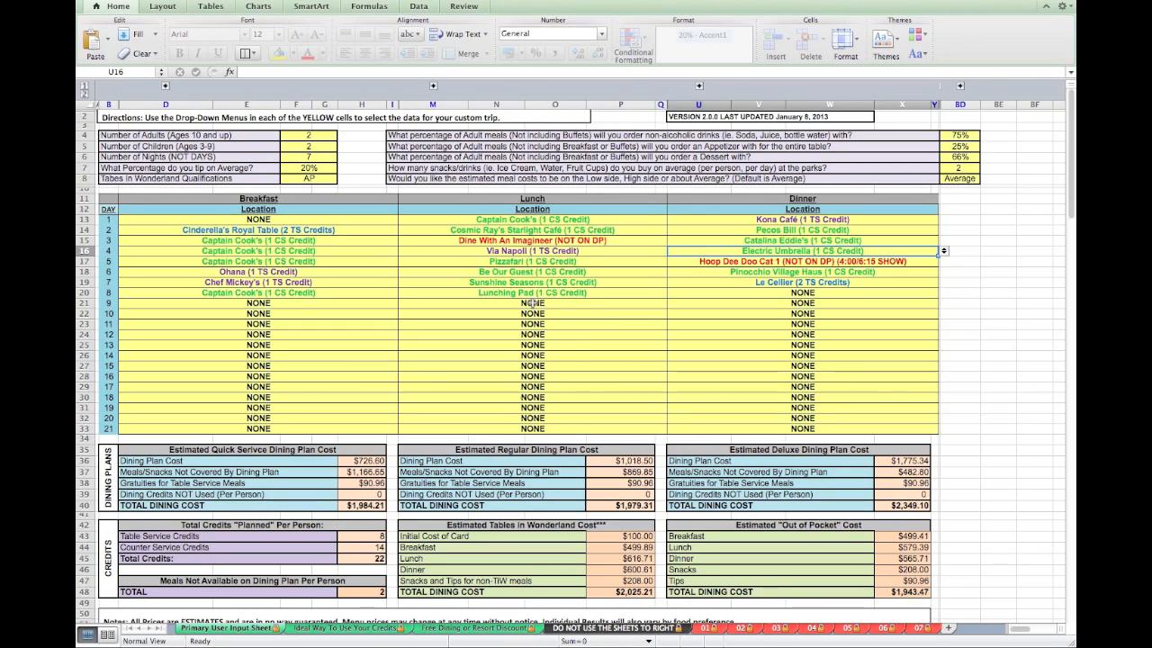
mouse_move(358, 250)
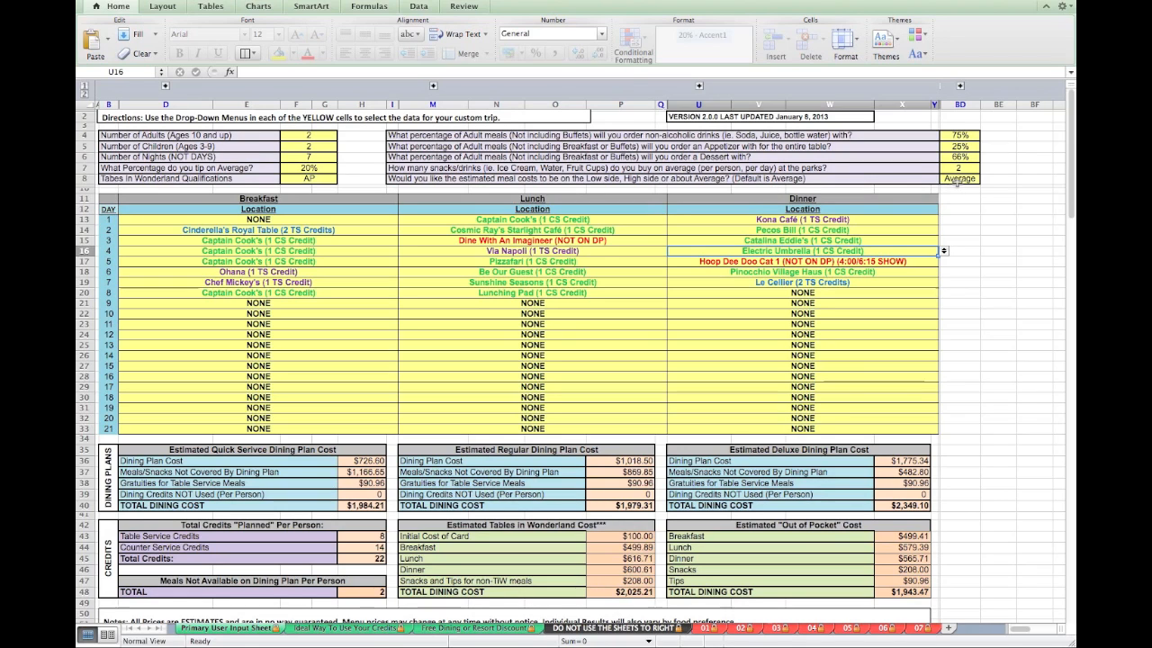
Step: Try the High meal-cost estimate in BD8, then settle on Low so totals fall to $1,912.72, $1,913.83 and $2,332.17
left_click(985, 178)
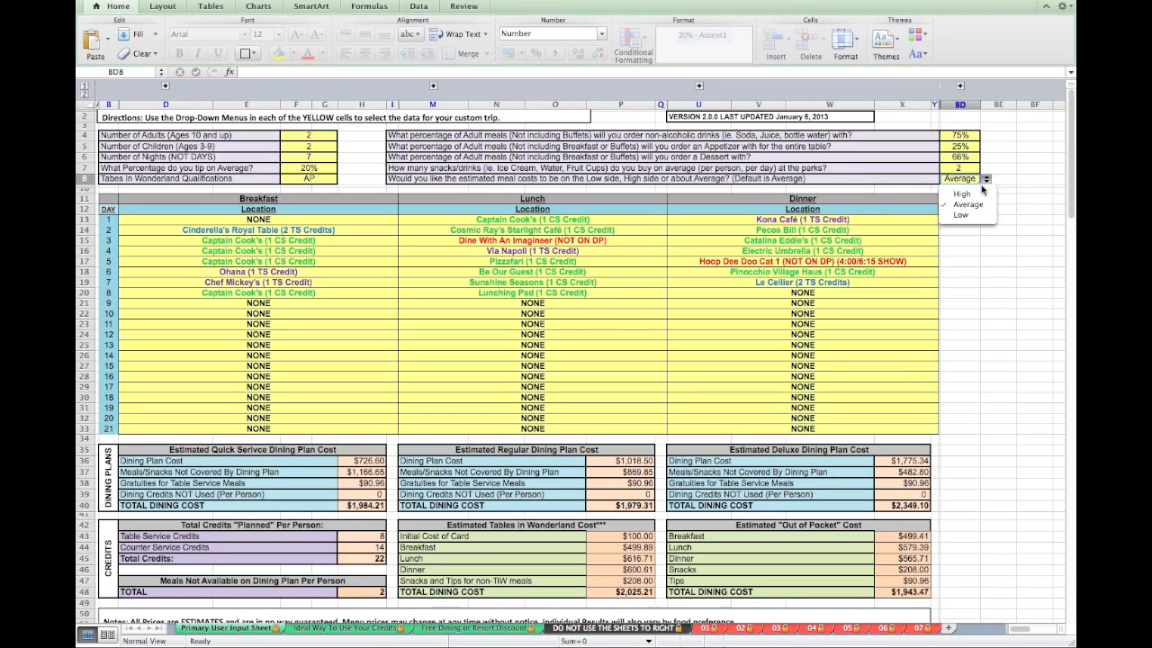
mouse_move(964, 194)
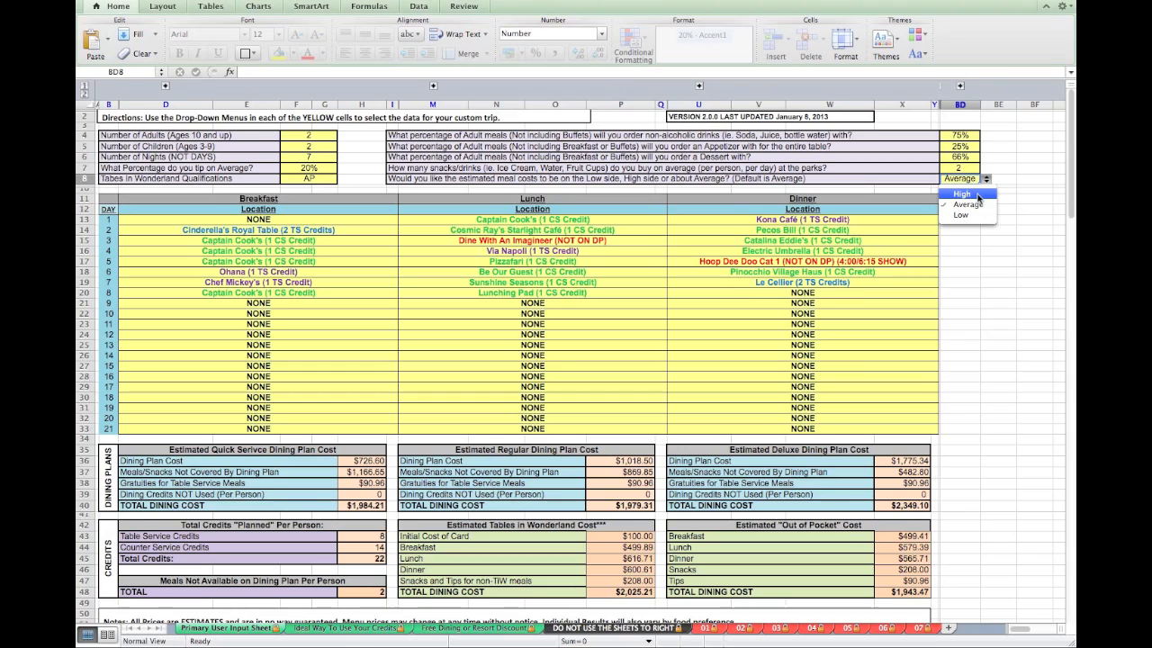
left_click(963, 195)
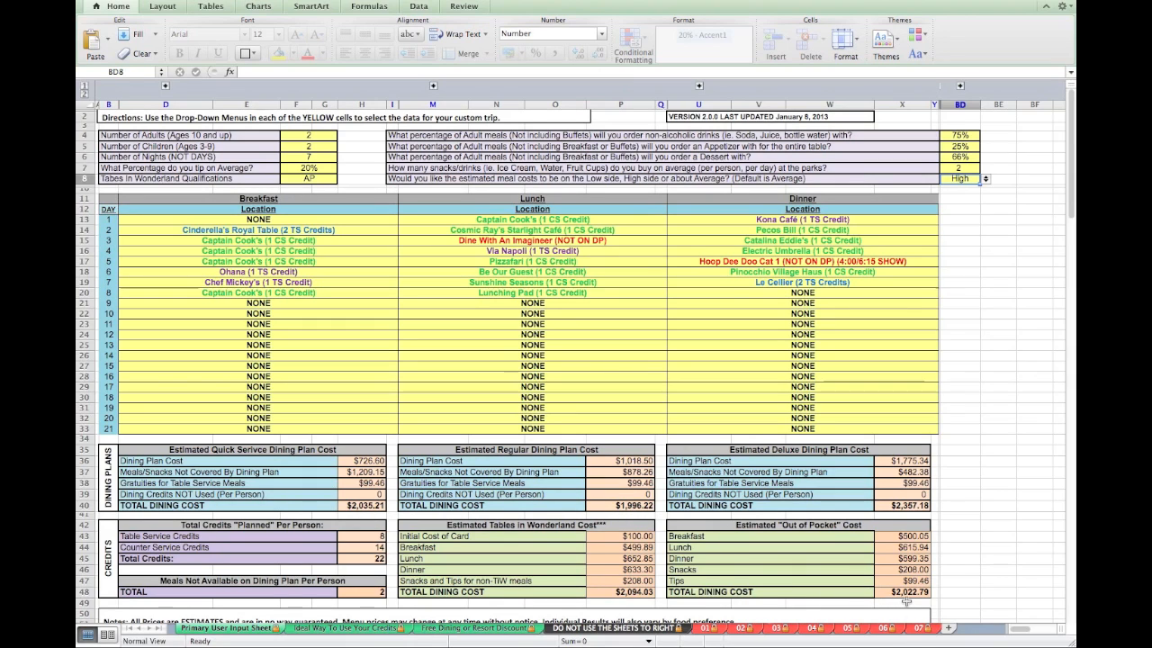
mouse_move(810, 578)
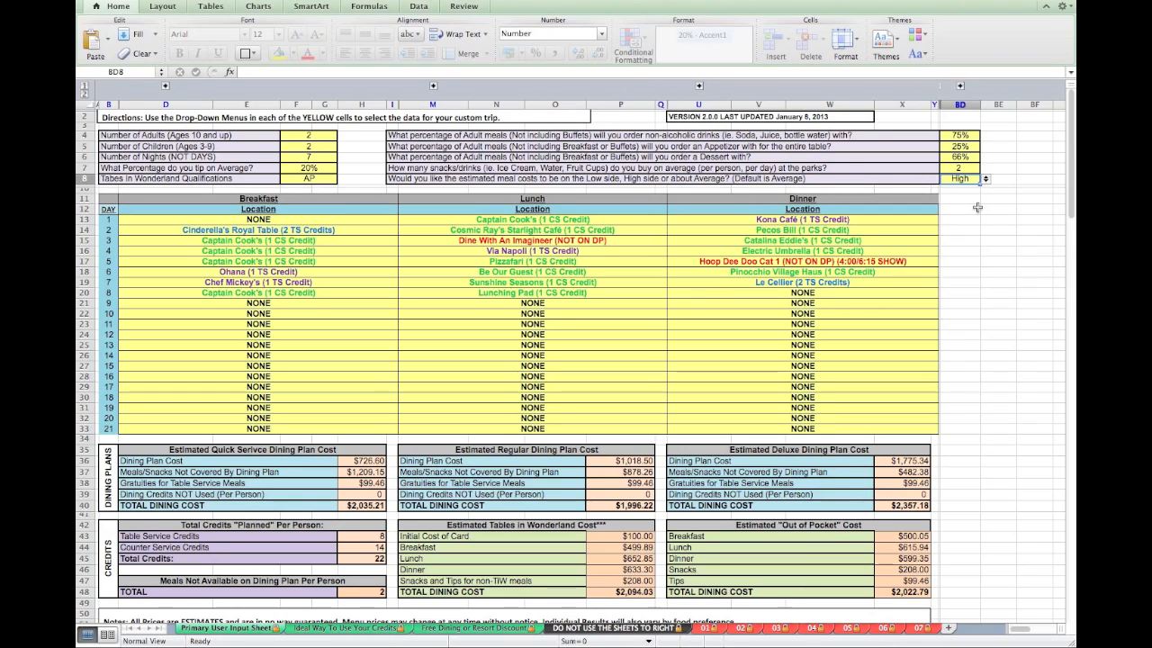
mouse_move(988, 186)
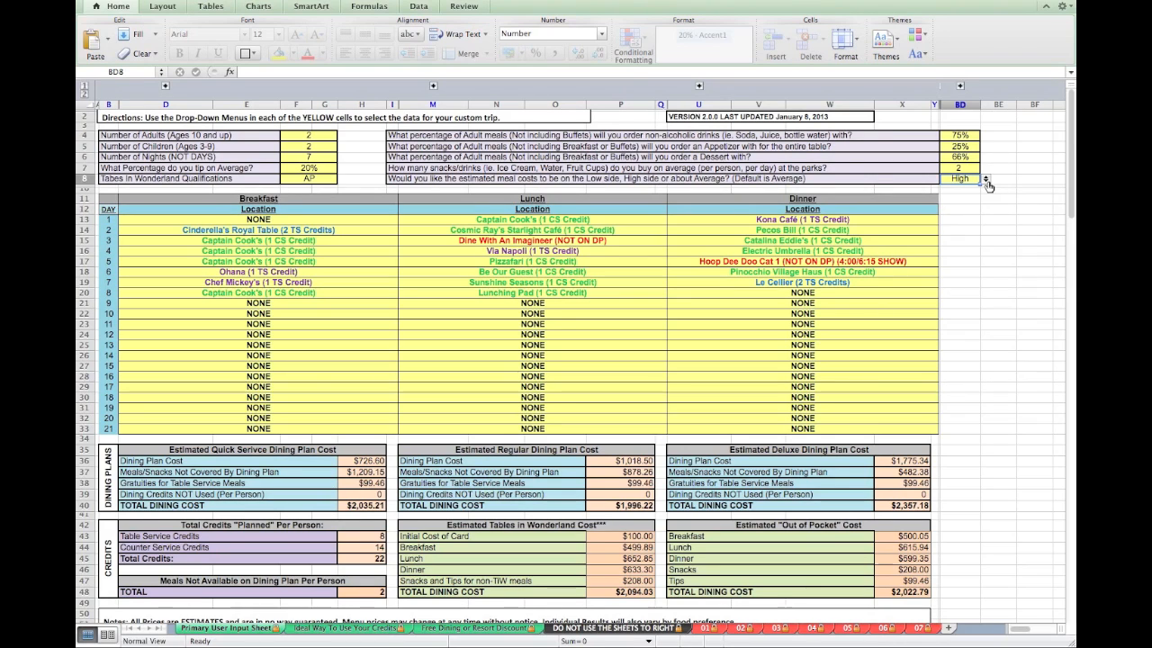
left_click(987, 178)
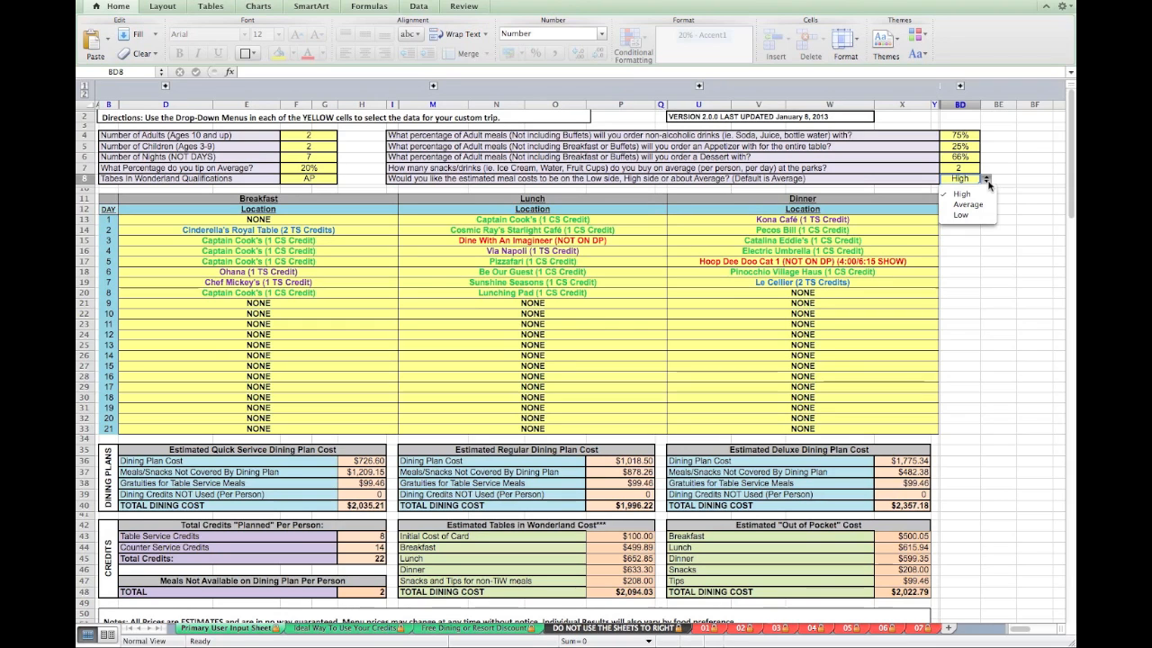
mouse_move(964, 193)
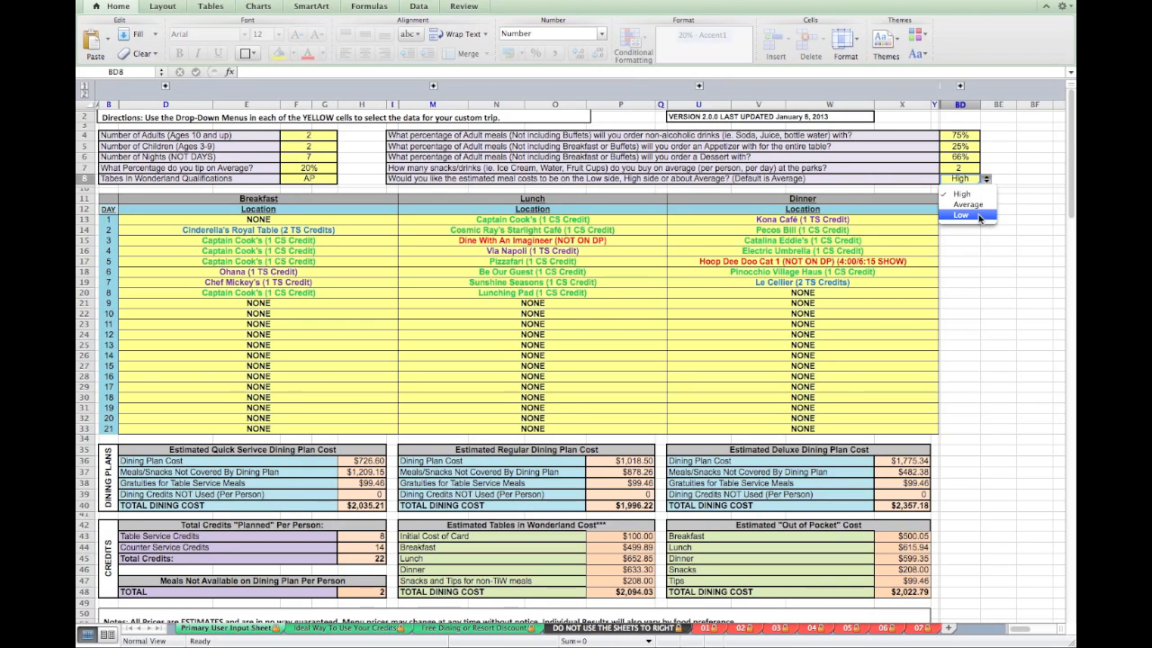
left_click(960, 217)
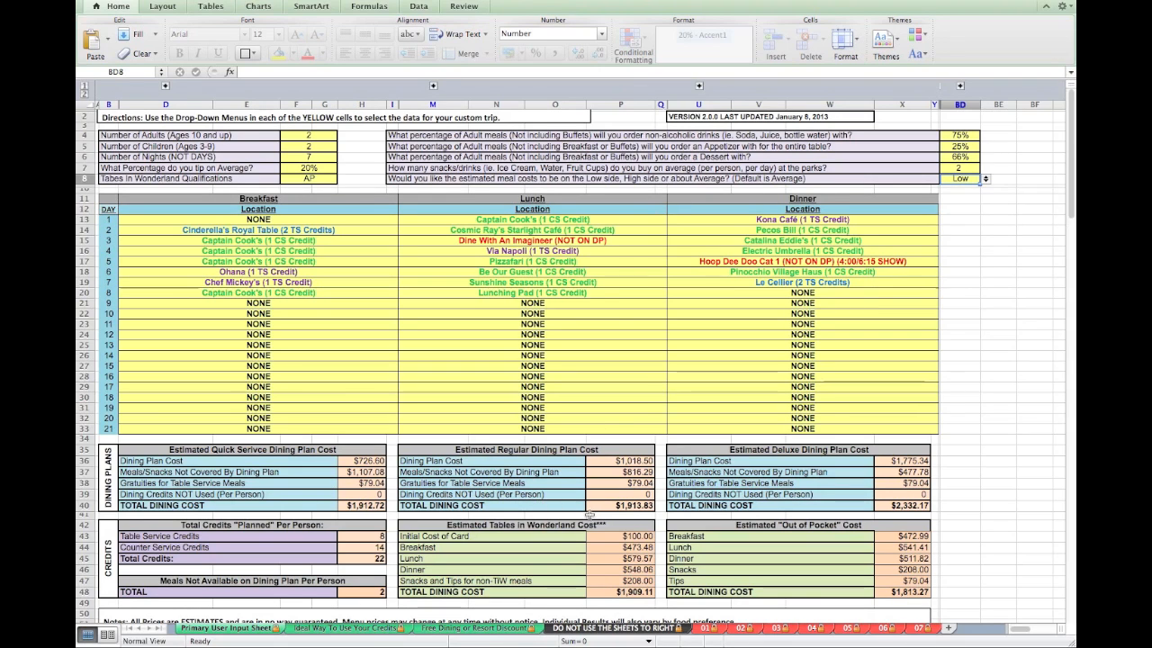
mouse_move(816, 575)
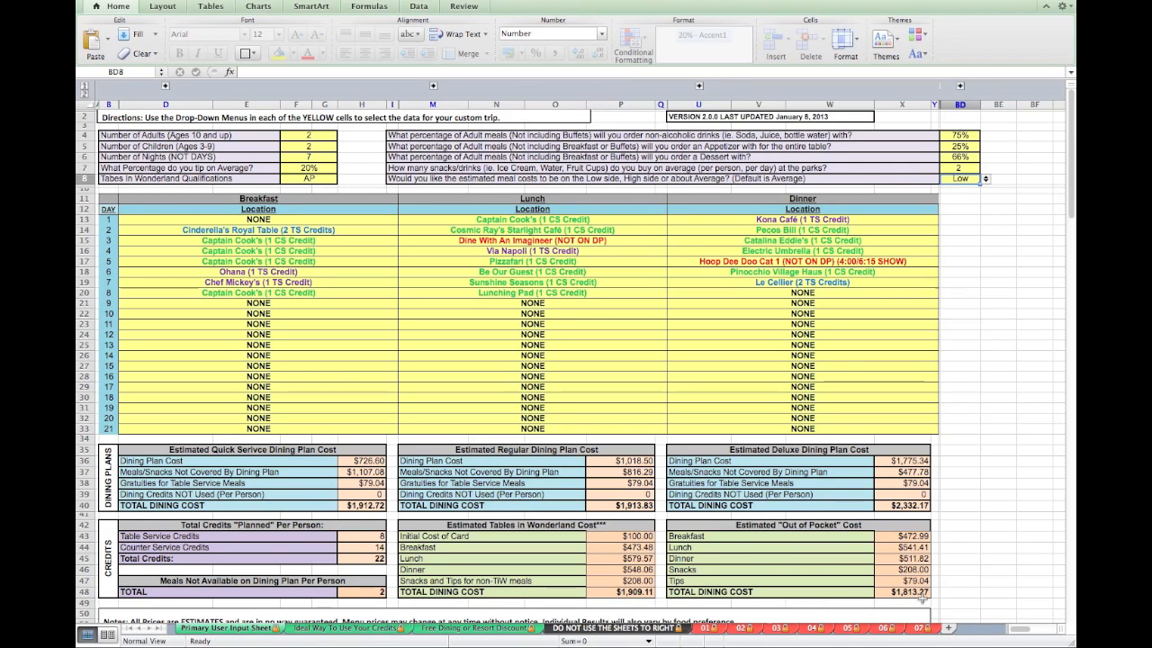
scroll("down", 3)
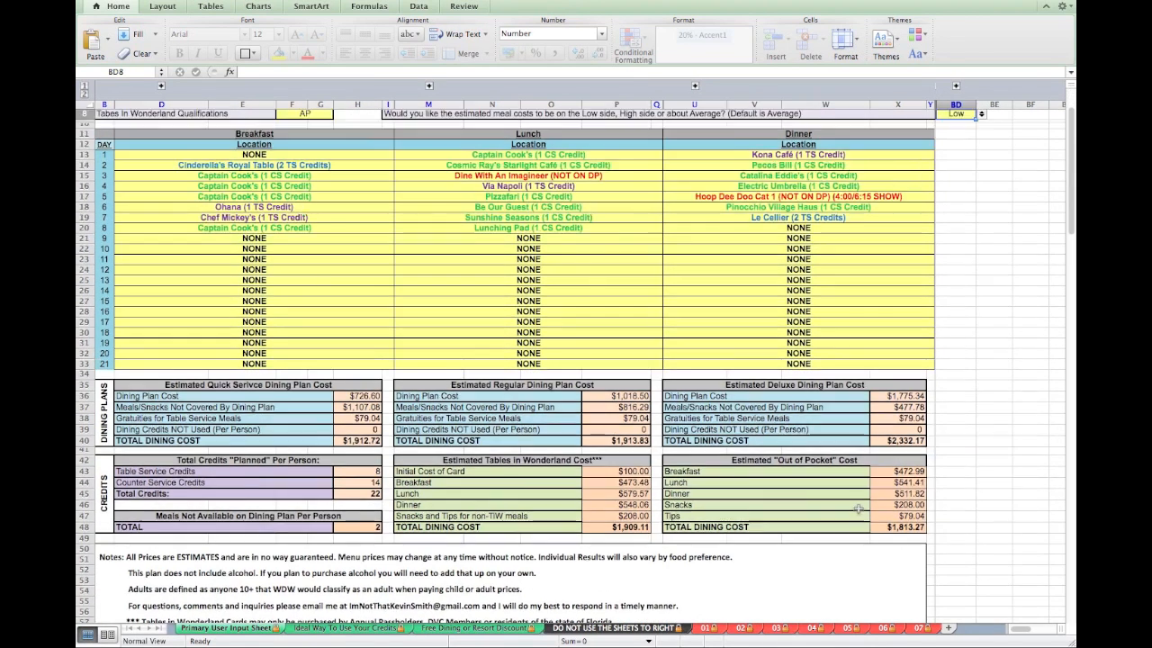
scroll("up", 3)
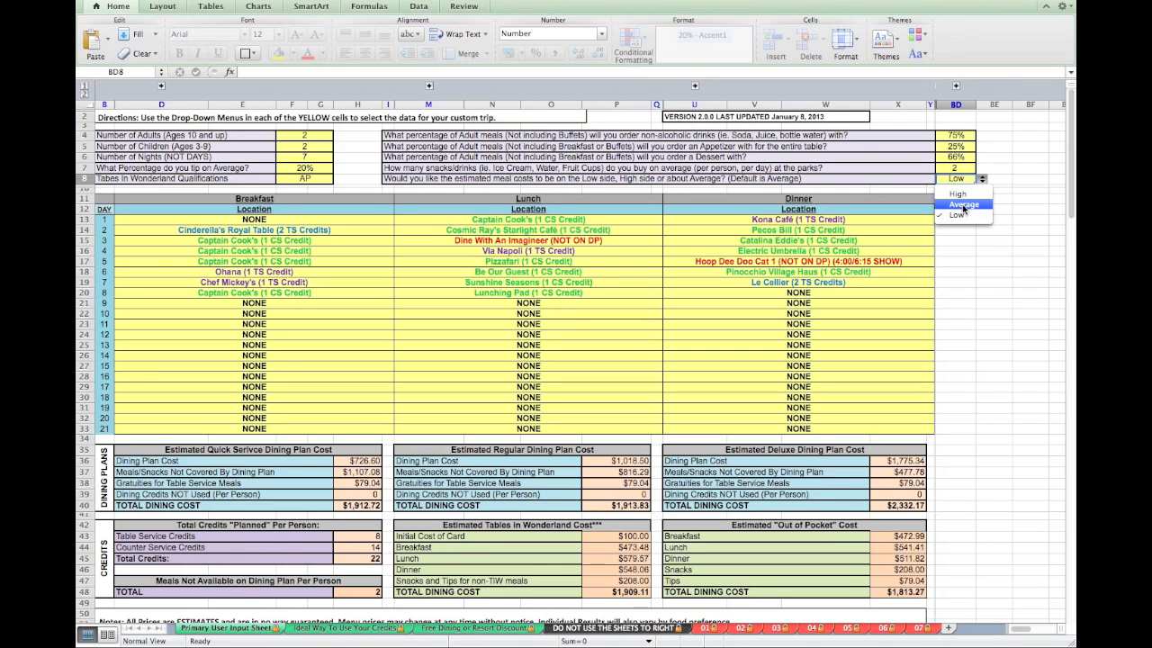
Step: Return the BD8 meal-cost estimate to Average, giving totals $1,984.21, $1,979.31 and $2,349.10
left_click(963, 204)
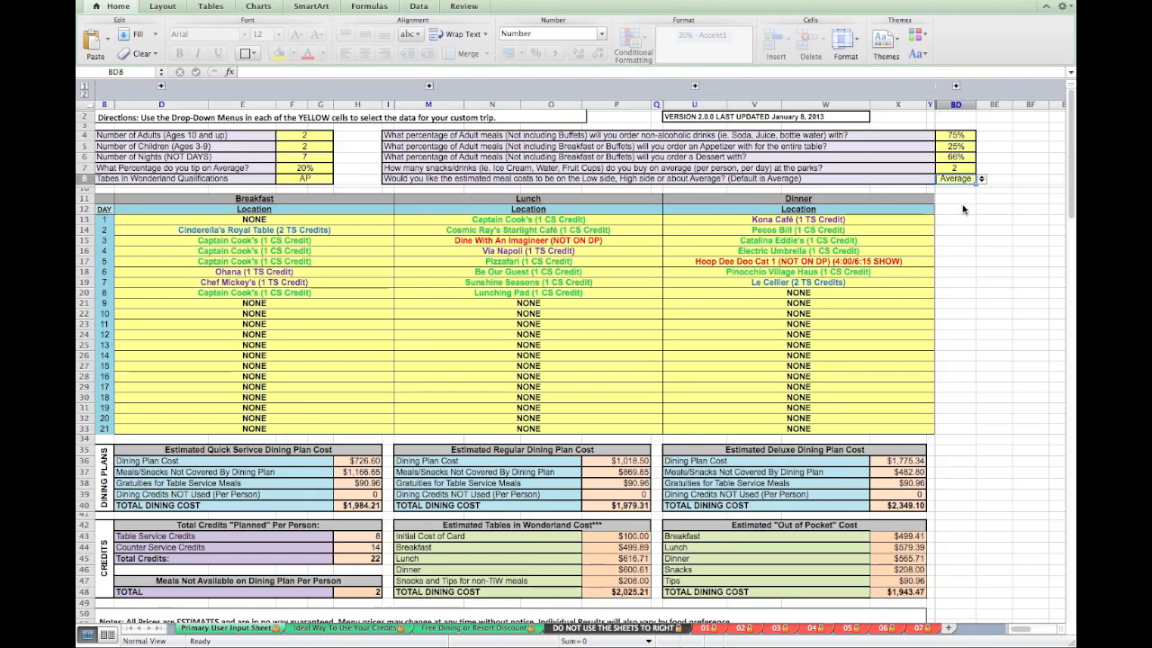
mouse_move(955, 254)
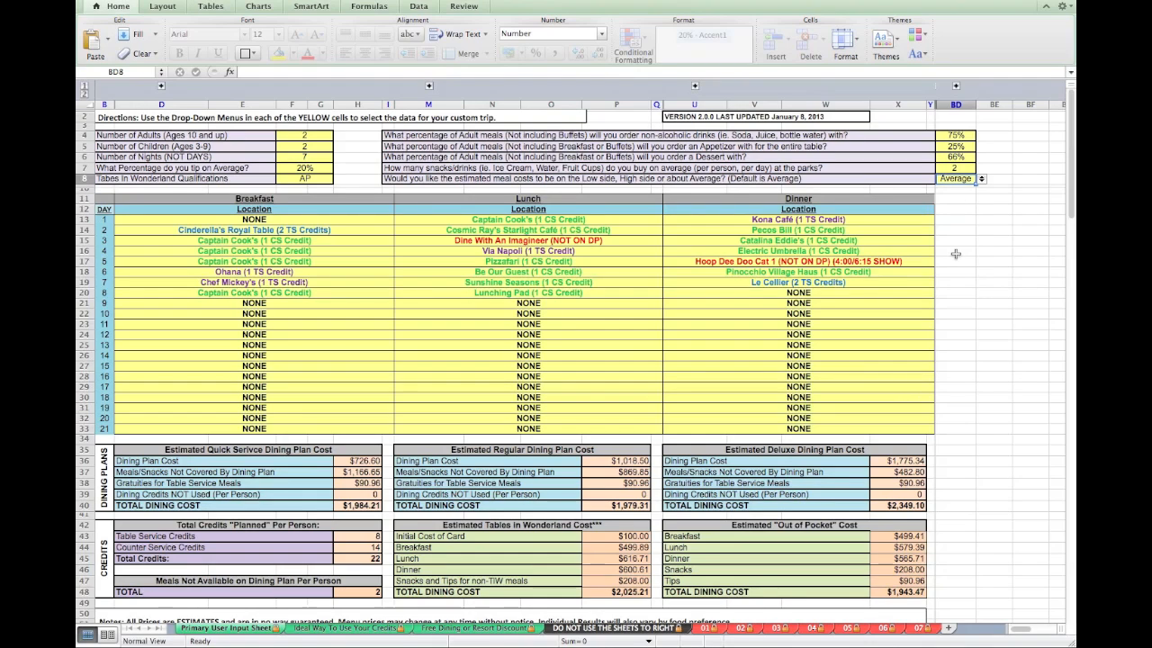
mouse_move(922, 265)
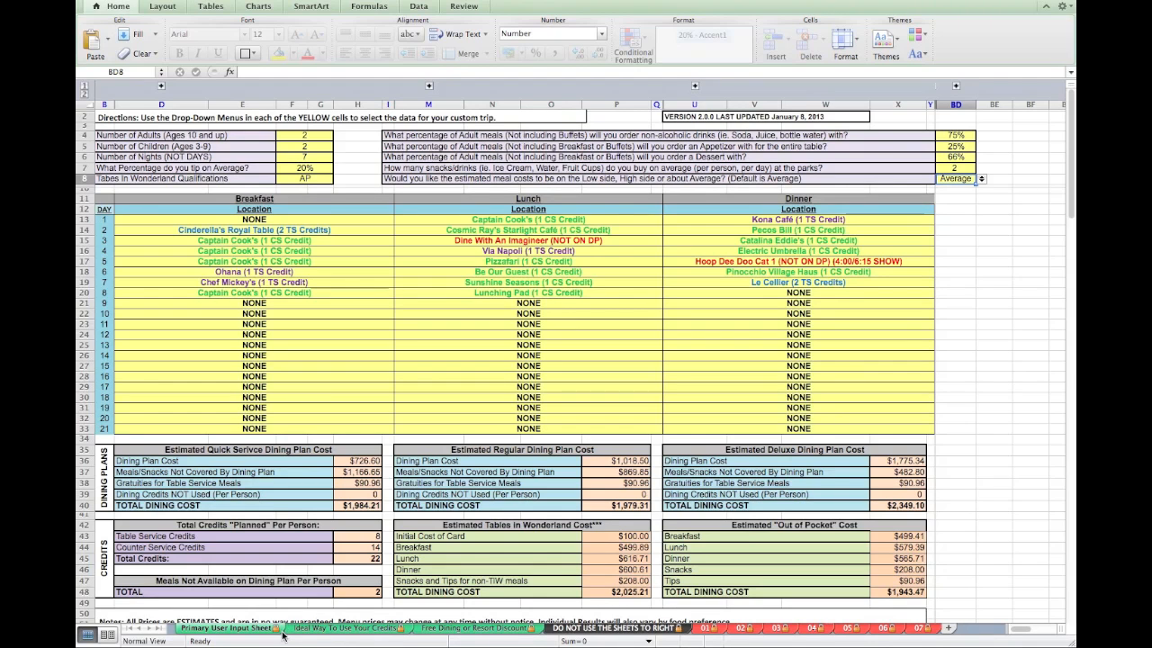
left_click(347, 628)
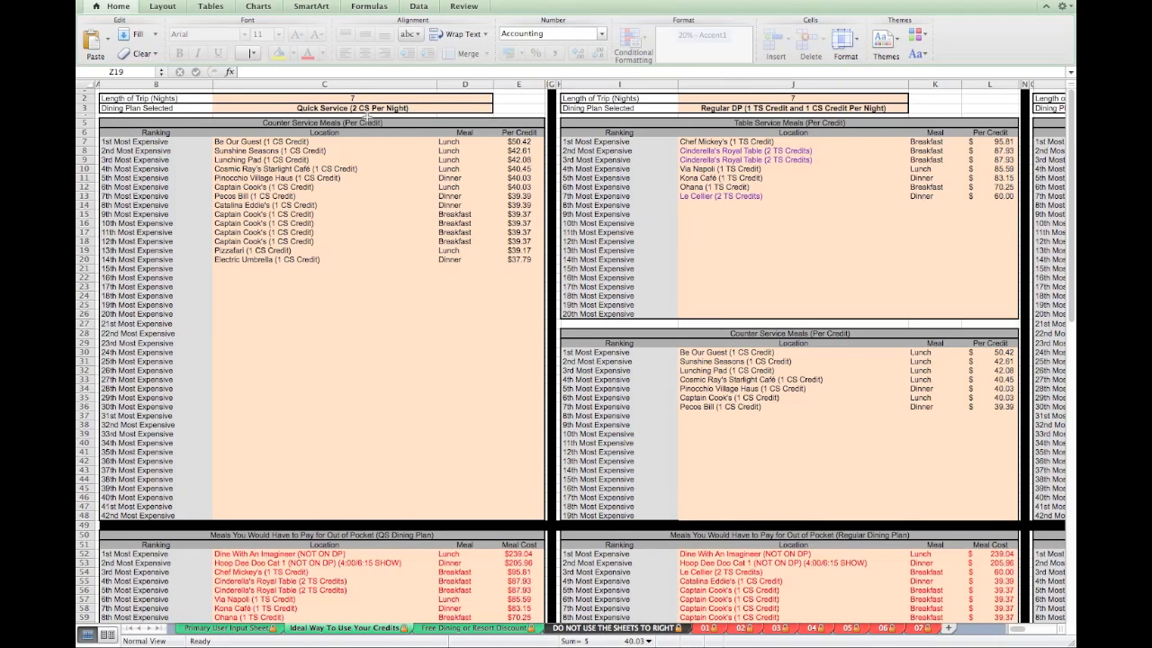
mouse_move(844, 173)
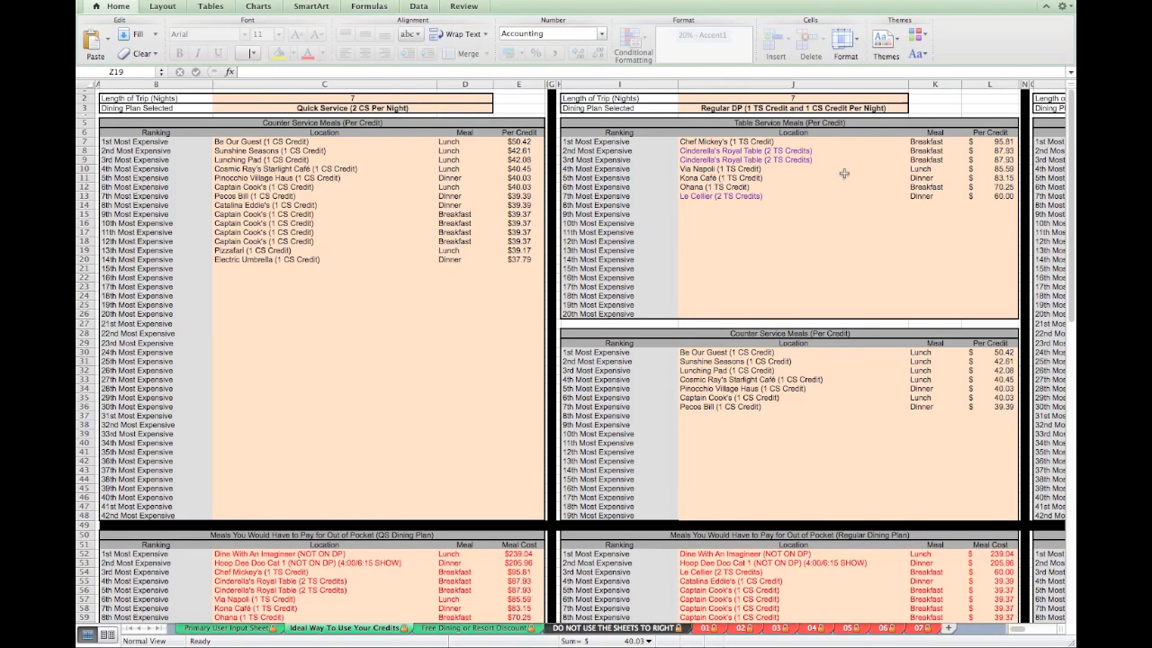
Step: Scroll through the Deluxe plan and out-of-pocket cash meal rankings by per-credit value
scroll("right", 3)
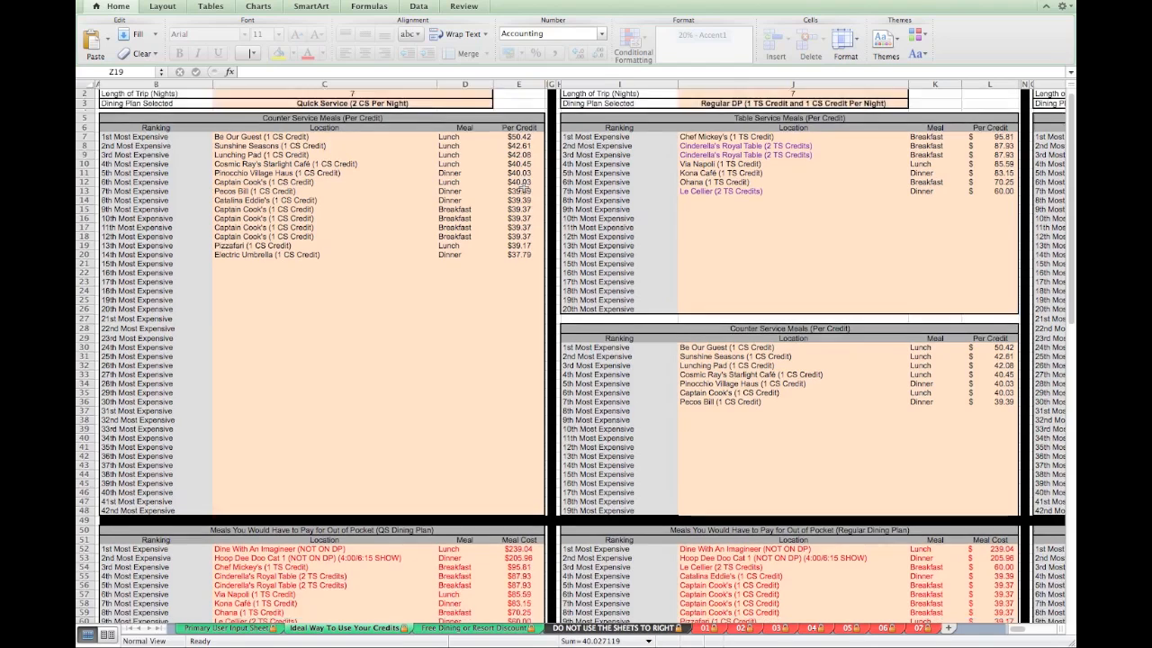
scroll("down", 3)
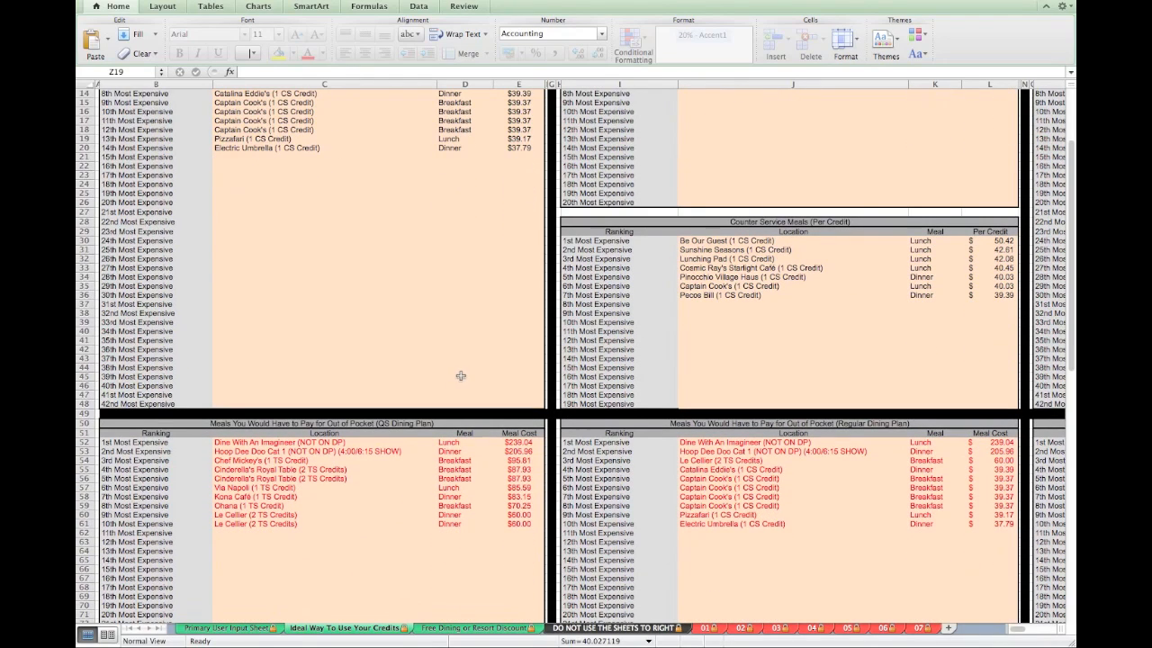
mouse_move(376, 437)
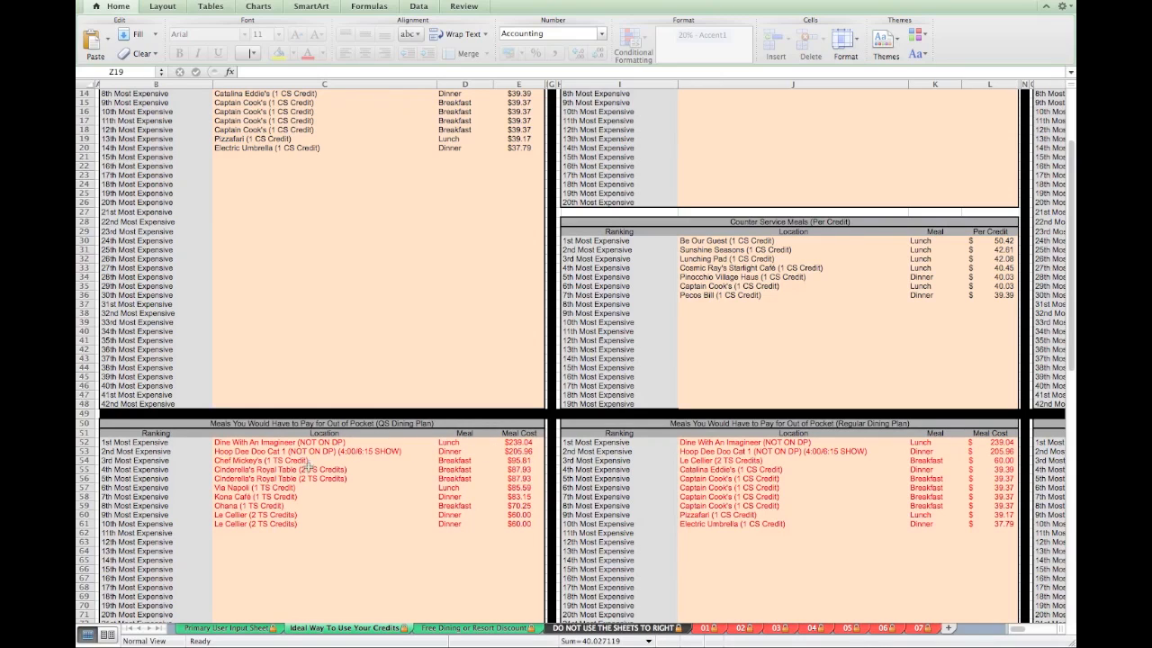
mouse_move(285, 531)
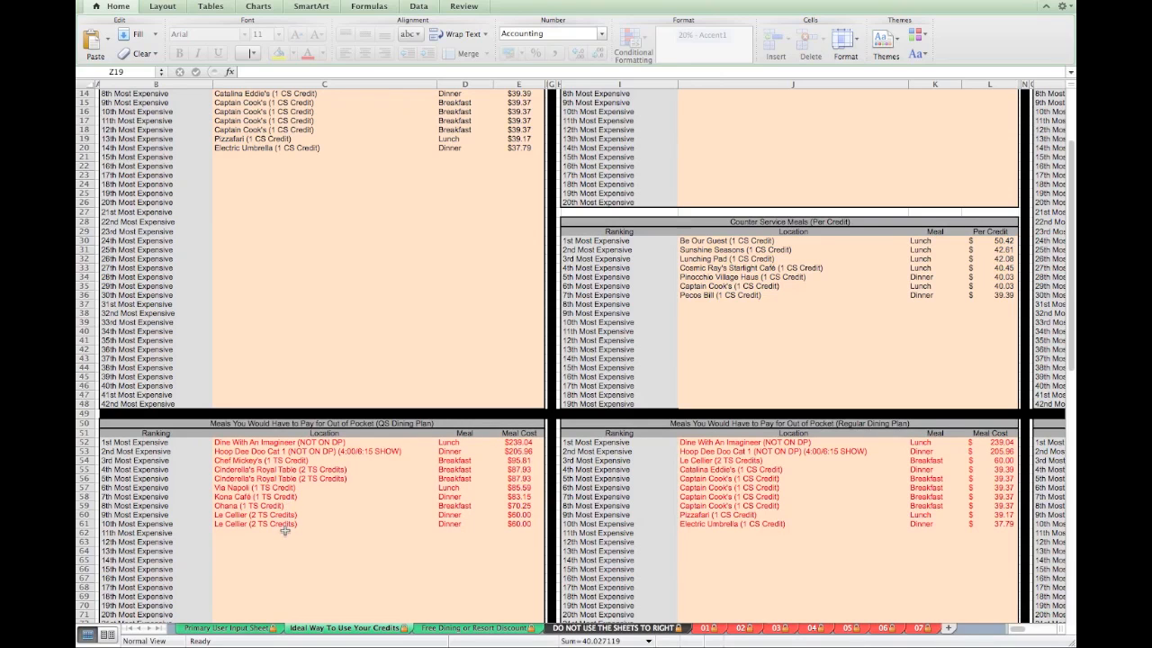
mouse_move(337, 536)
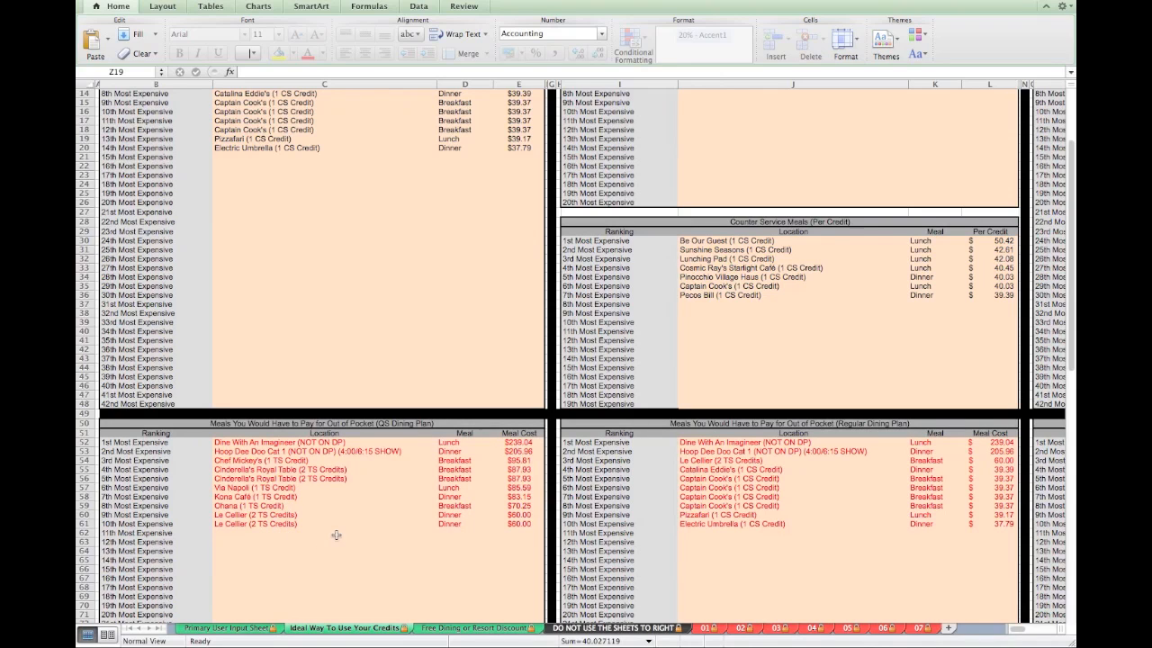
scroll("up", 3)
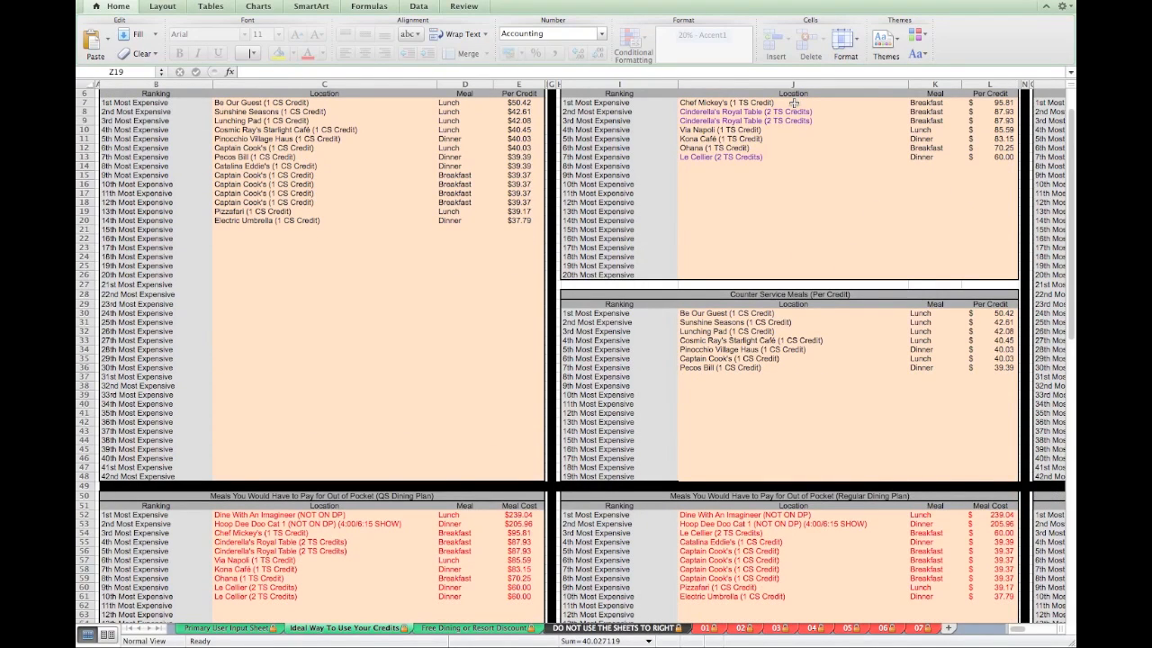
mouse_move(823, 124)
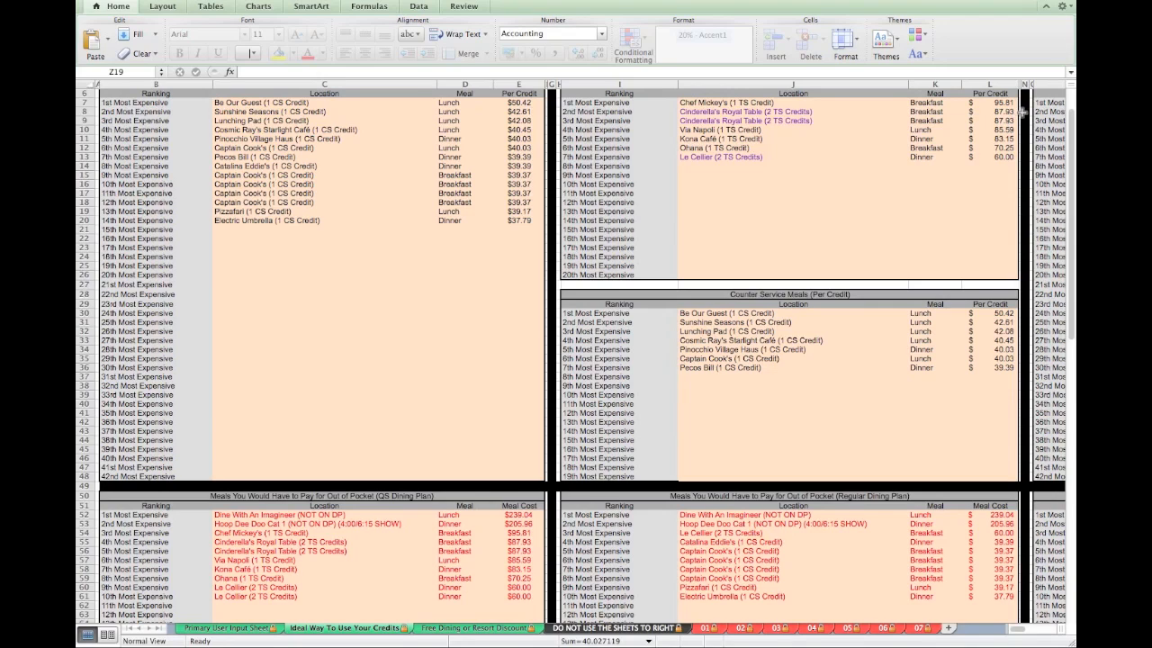
mouse_move(981, 117)
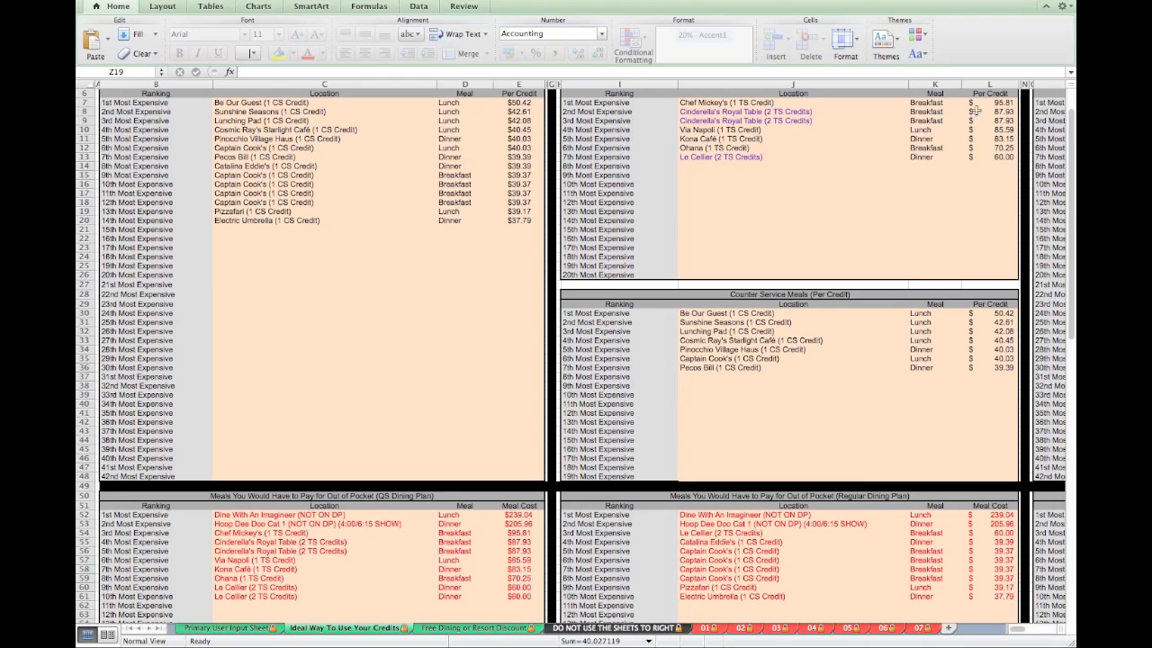
mouse_move(767, 131)
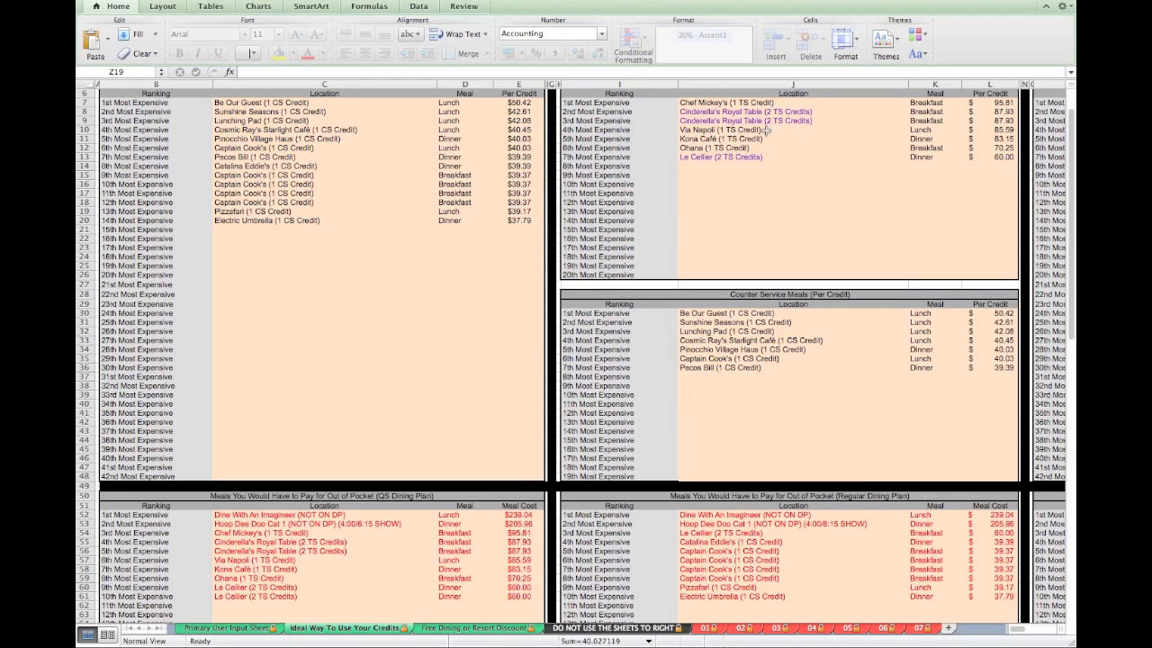
mouse_move(765, 144)
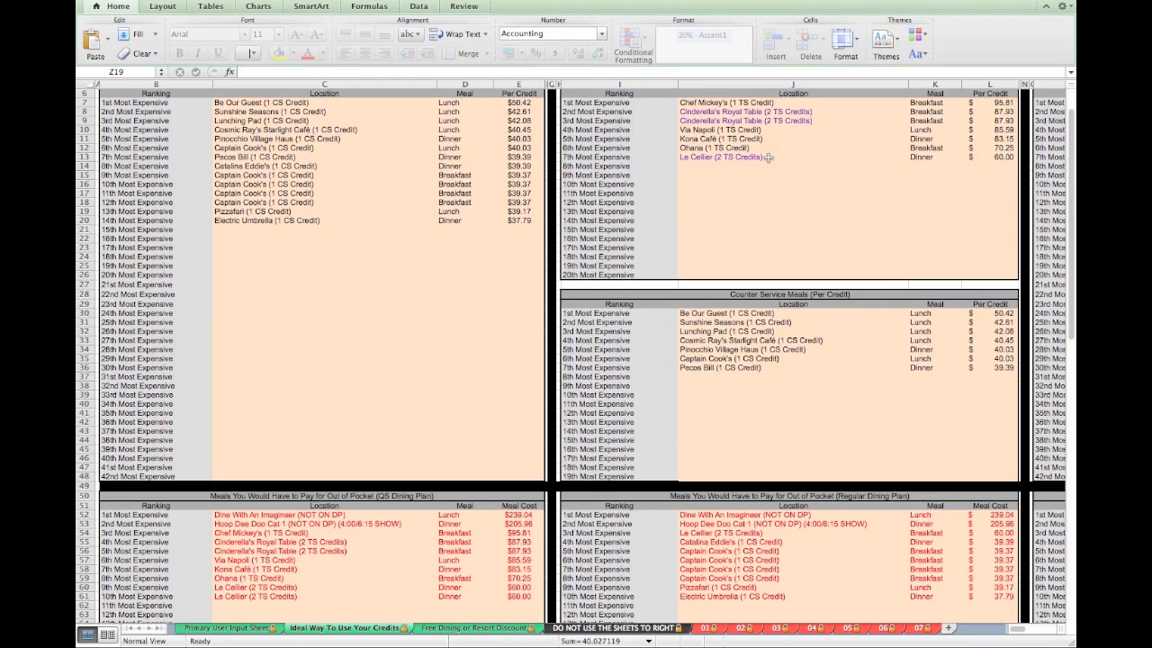
scroll("up", 3)
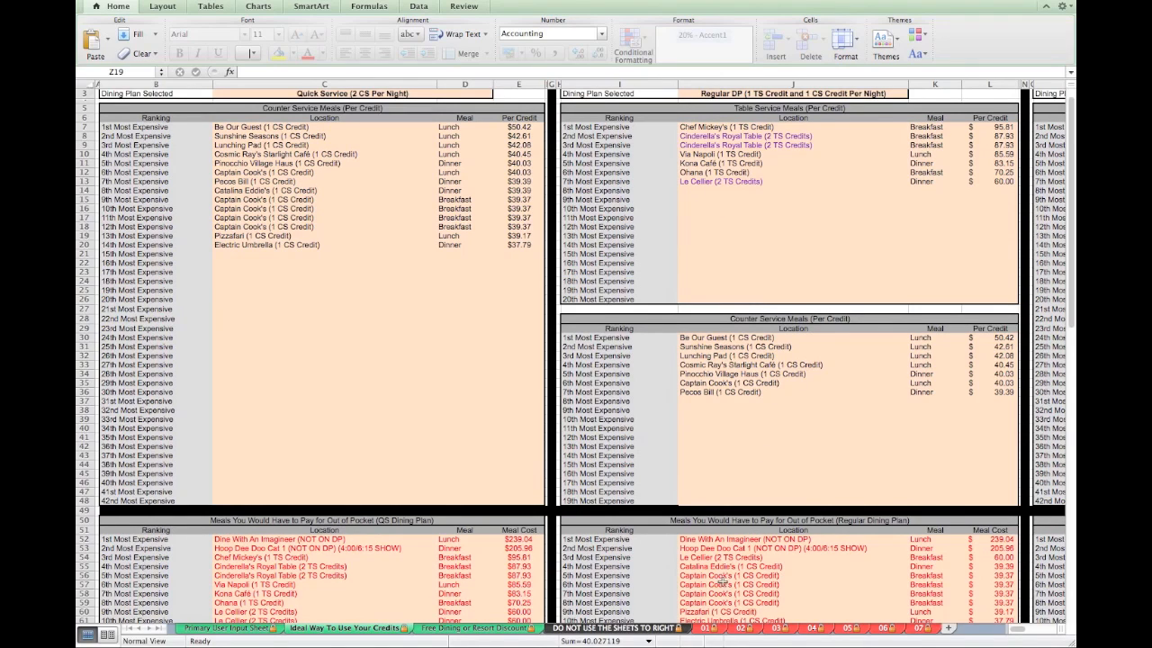
mouse_move(813, 284)
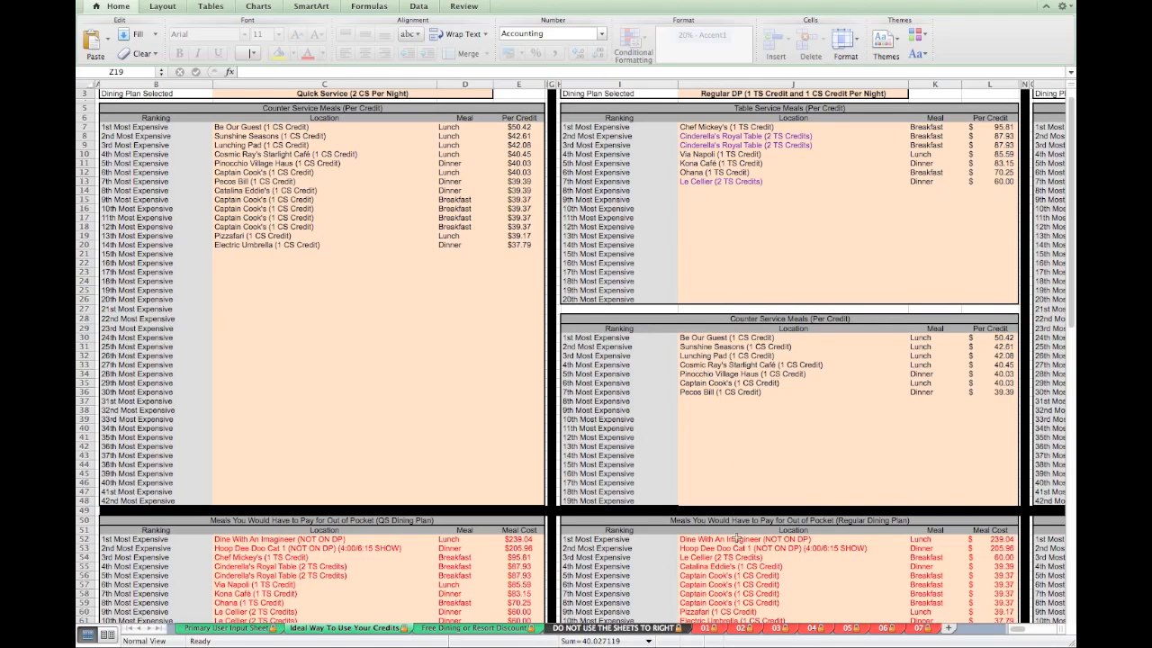
mouse_move(836, 325)
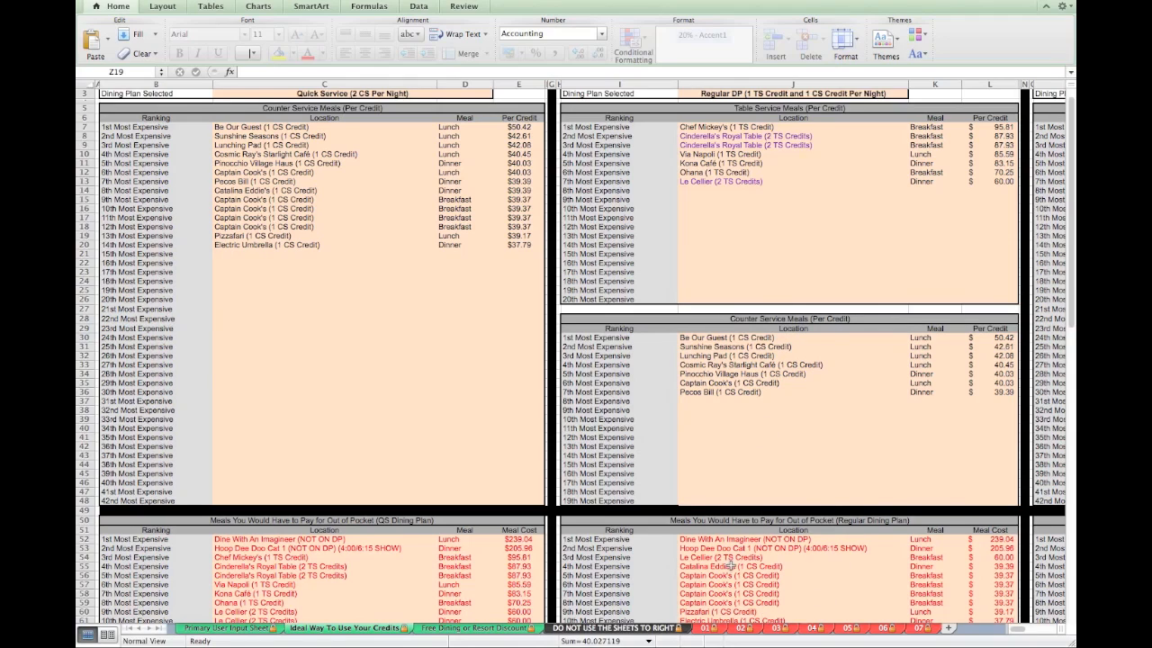
scroll("up", 3)
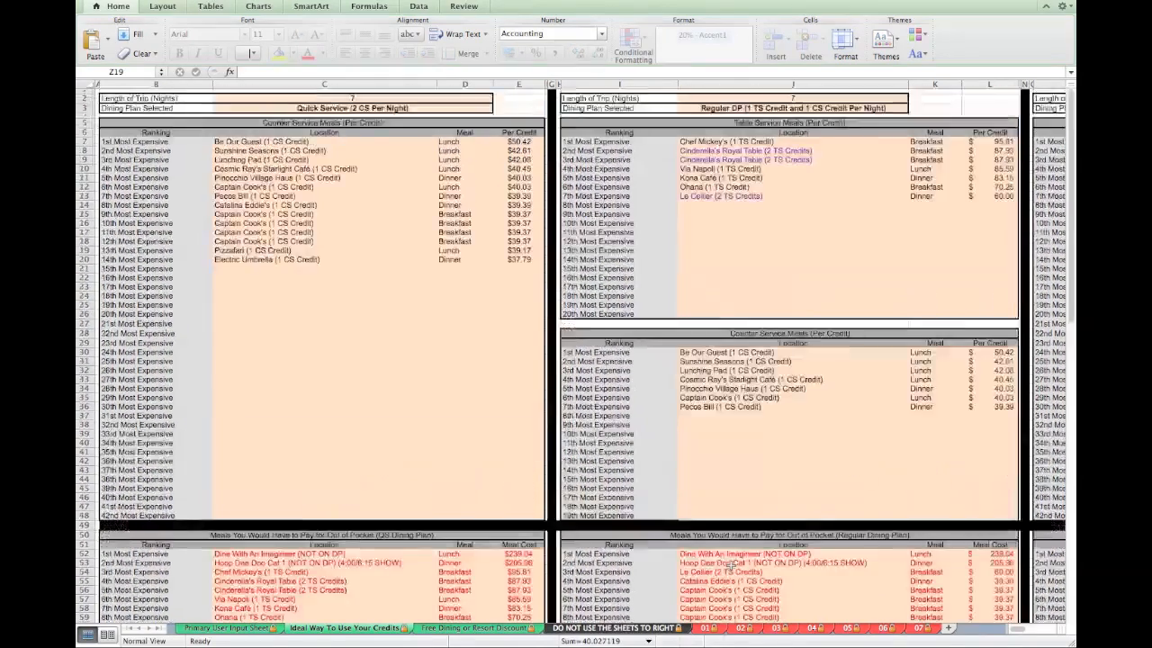
scroll("right", 3)
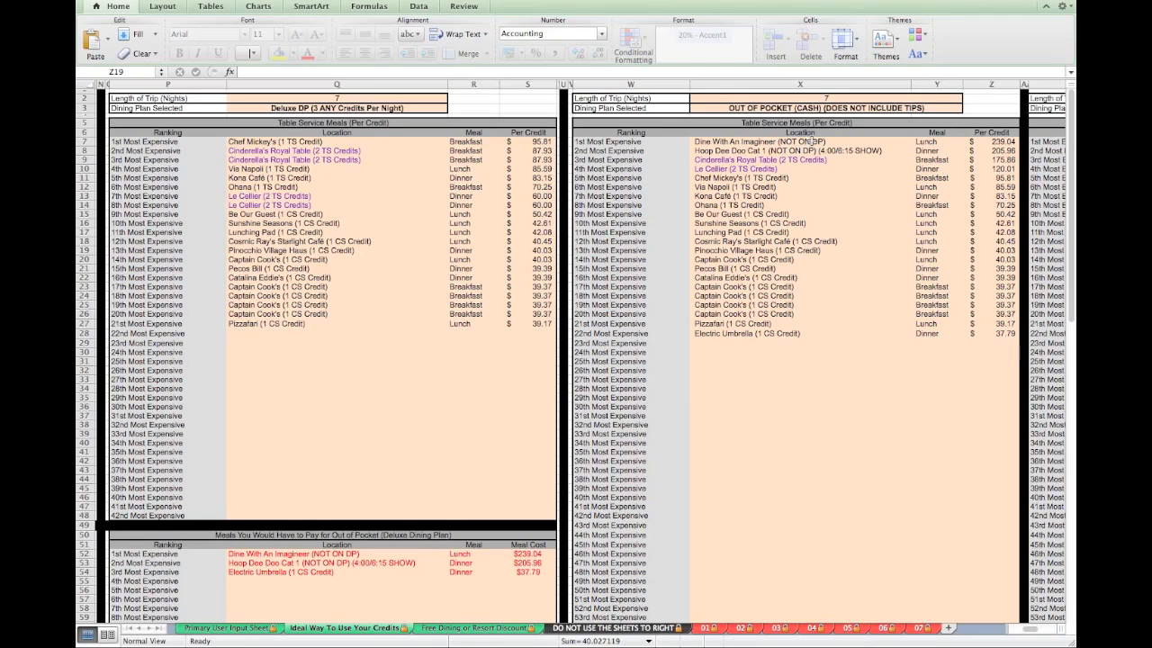
mouse_move(806, 370)
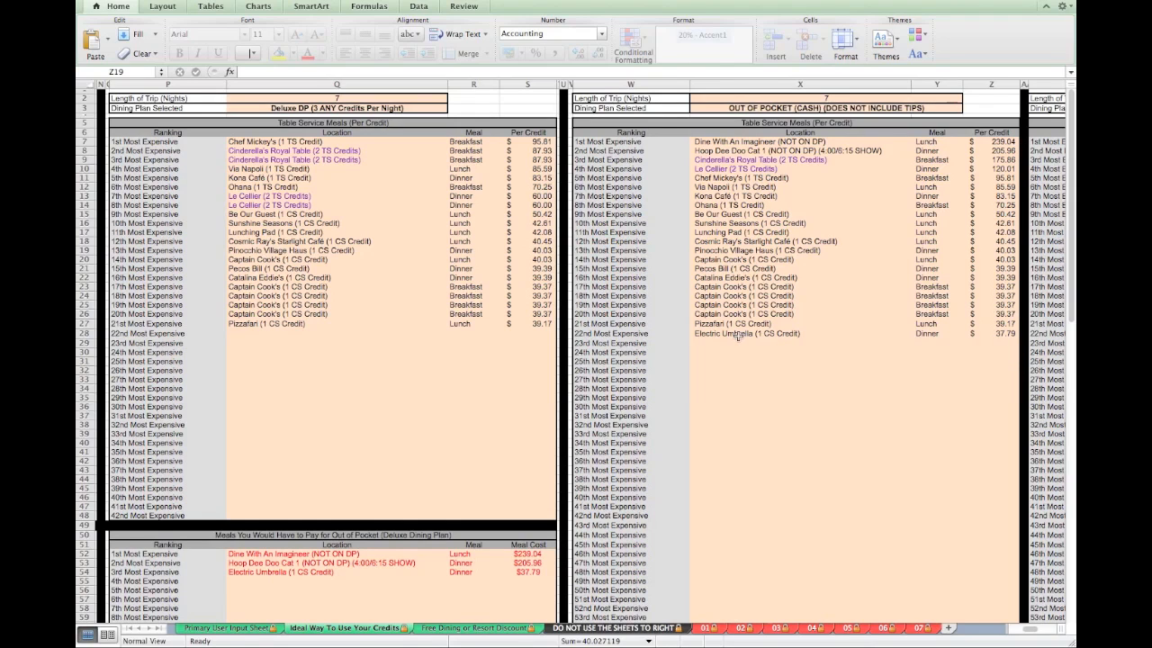
mouse_move(1010, 341)
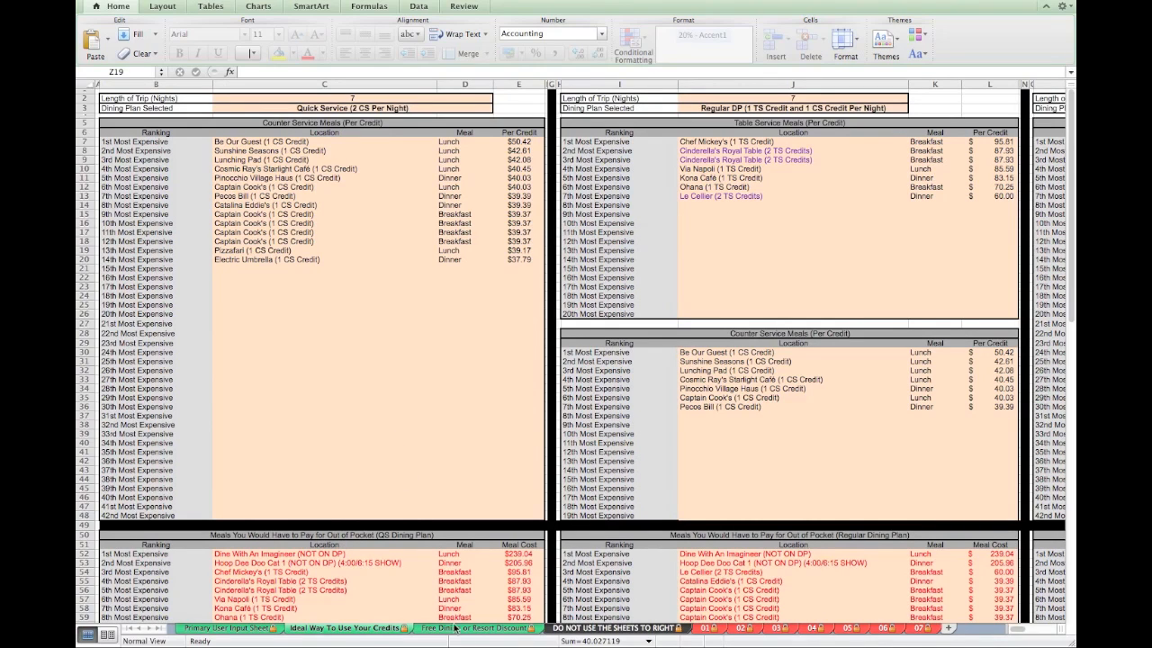
mouse_move(463, 635)
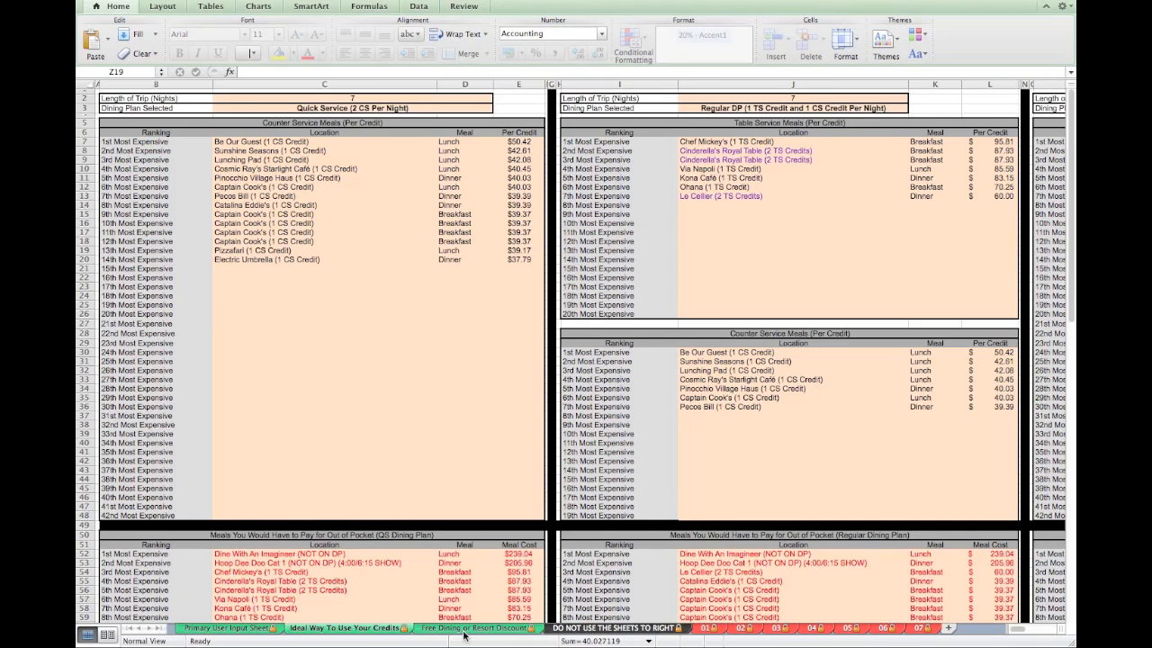
Step: On the Free Dining or Resort Discount sheet, choose Polynesian Resort with a $4,866 free-dining quote
left_click(474, 628)
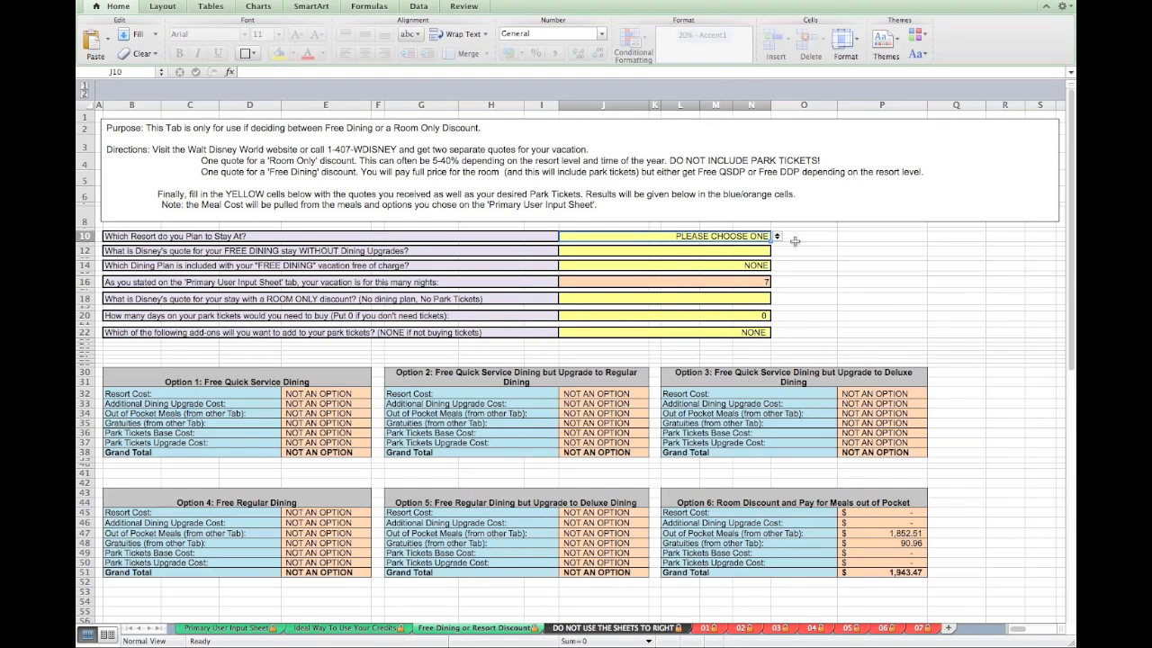
left_click(775, 235)
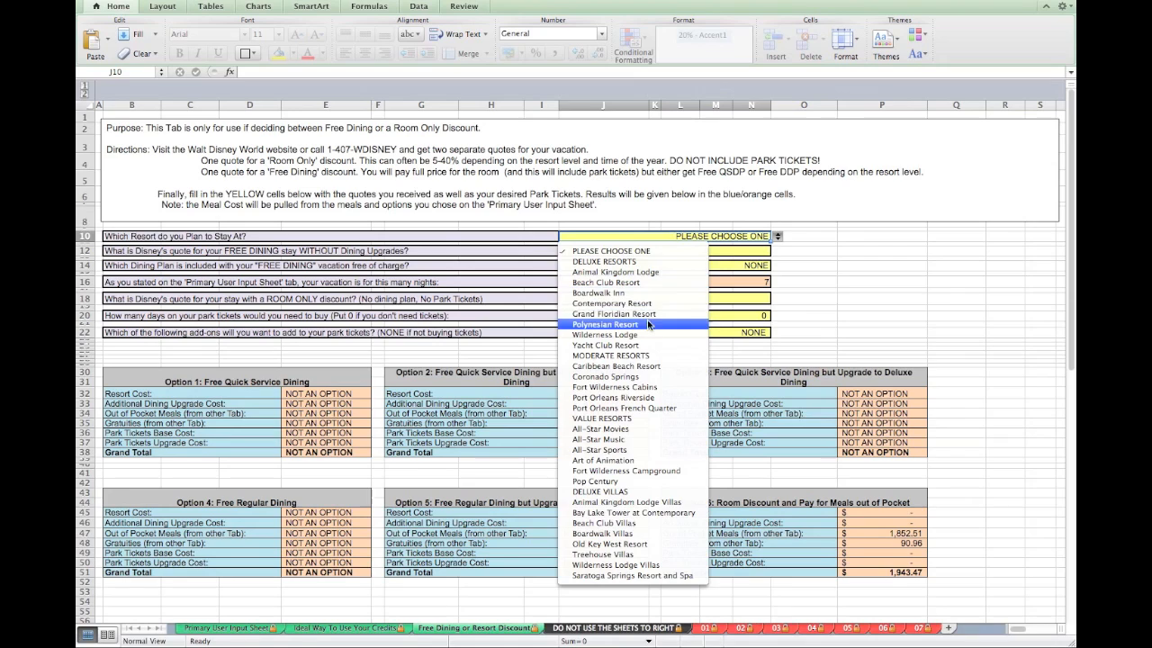
left_click(604, 324)
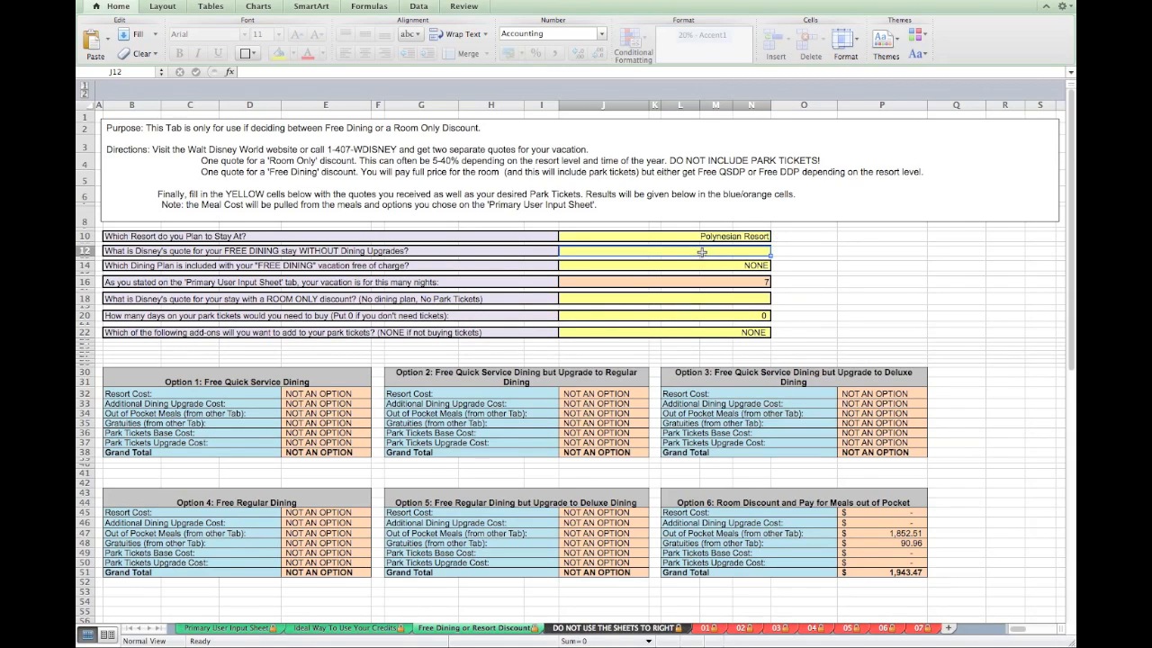
type("4")
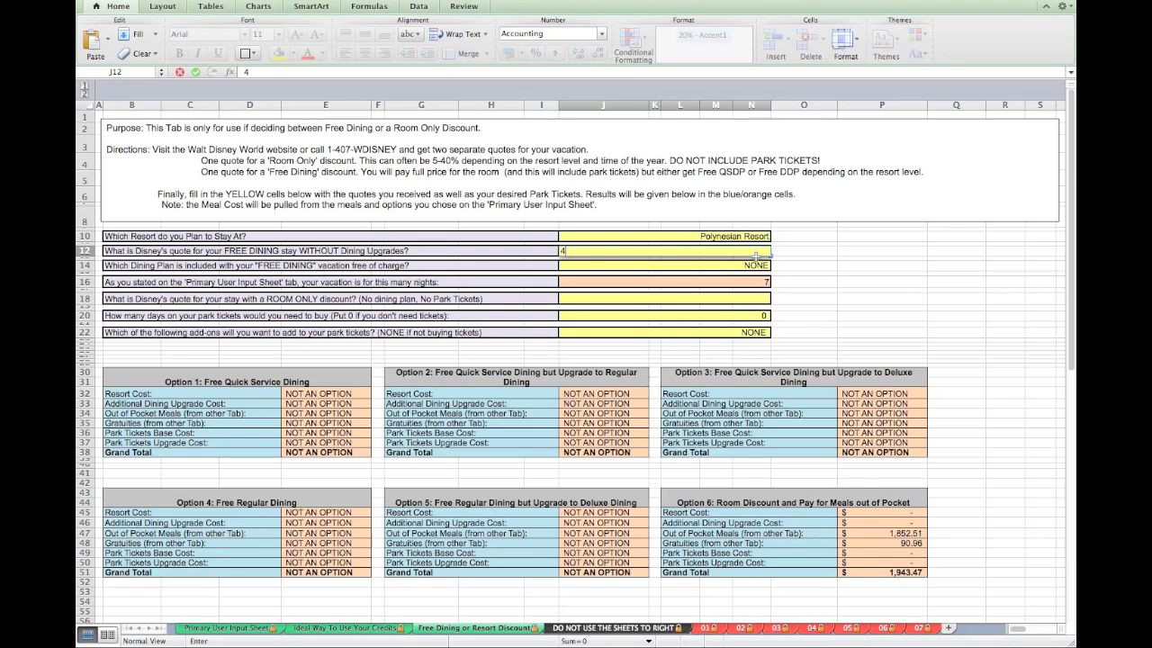
type("866.00")
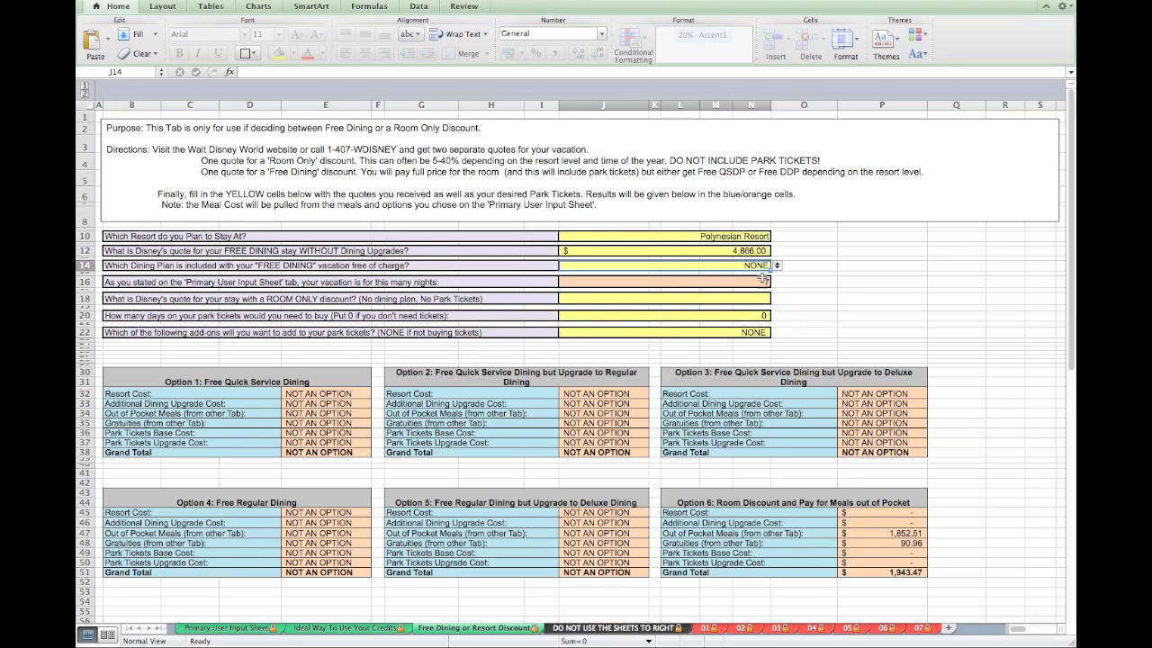
Step: Pick FREE REGULAR DINING, enter the $2,204 room-only quote and set park tickets to 7 days
left_click(766, 264)
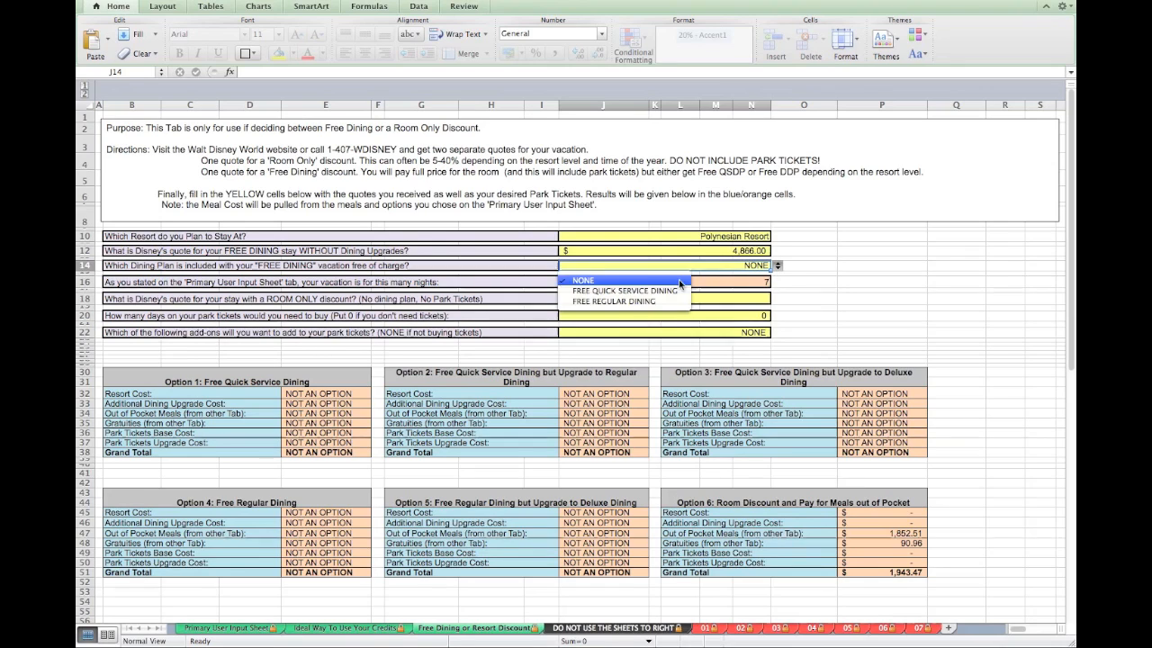
mouse_move(625, 302)
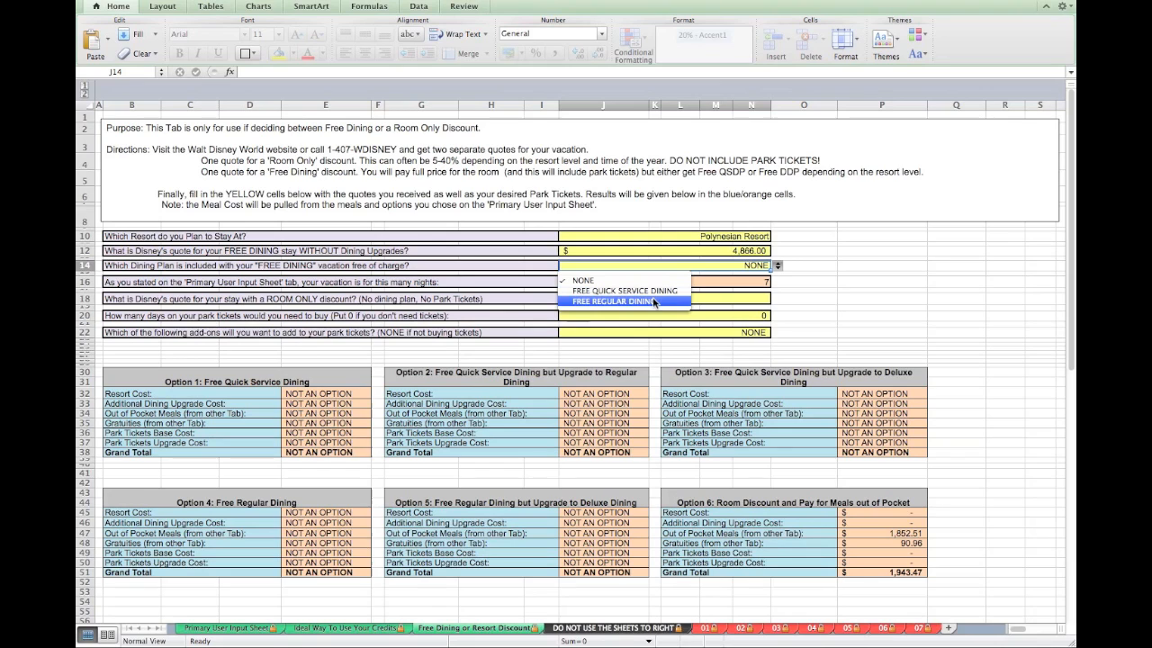
left_click(619, 301)
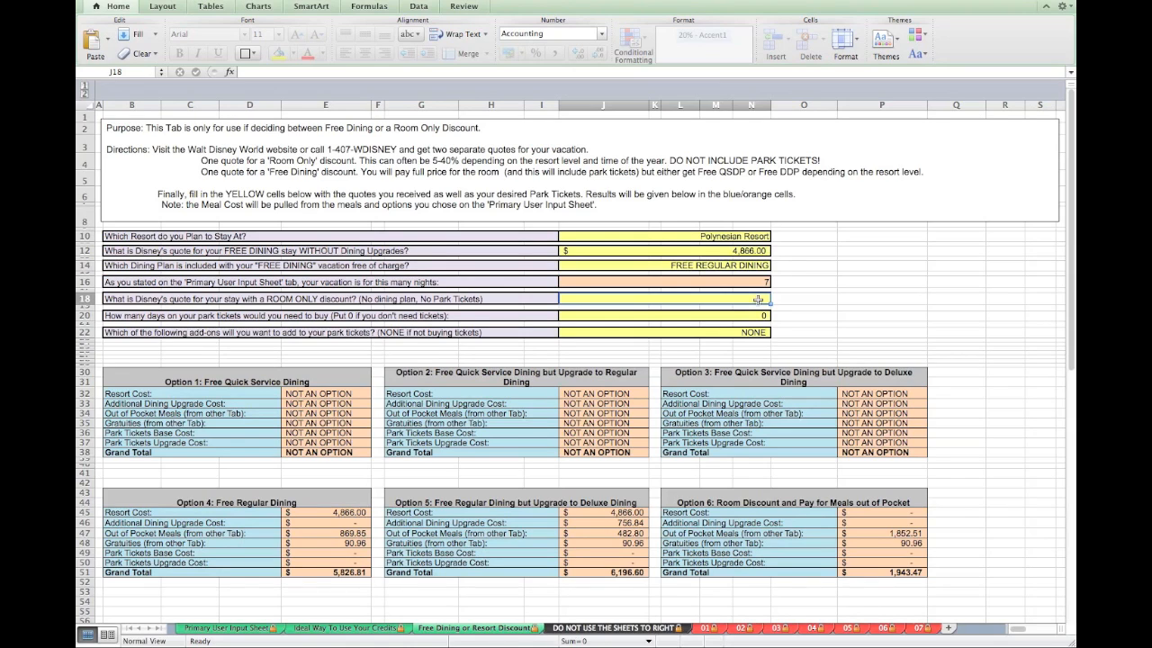
type("220")
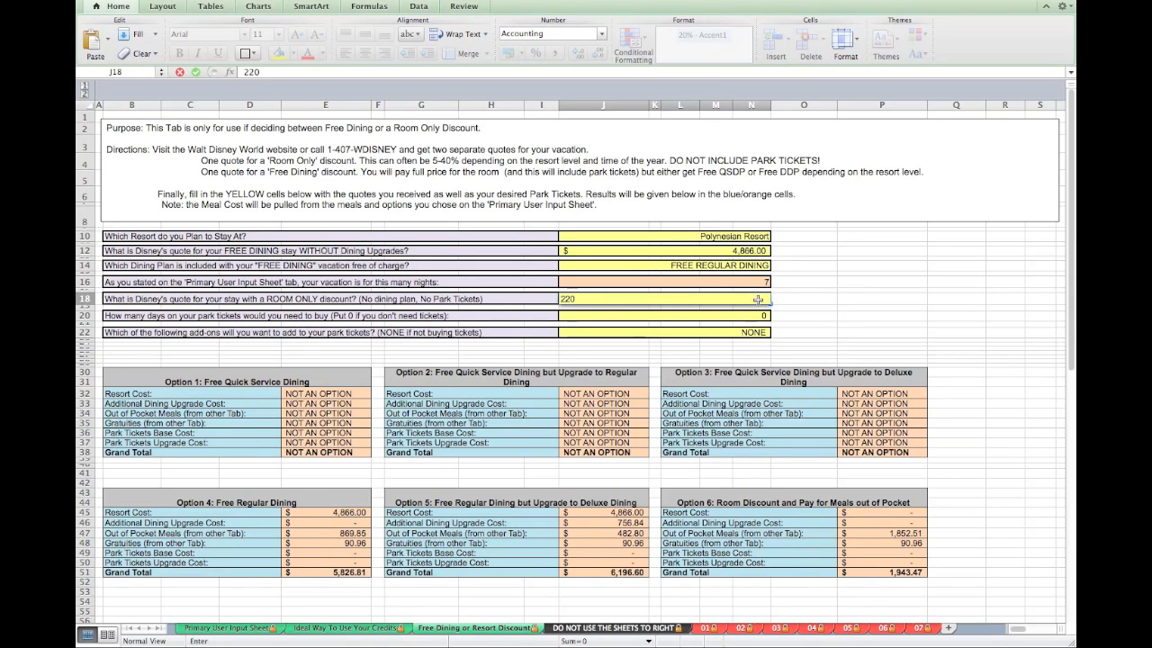
key("Return")
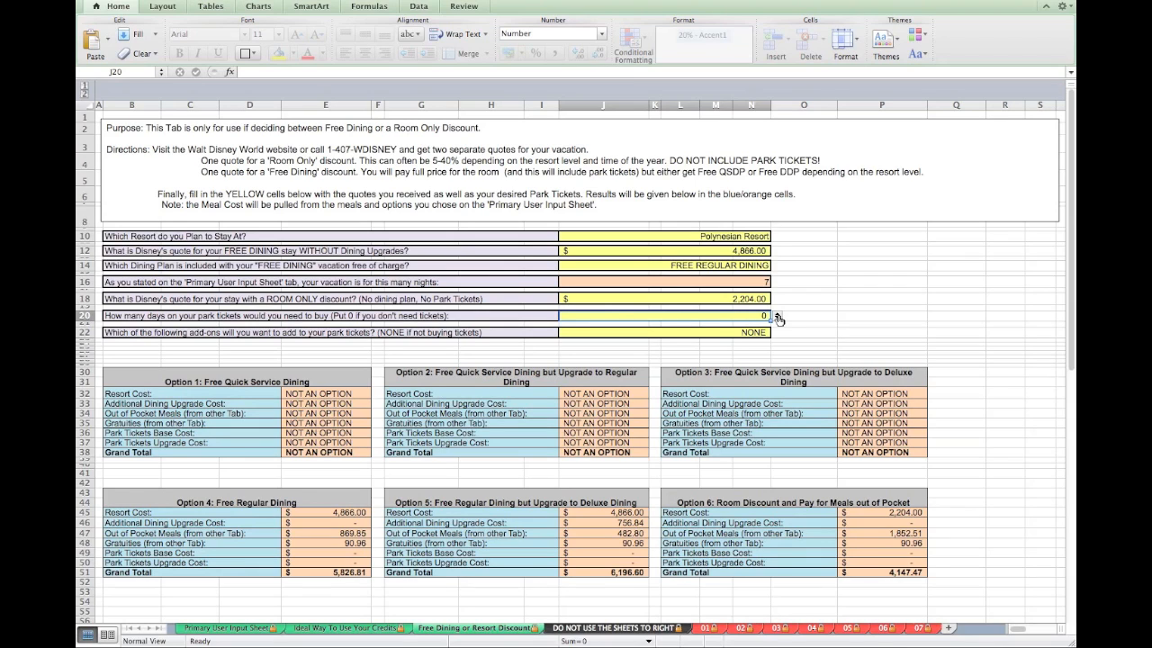
left_click(777, 315)
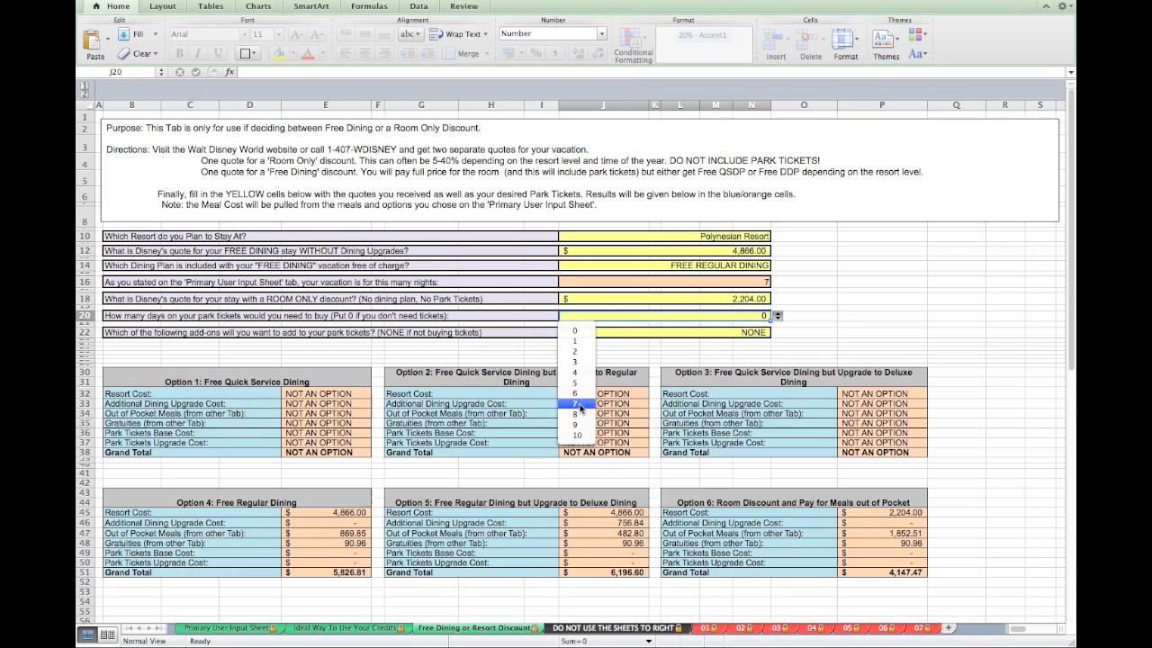
left_click(574, 401)
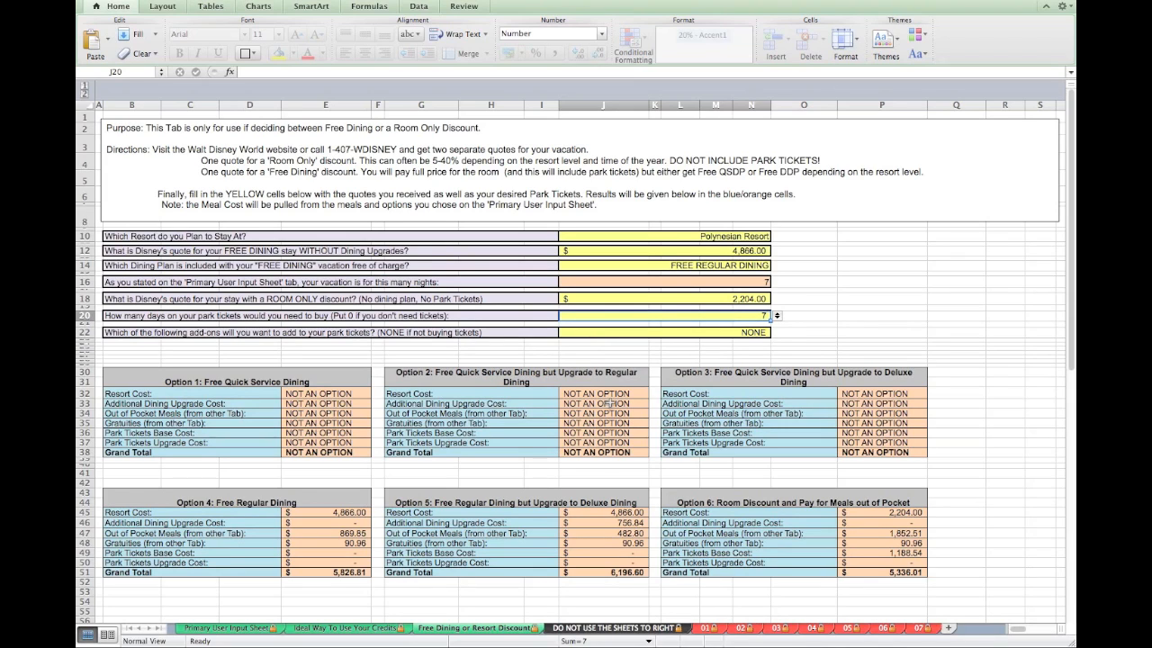
mouse_move(644, 398)
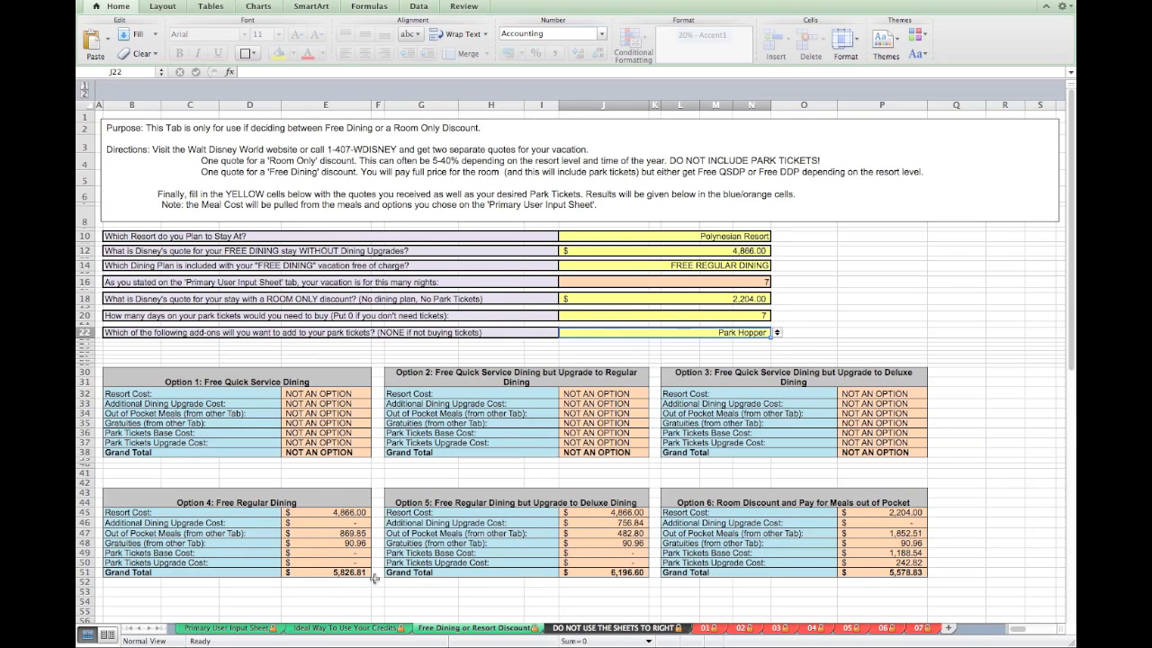
mouse_move(342, 560)
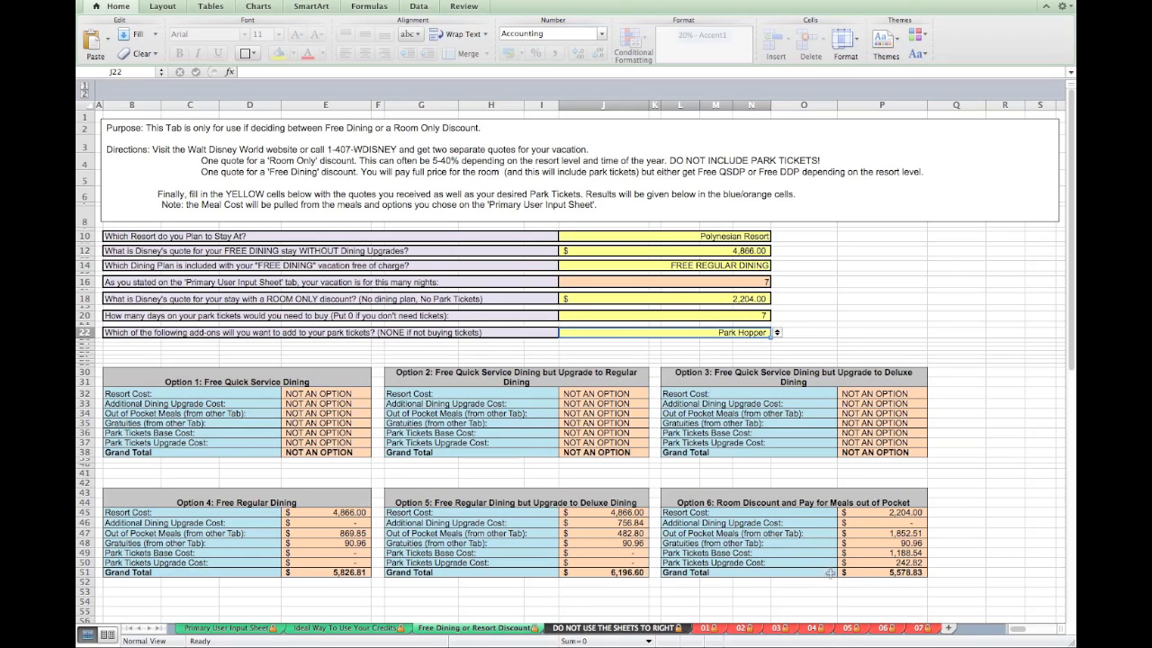
mouse_move(770, 513)
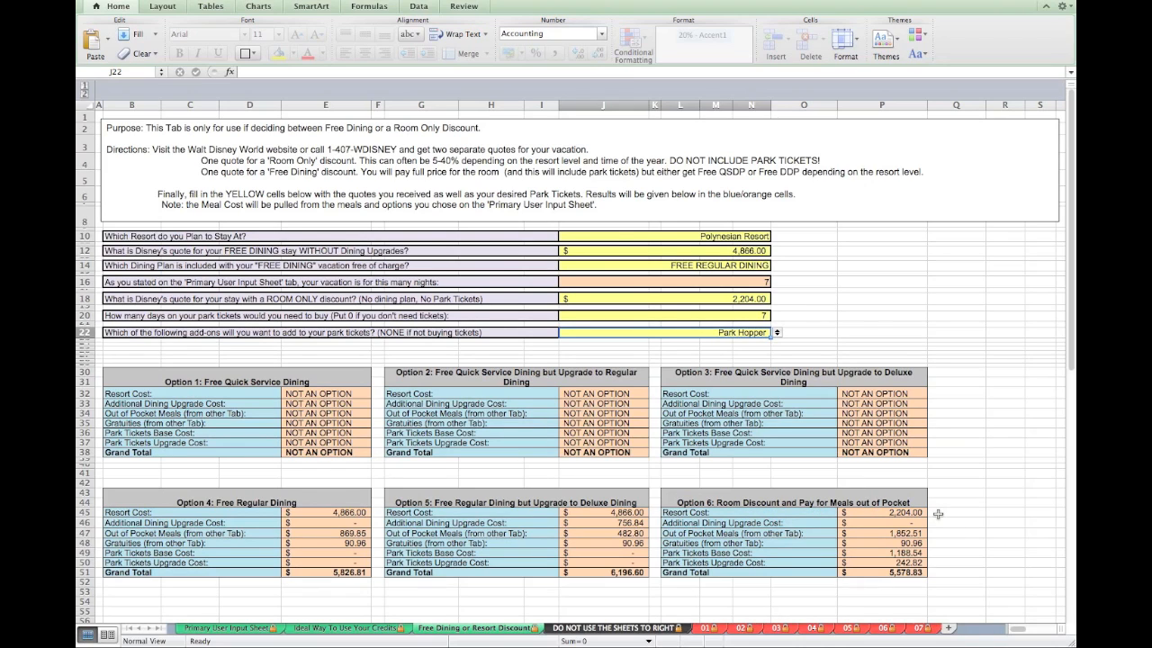
mouse_move(935, 514)
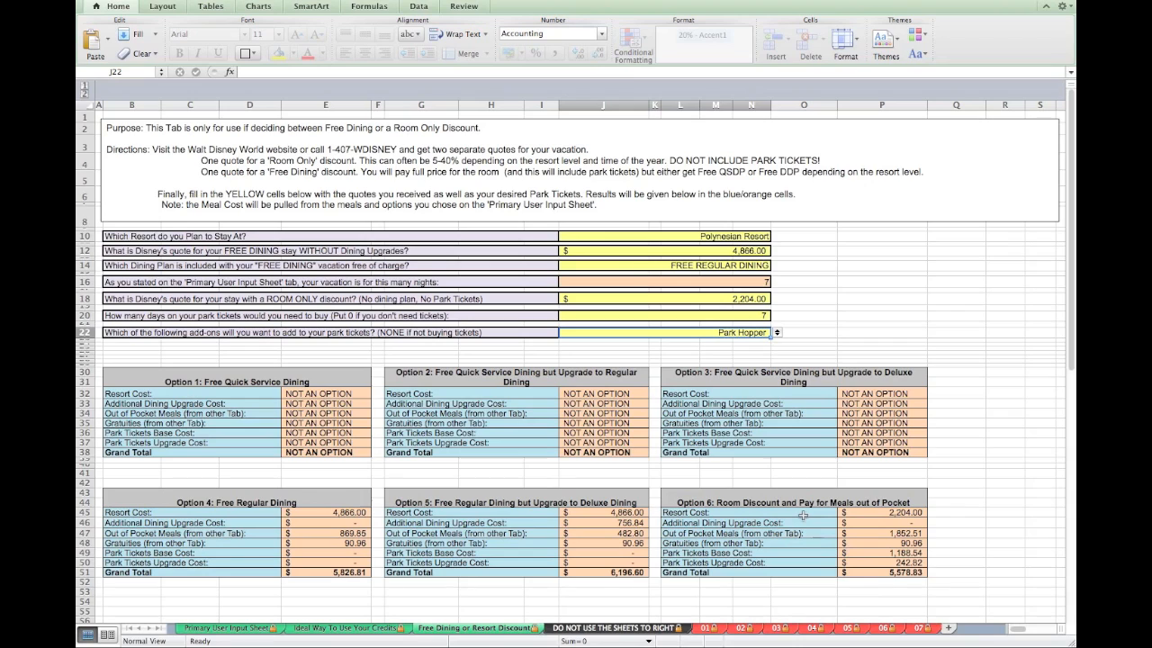
mouse_move(911, 588)
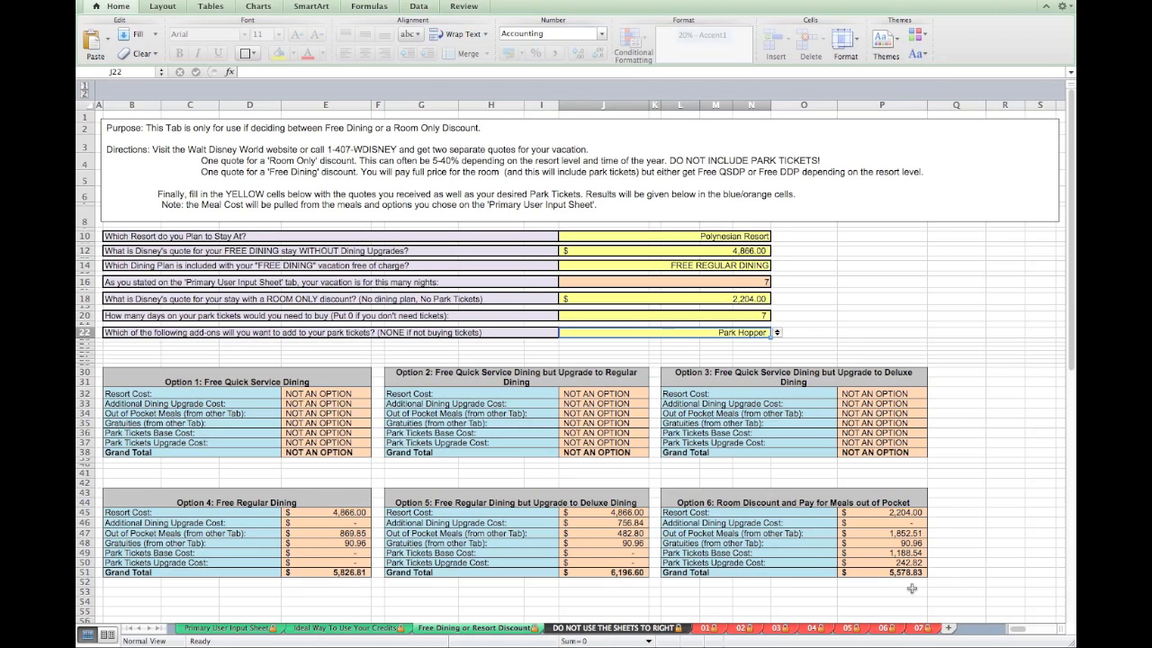
mouse_move(910, 589)
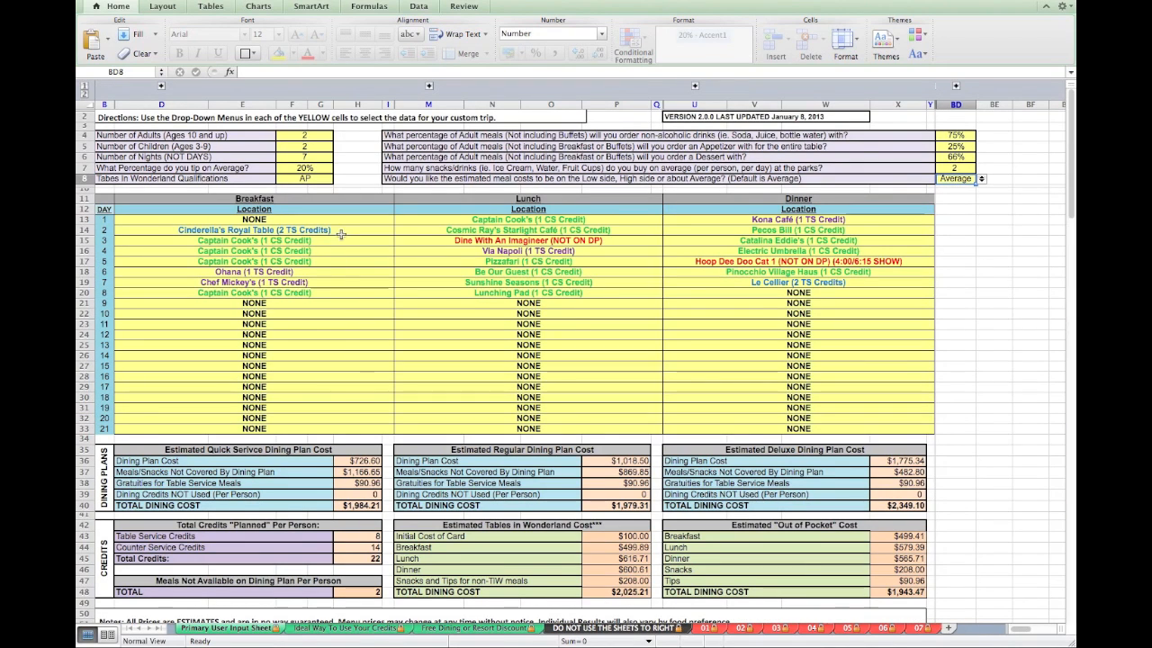
Step: Make day 2 breakfast 1900 Park Fare and set Number of Nights in F6 to 8
left_click(390, 229)
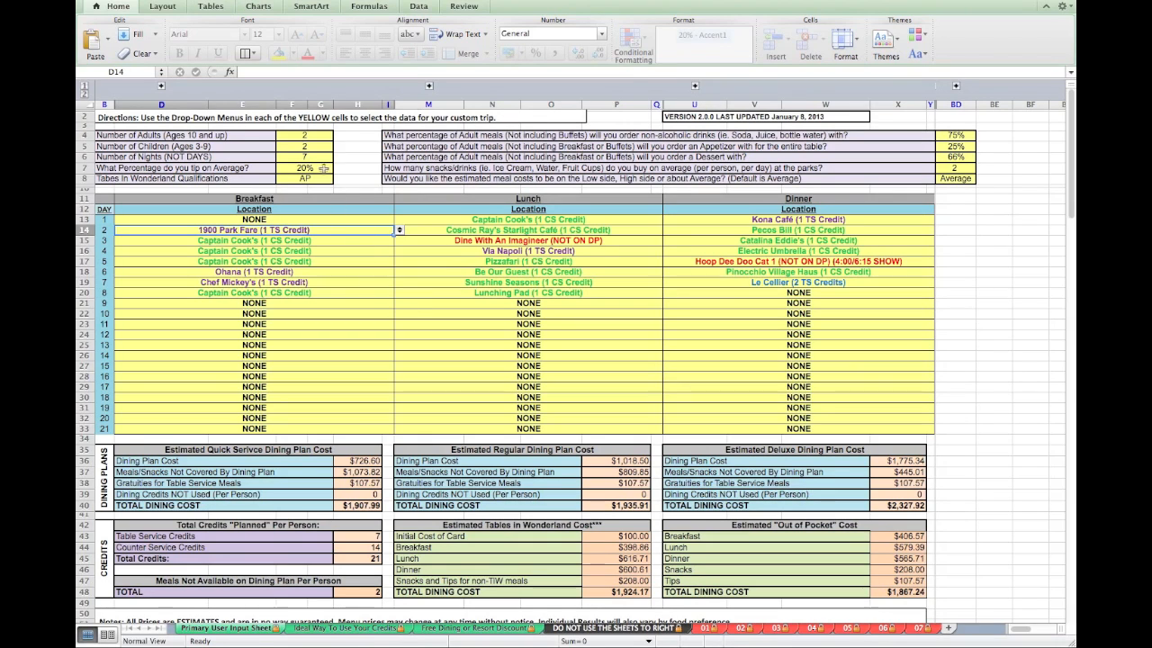
left_click(338, 156)
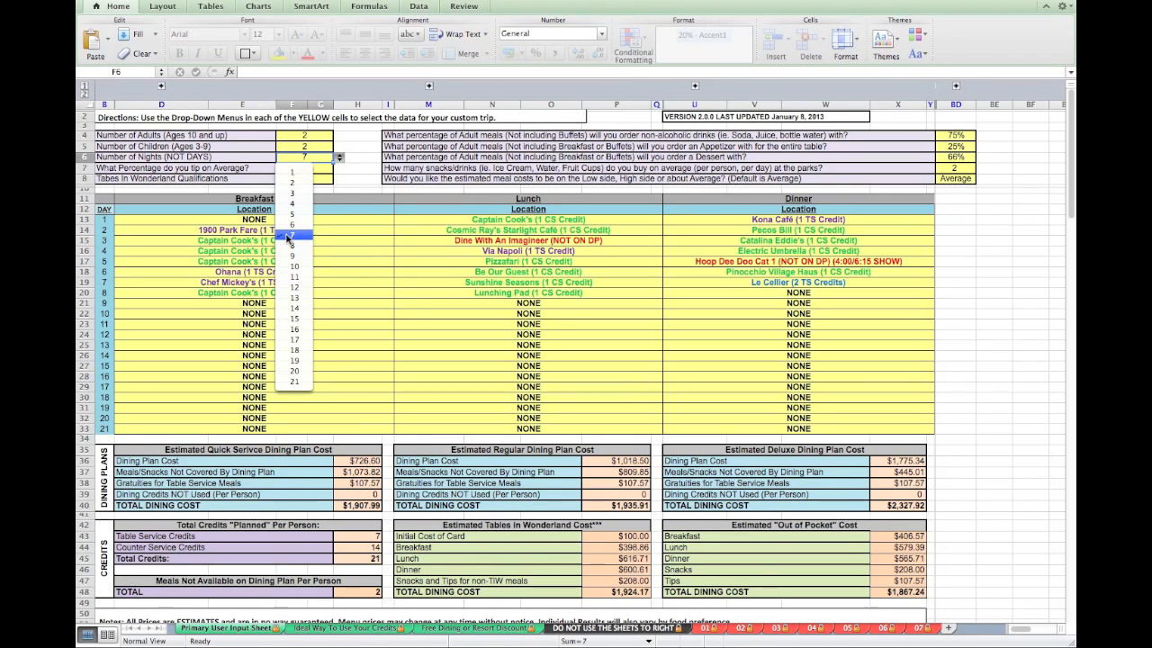
left_click(293, 230)
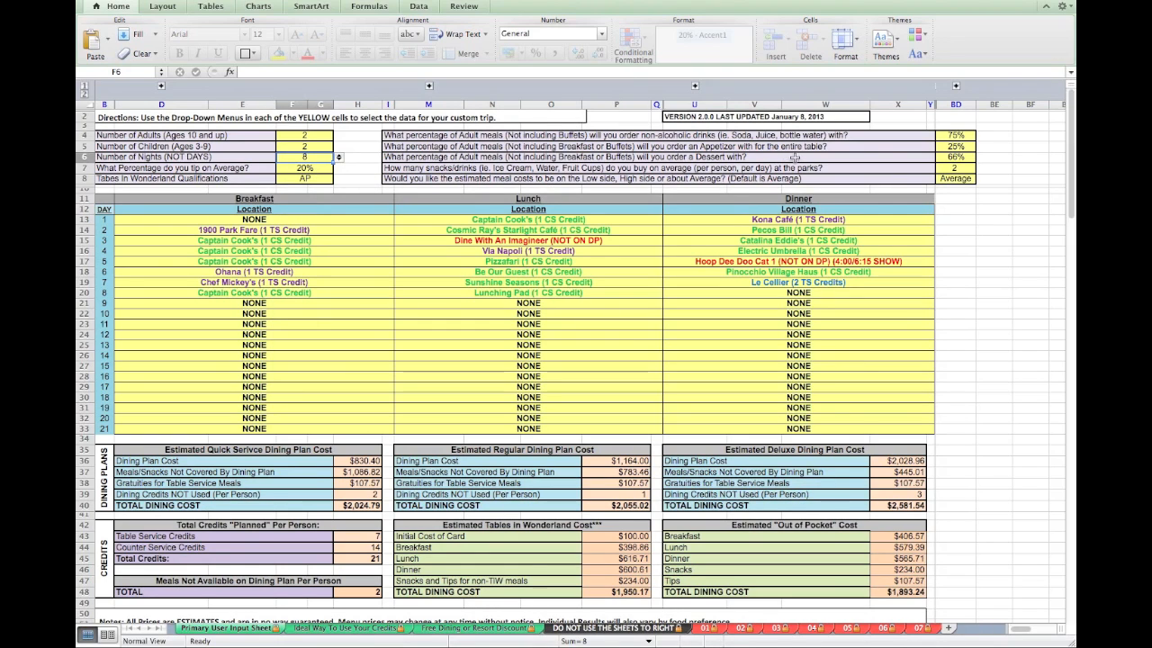
left_click(339, 156)
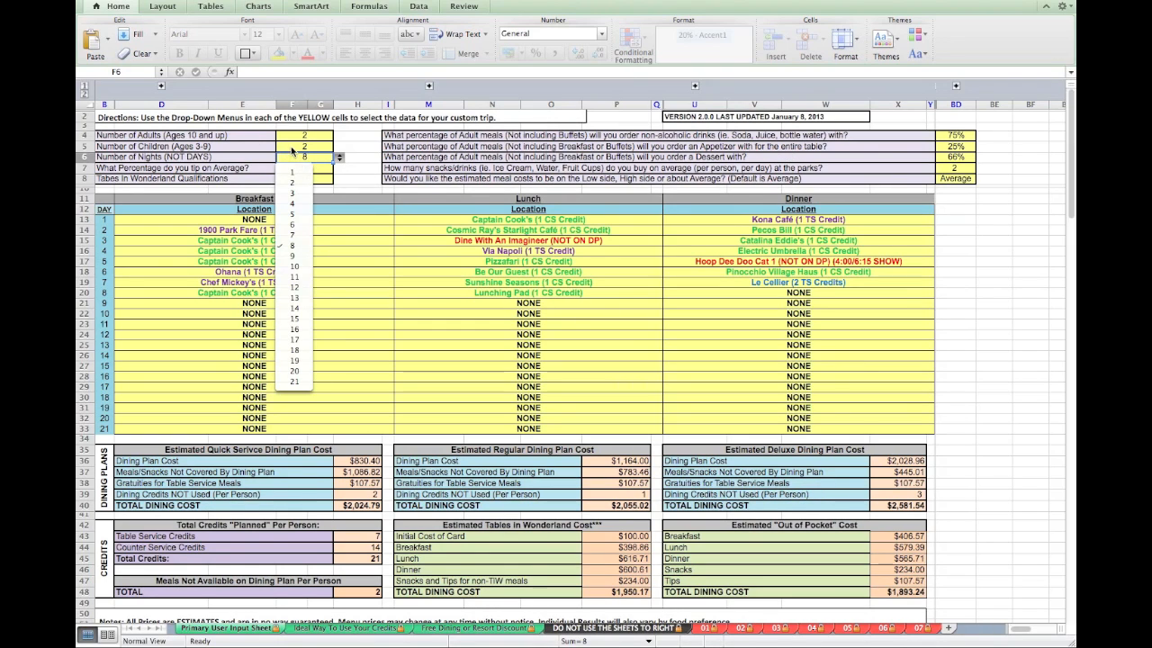
left_click(301, 168)
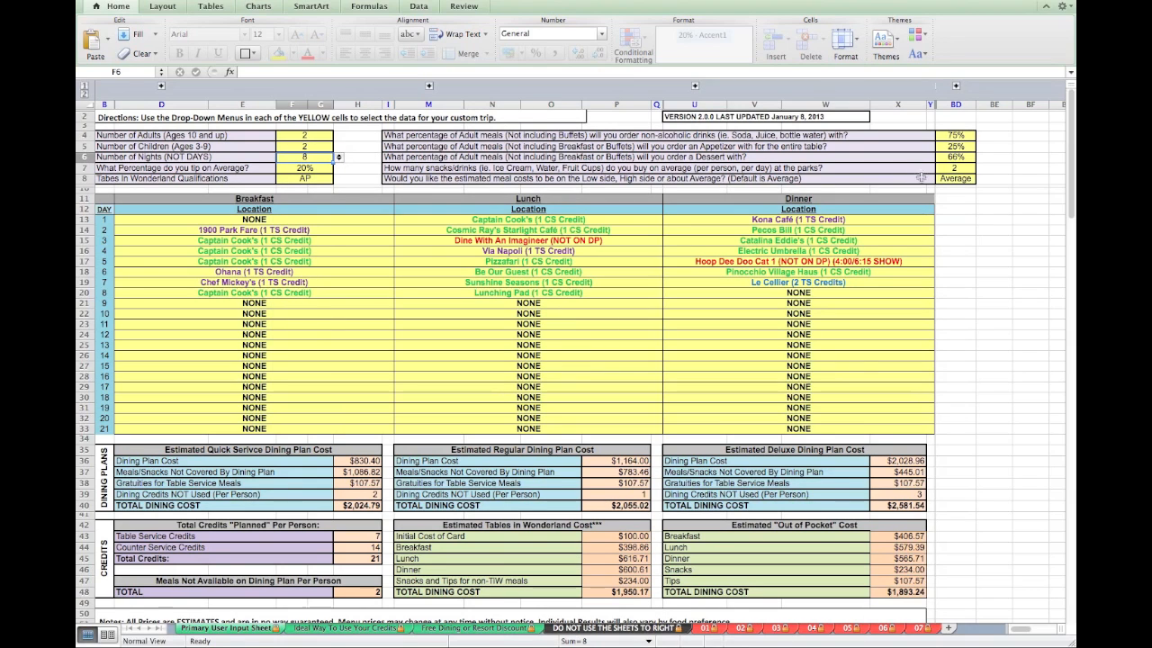
Step: Set the adult non-alcoholic drink percentage in BD4 to 0%
left_click(956, 147)
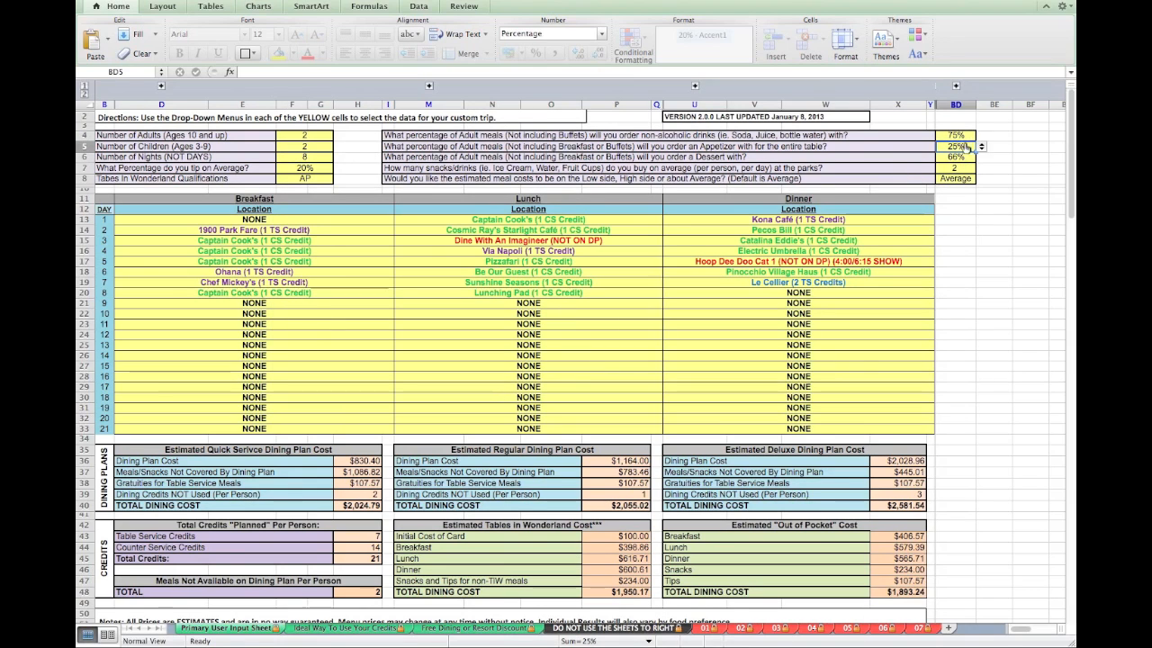
left_click(981, 136)
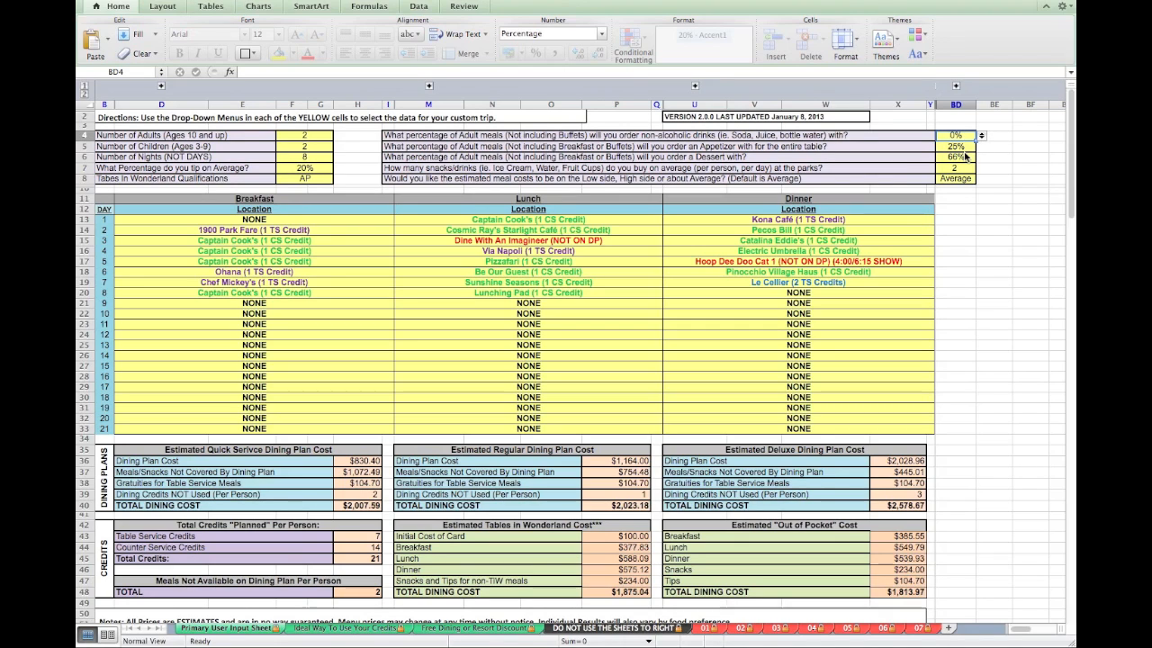
left_click(981, 135)
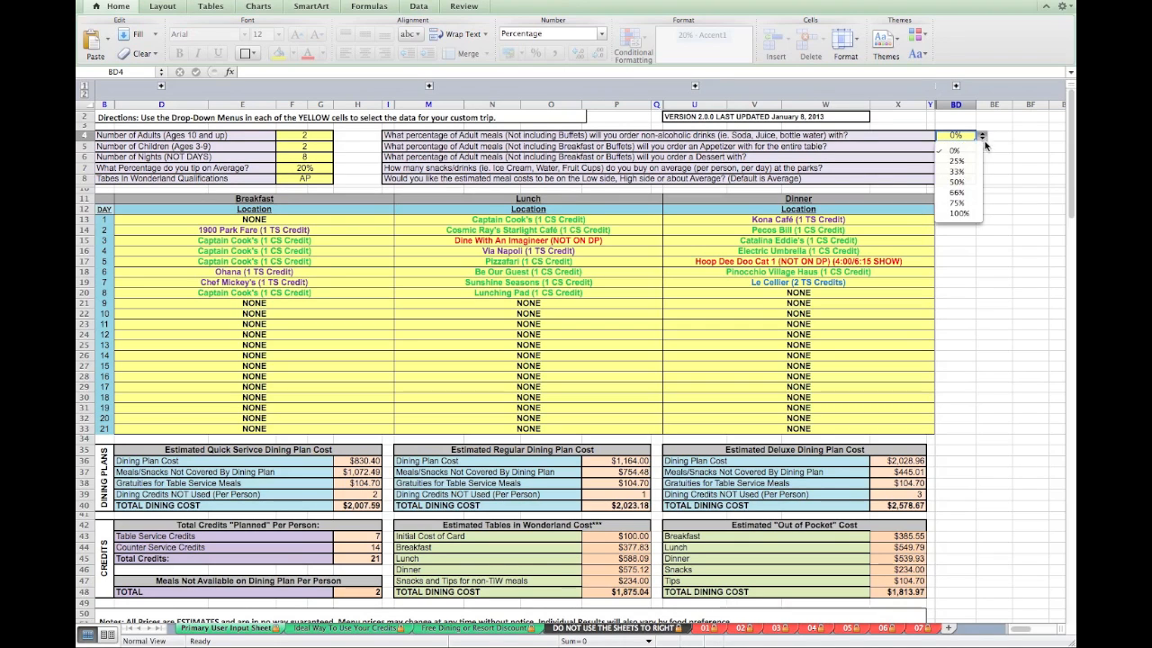